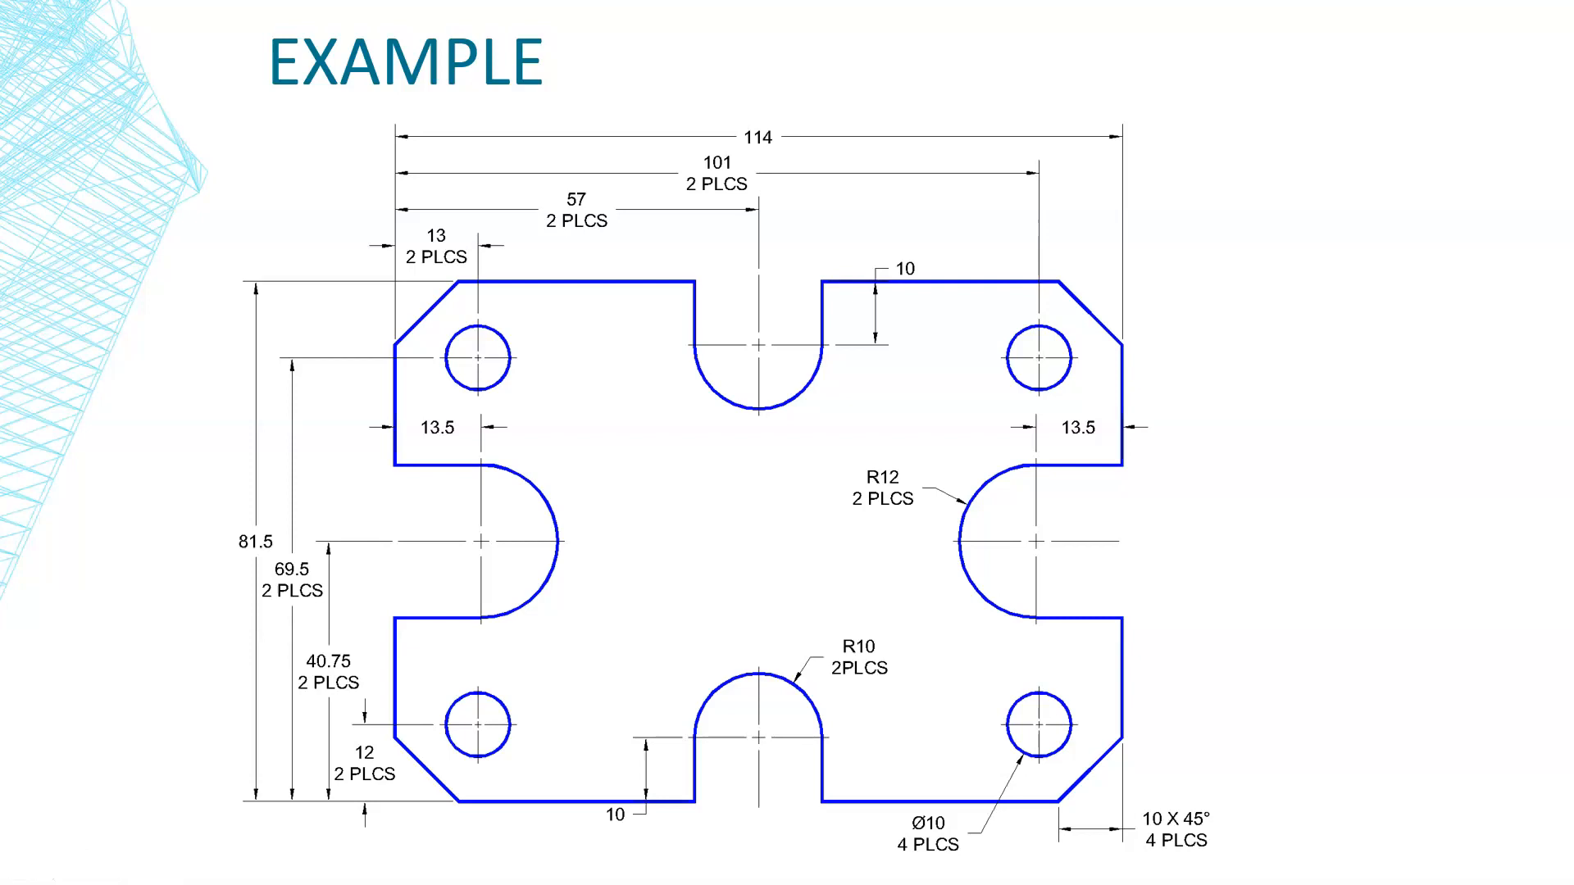
Highlight the 10 X 45° chamfer callout on the slide, then bring up a blank AutoCAD drawing.
left_click(1153, 817)
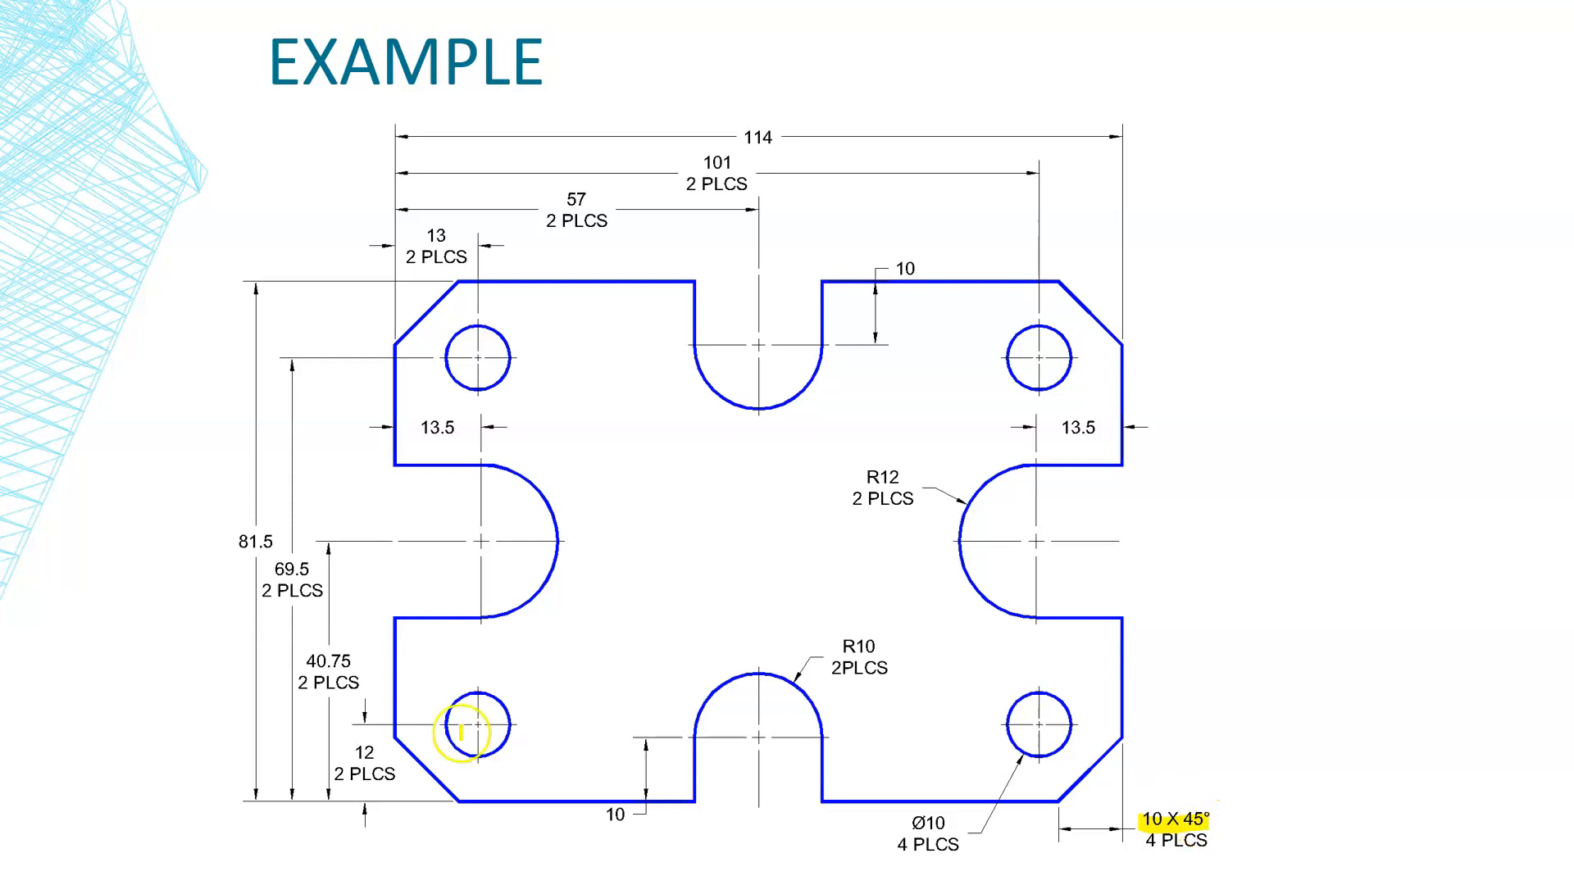
mouse_move(768, 792)
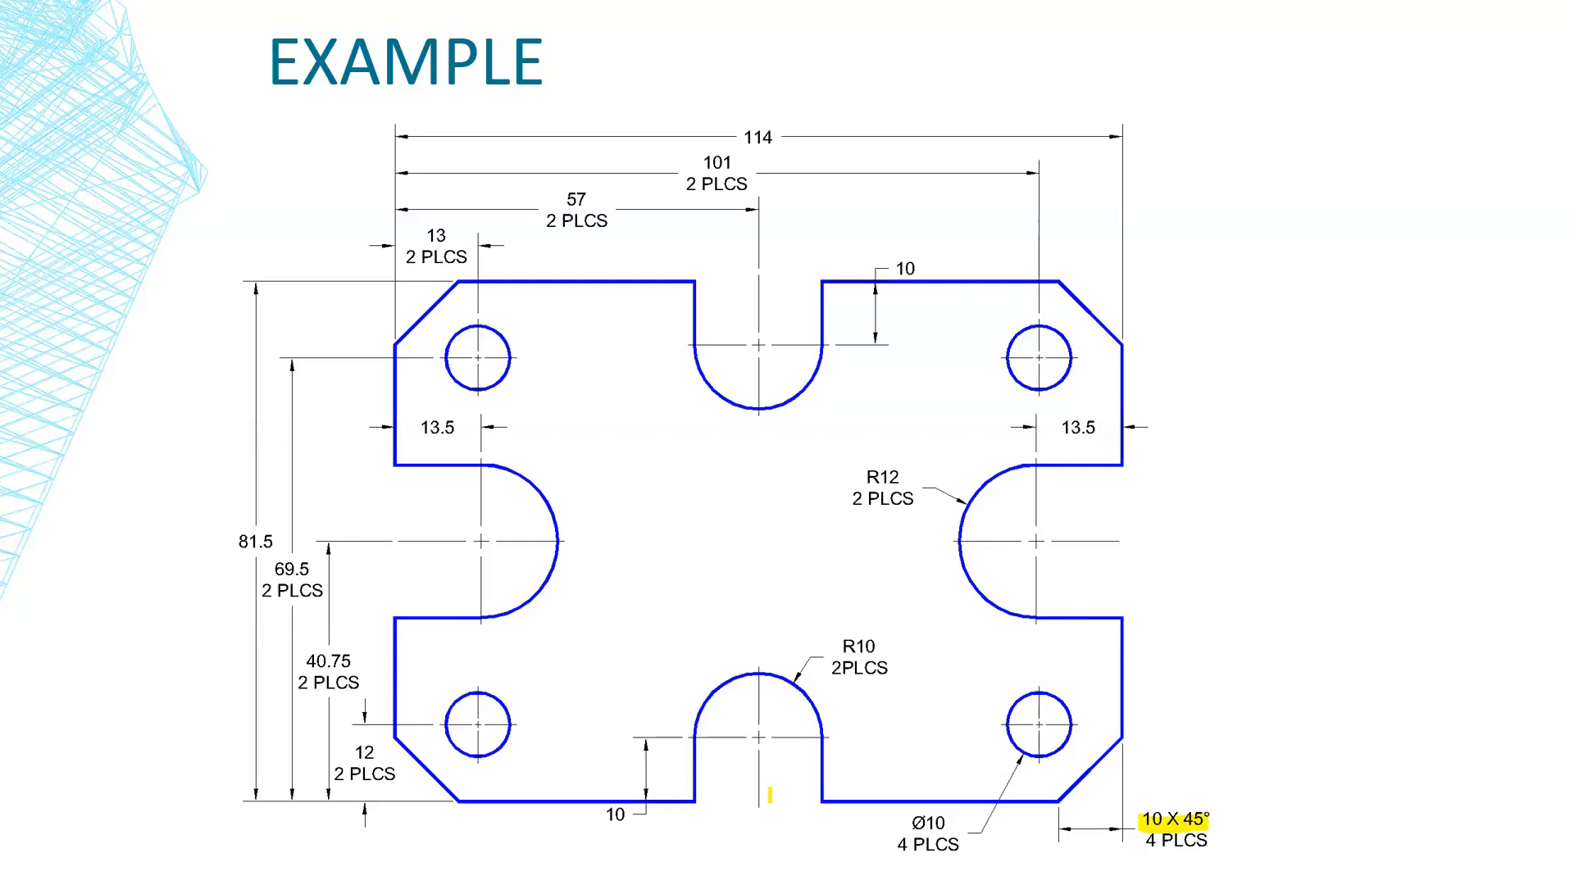
mouse_move(1215, 825)
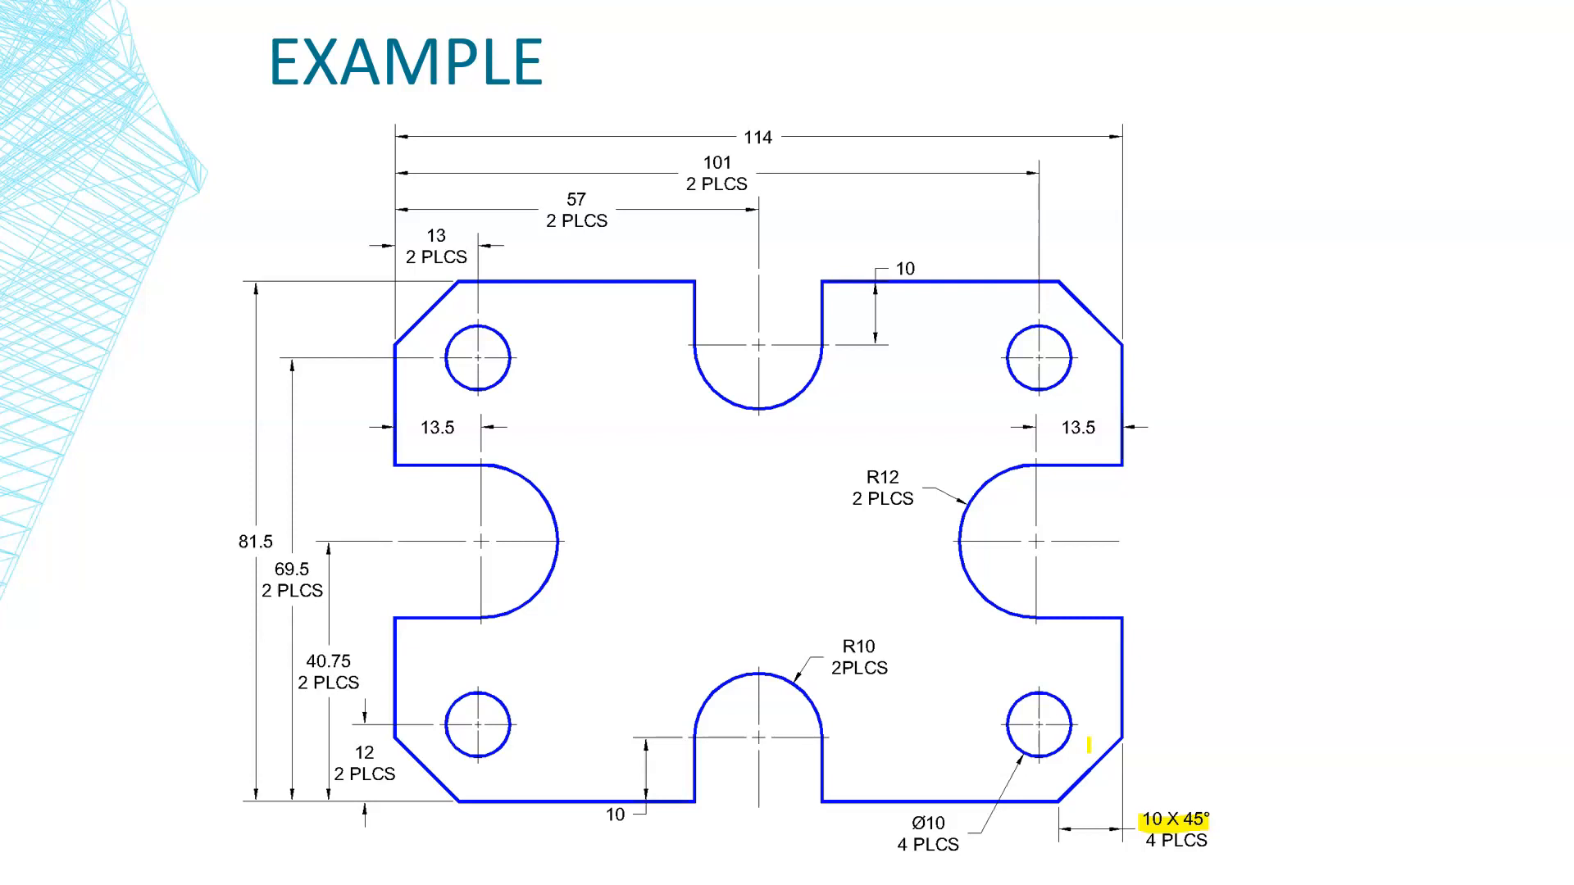
left_click(344, 770)
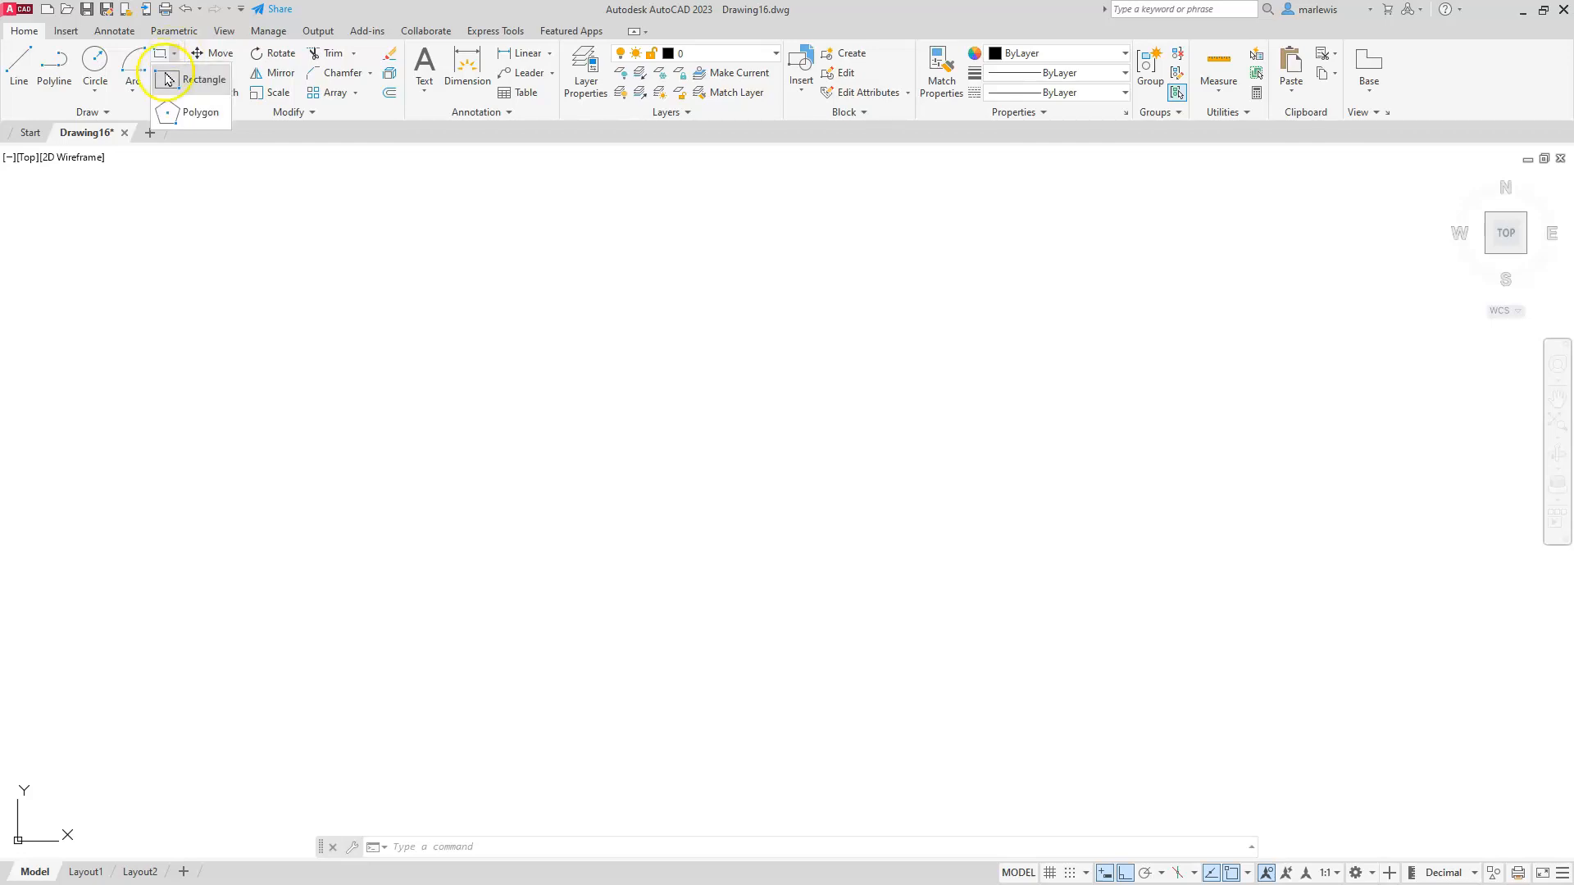
mouse_move(200, 111)
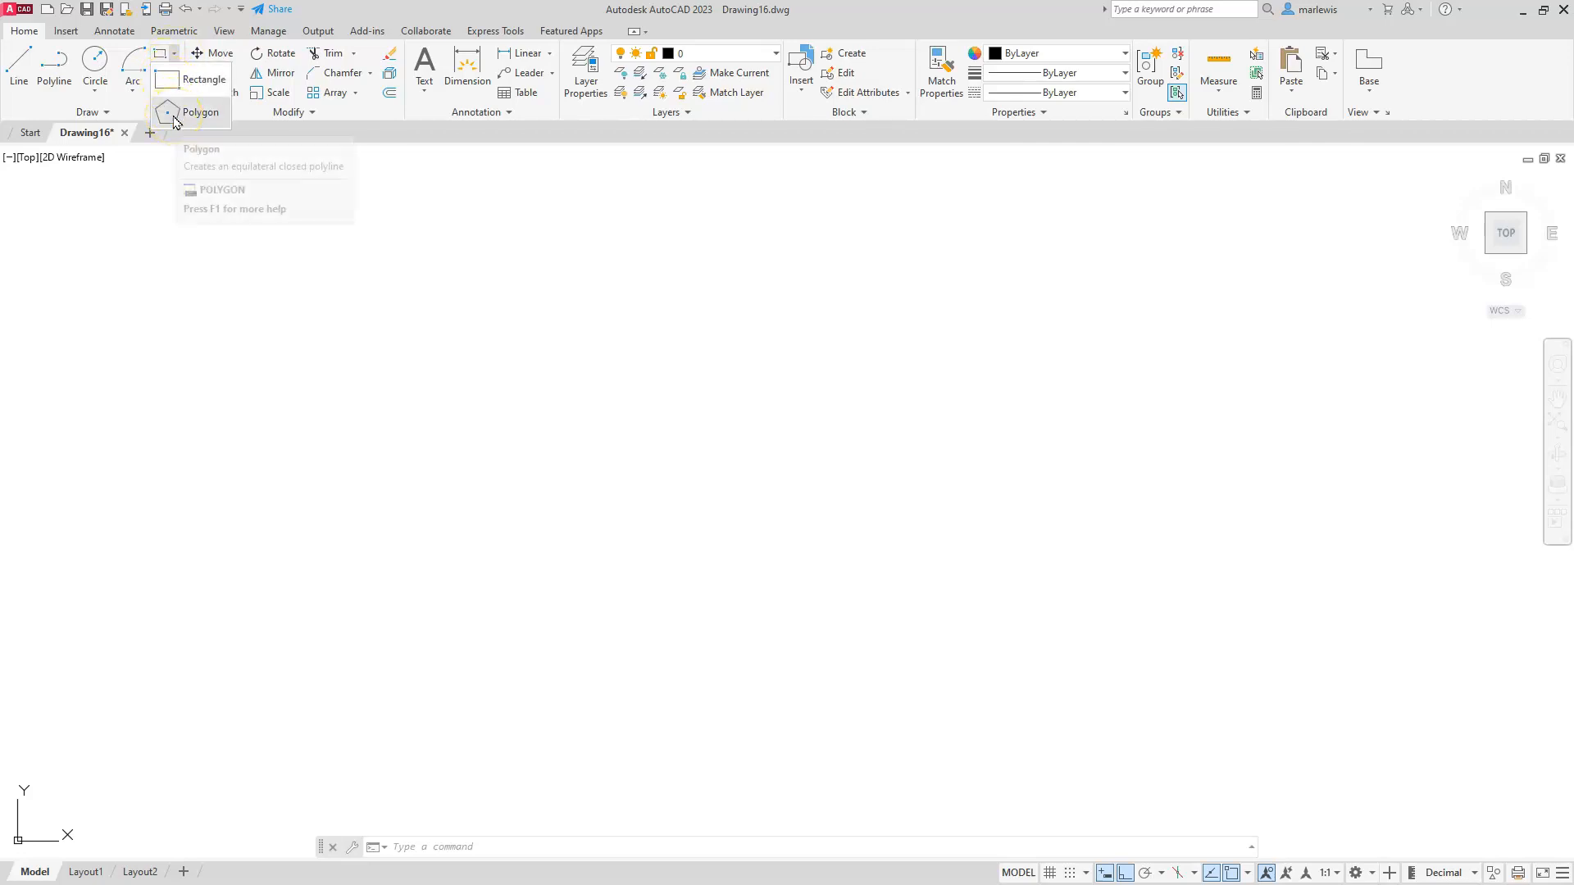
Draw a rectangle from corner 0,0 with the opposite corner at 114 by 81.5.
left_click(202, 79)
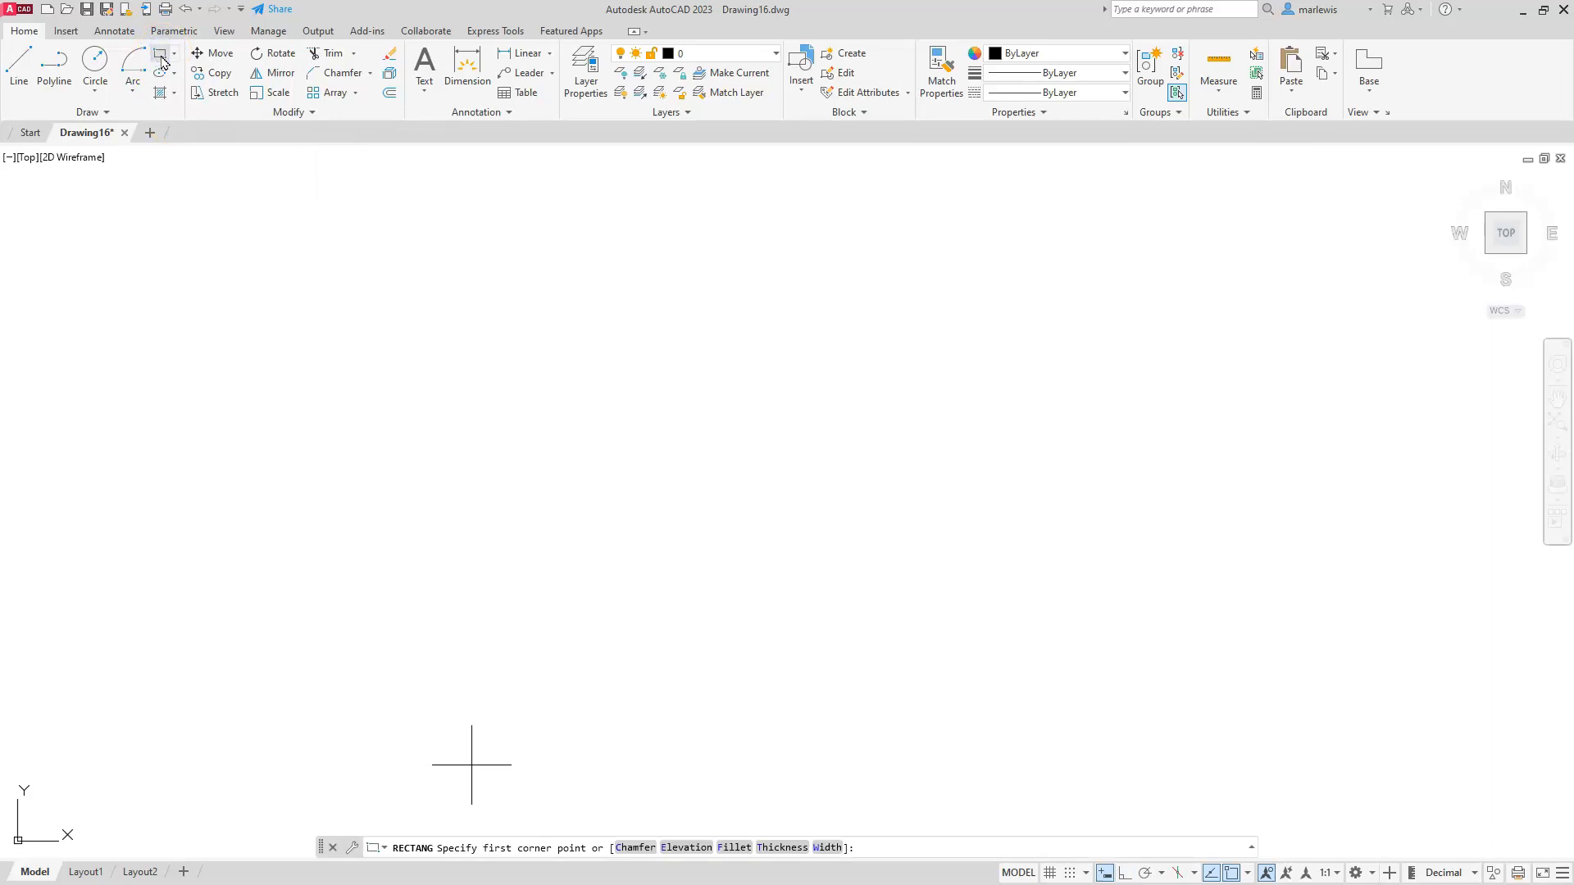
mouse_move(400, 402)
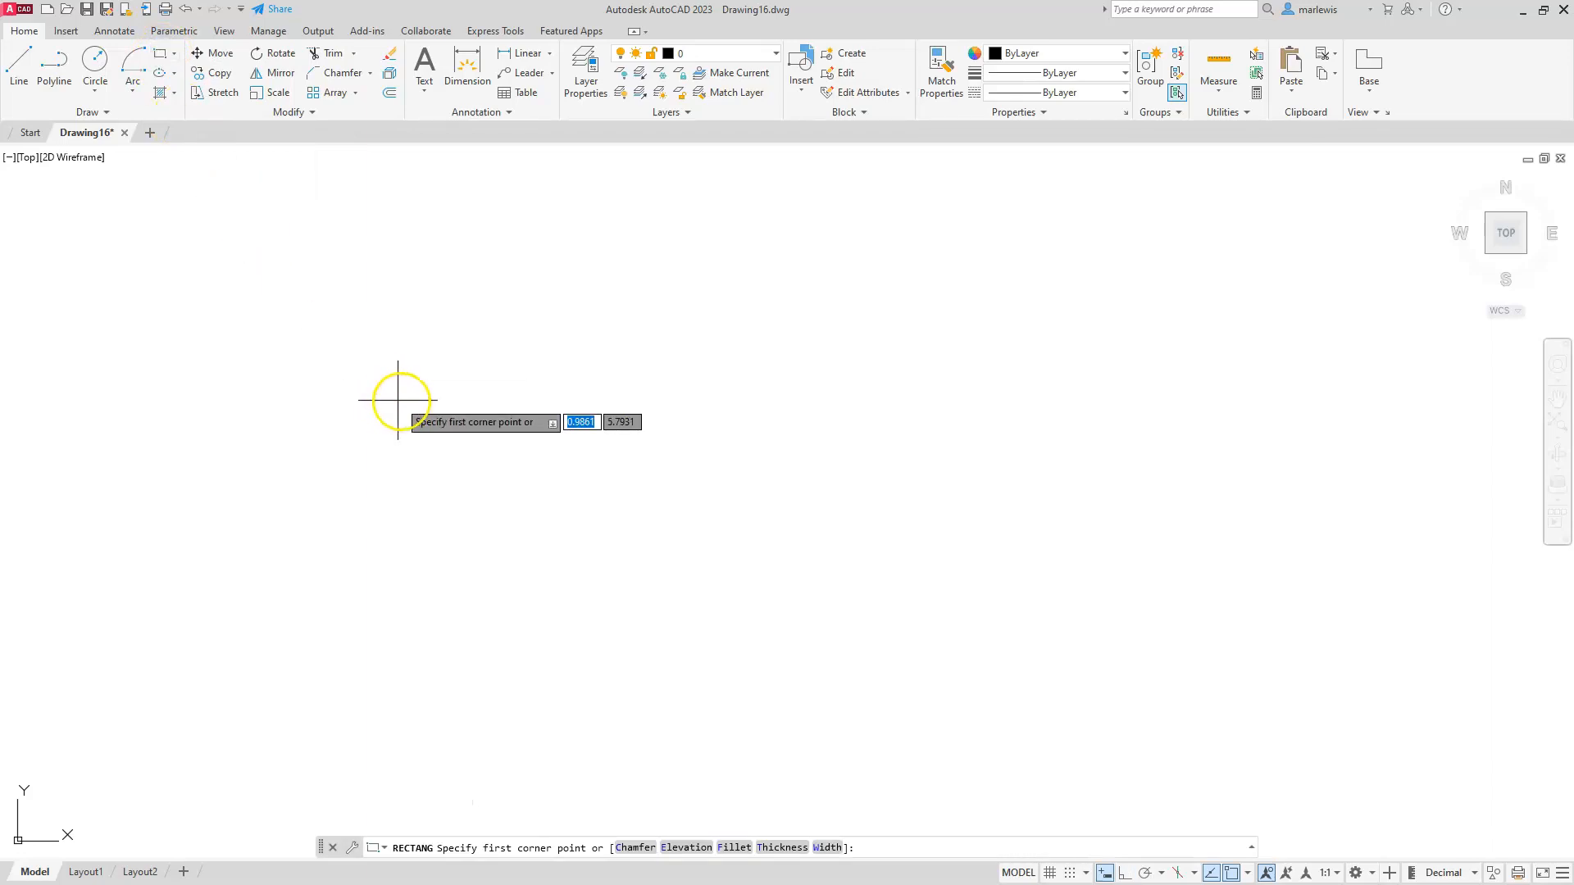
mouse_move(407, 384)
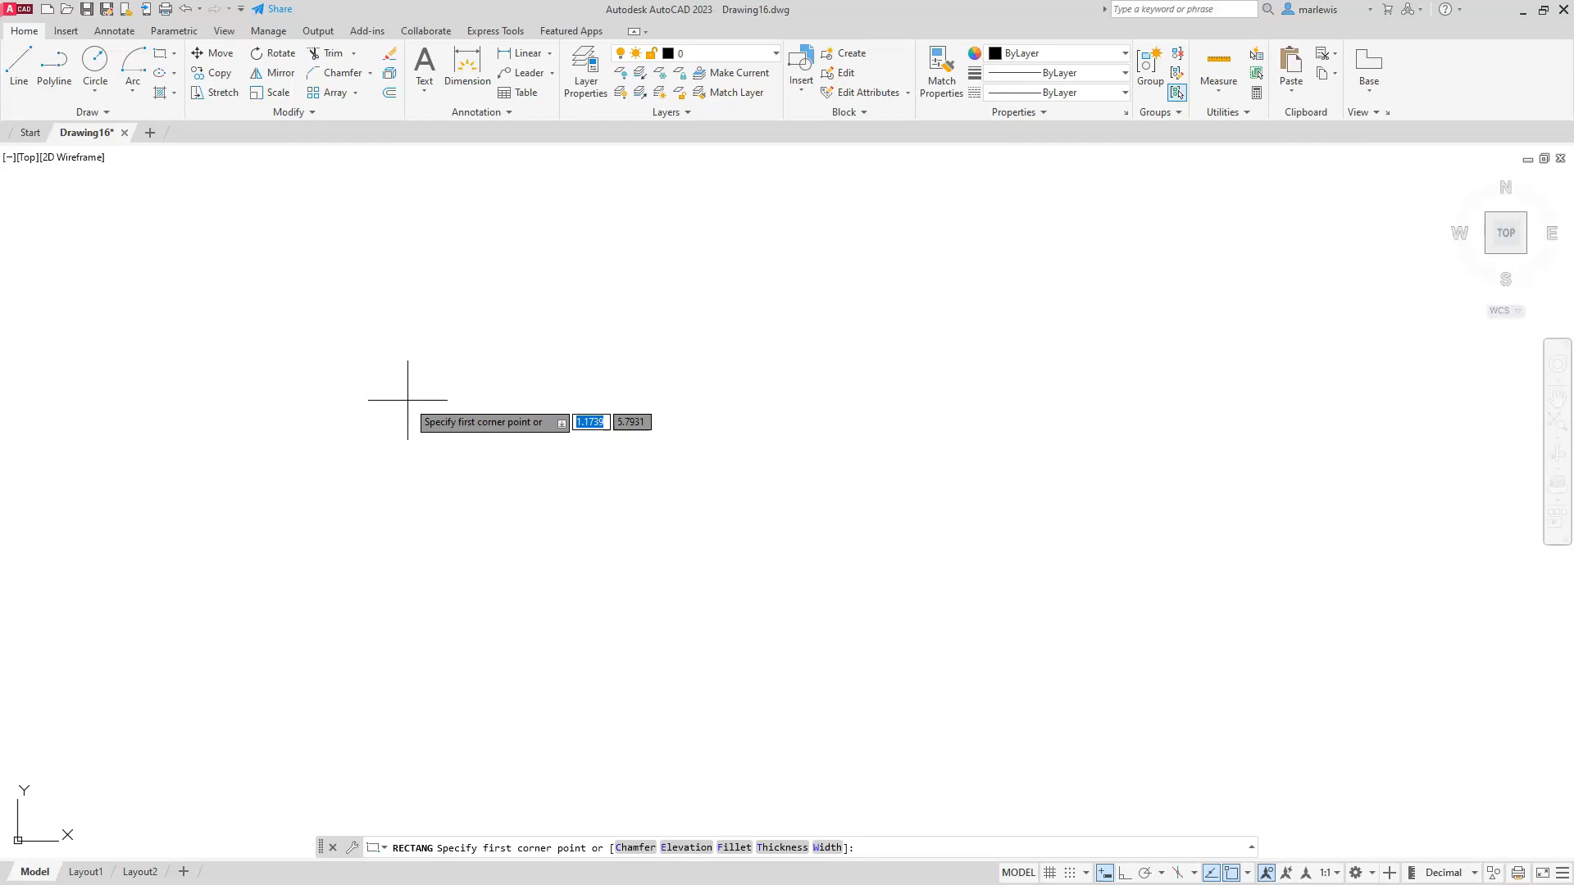
mouse_move(479, 507)
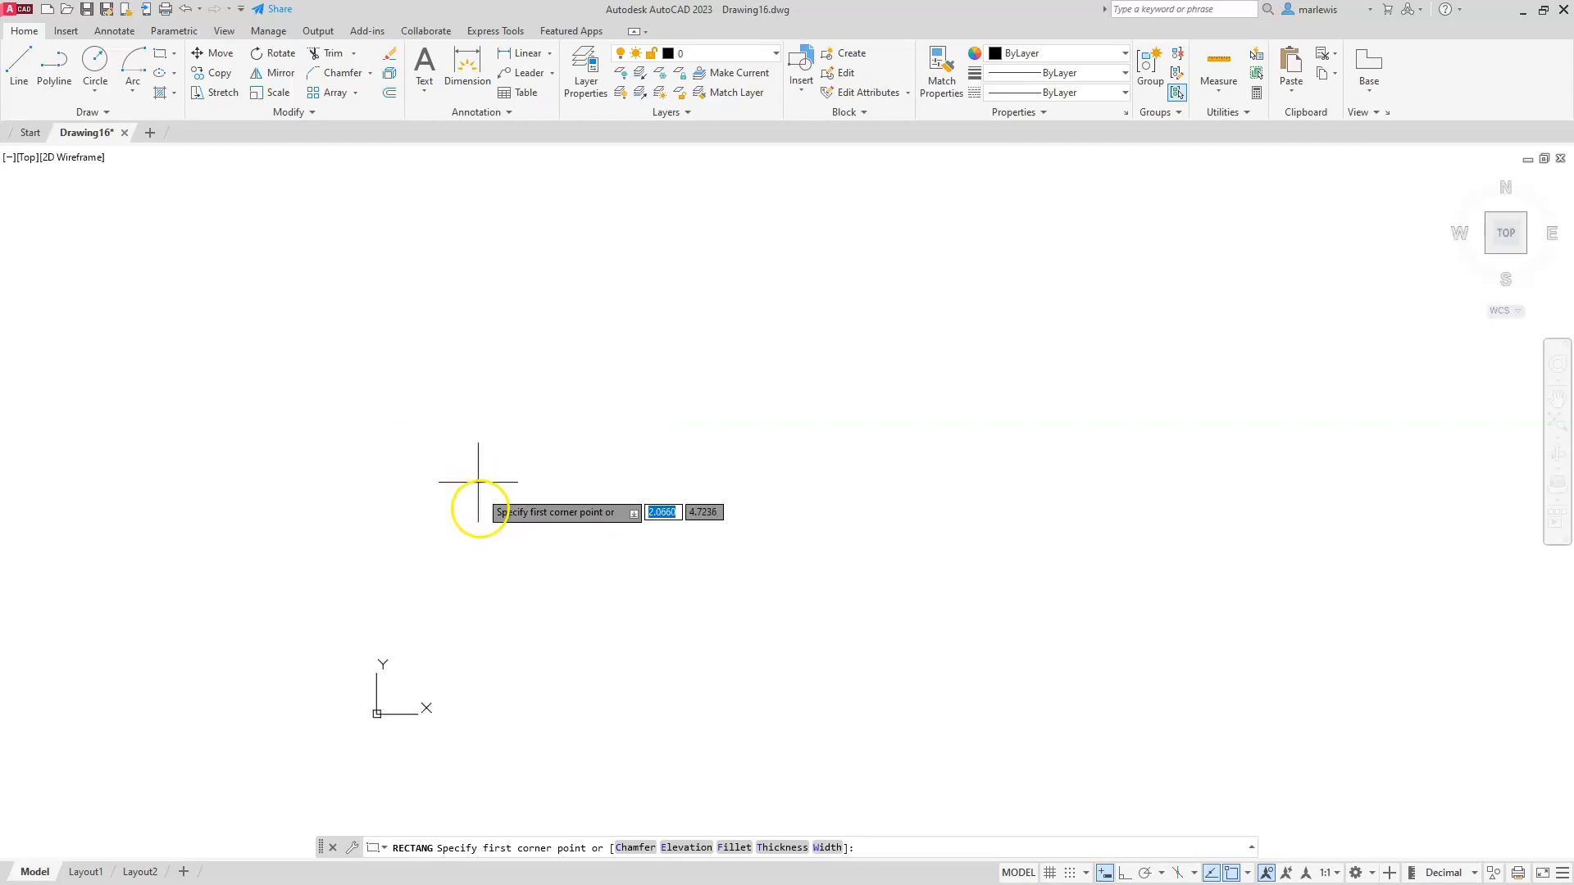
mouse_move(683, 467)
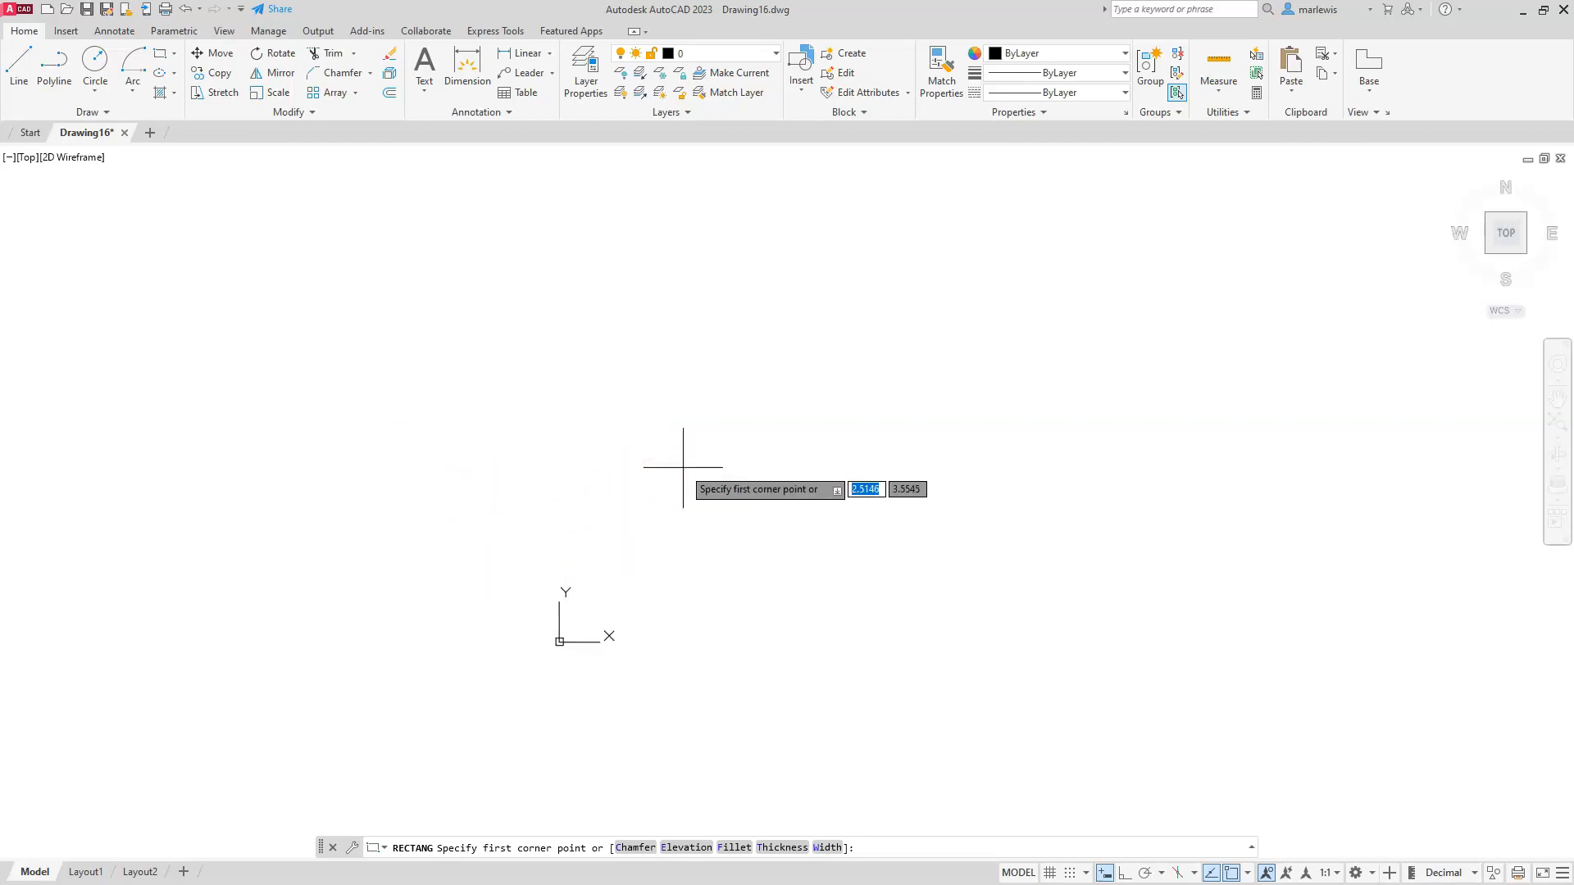
mouse_move(439, 488)
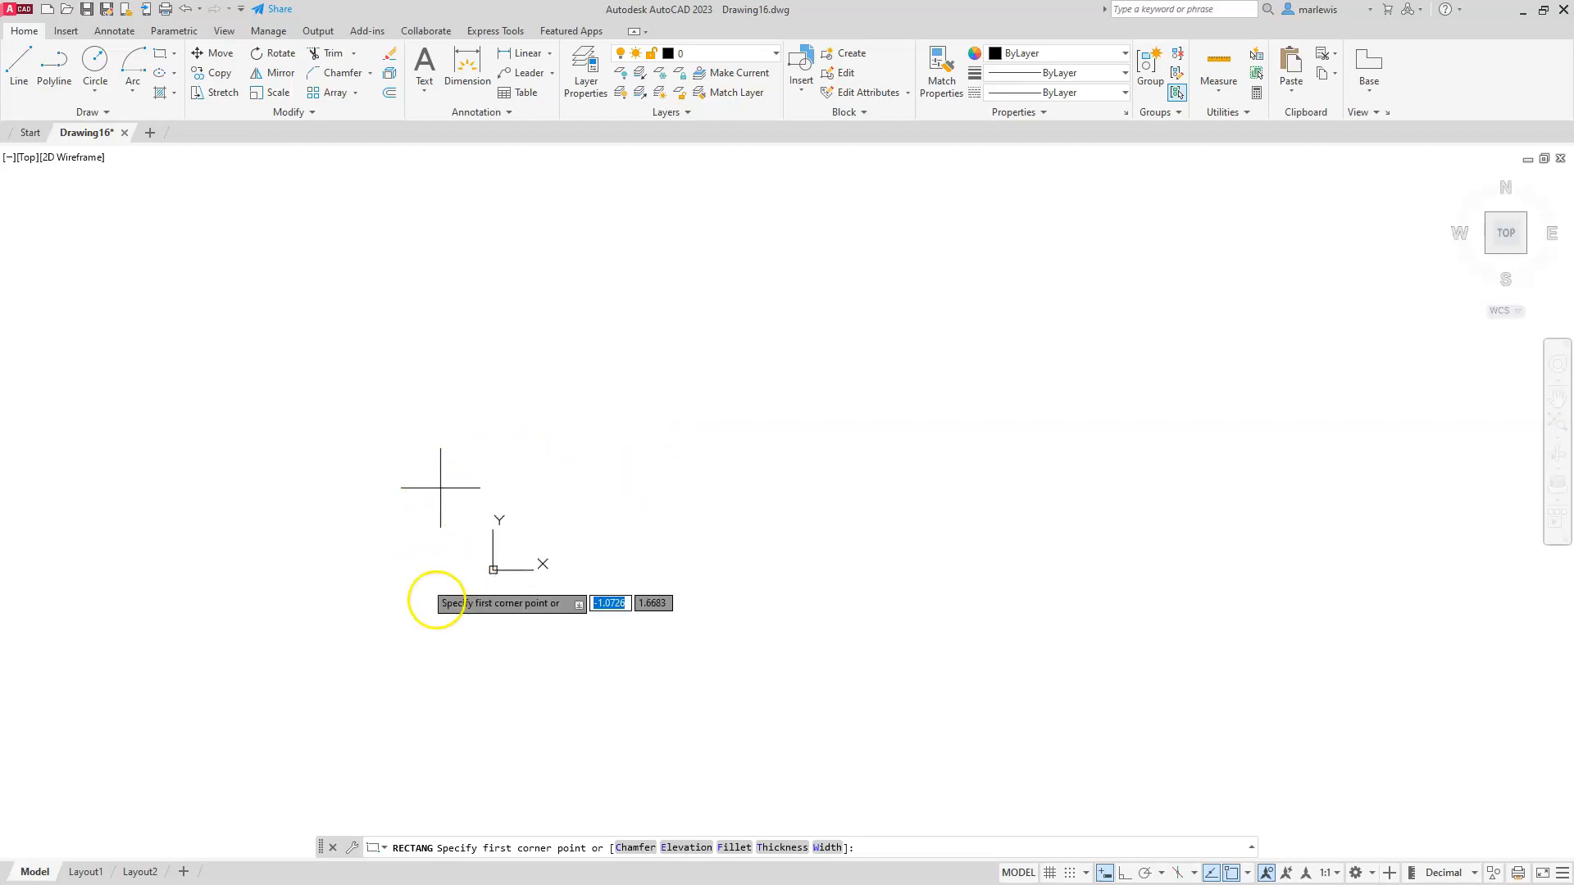
mouse_move(499, 563)
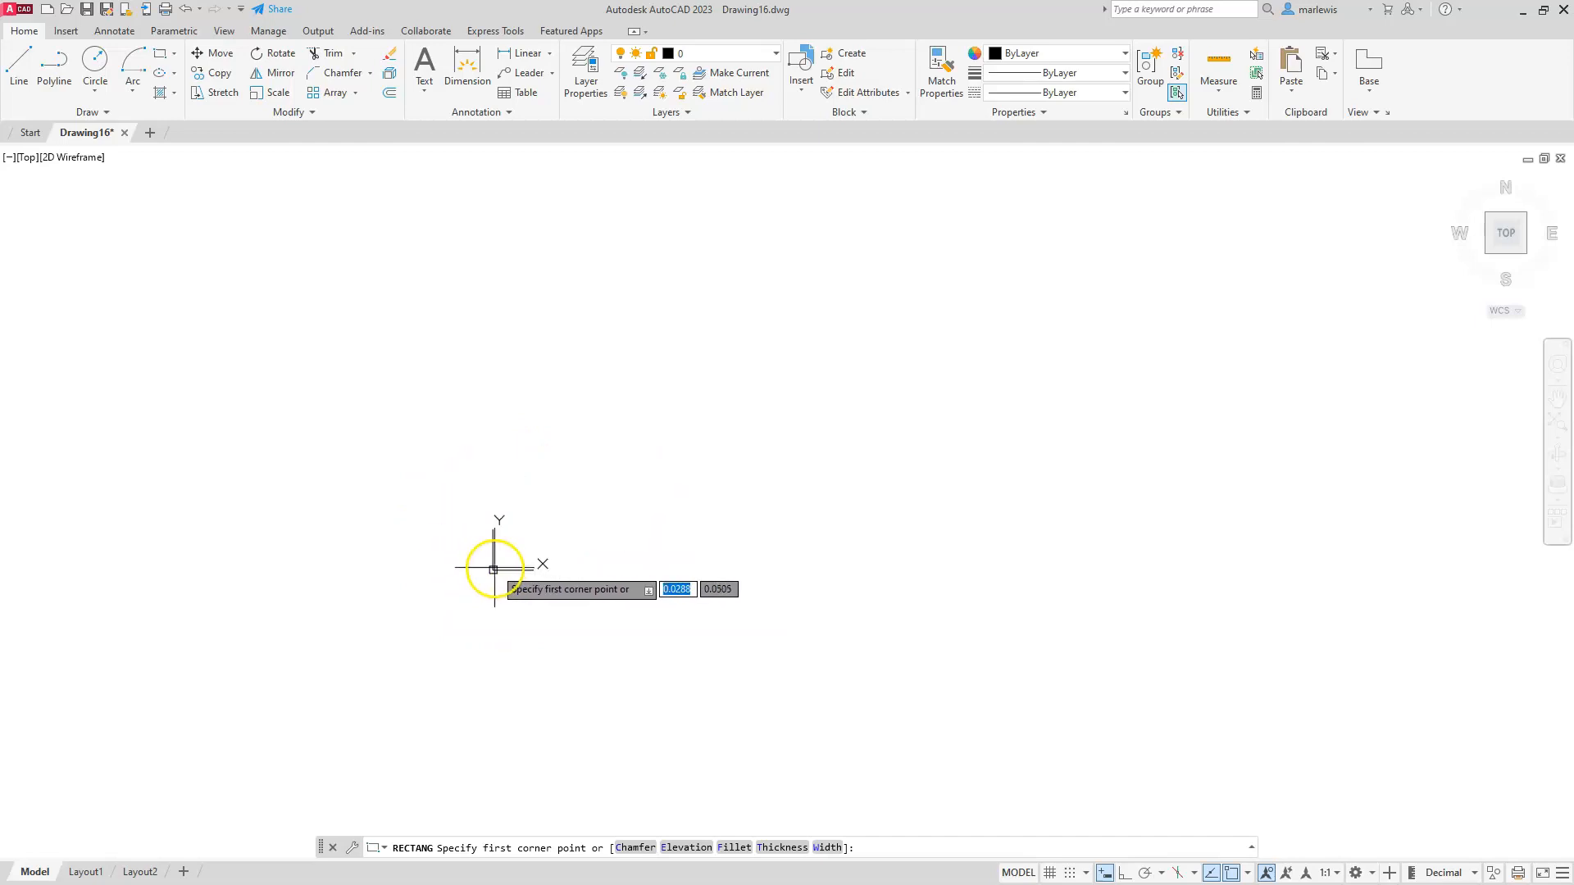
mouse_move(493, 577)
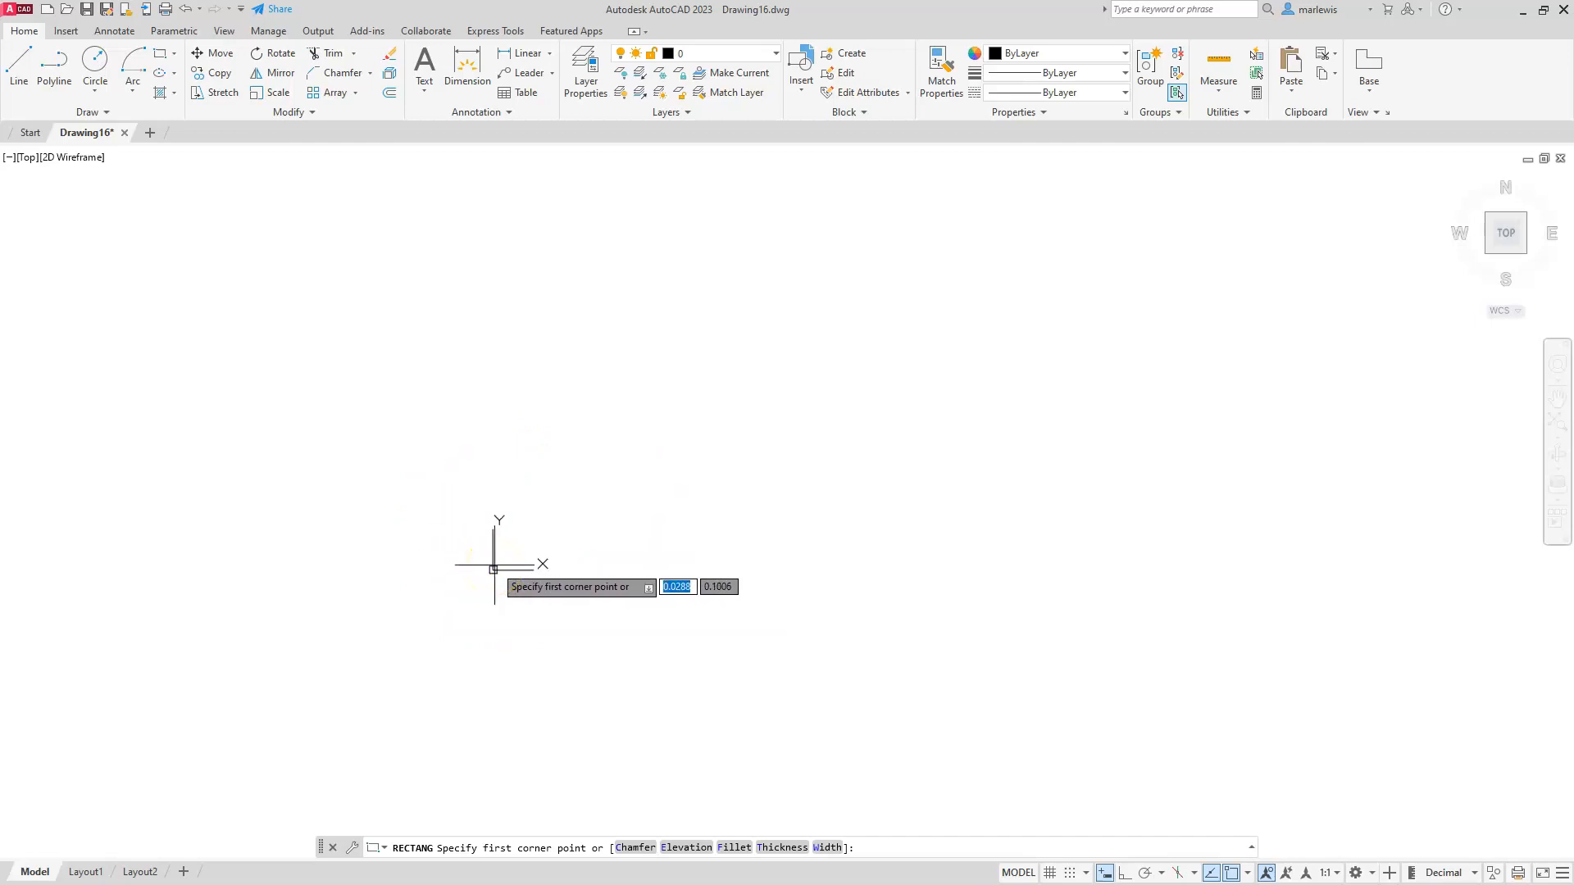
mouse_move(748, 301)
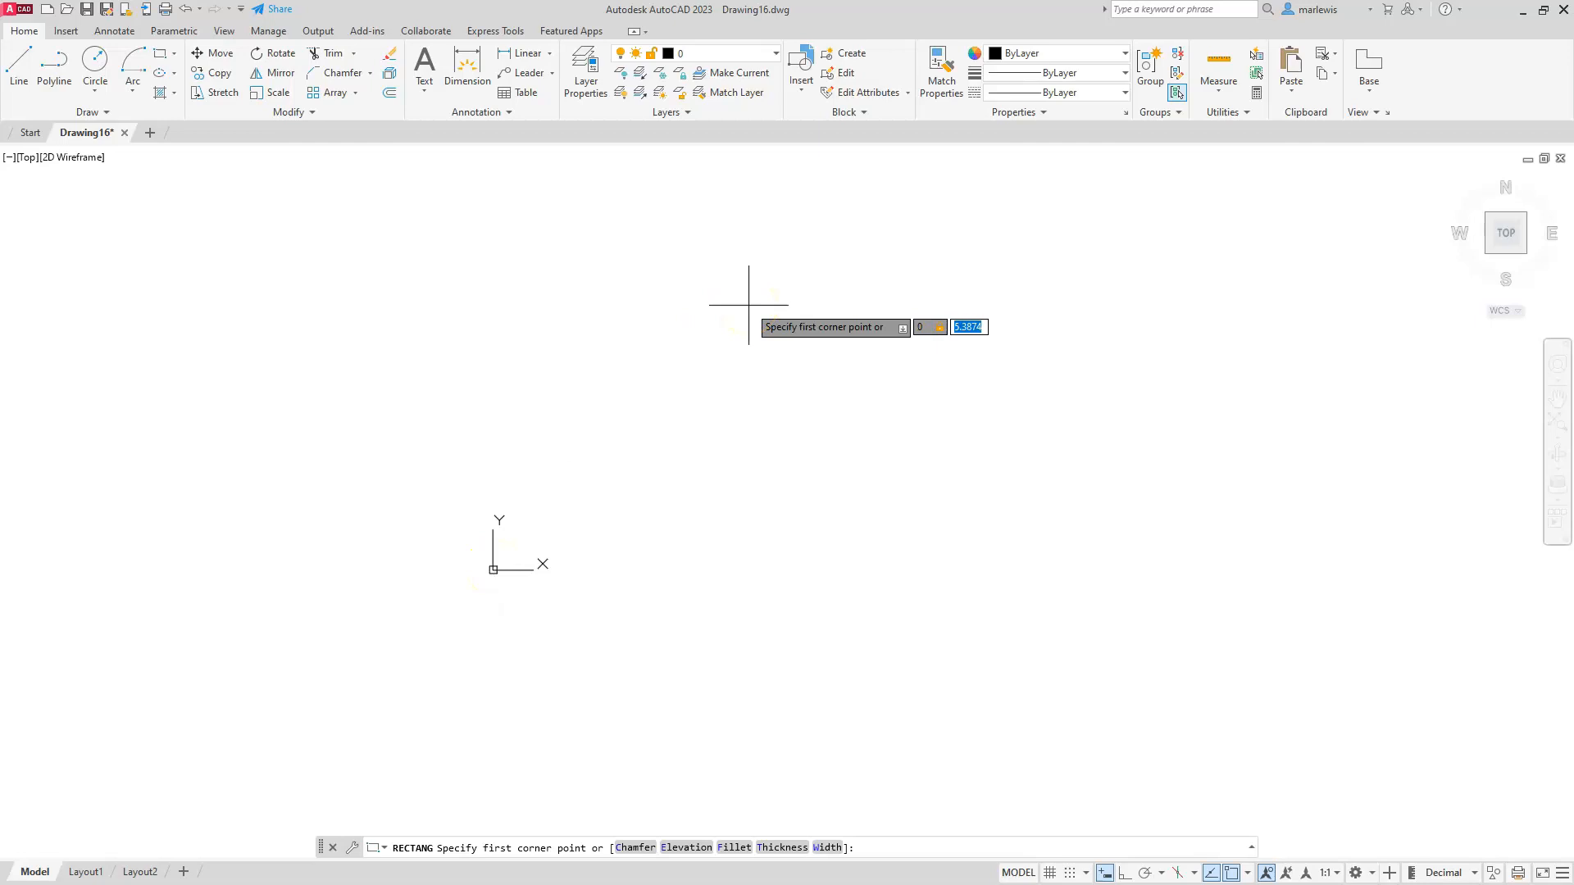
left_click(492, 569)
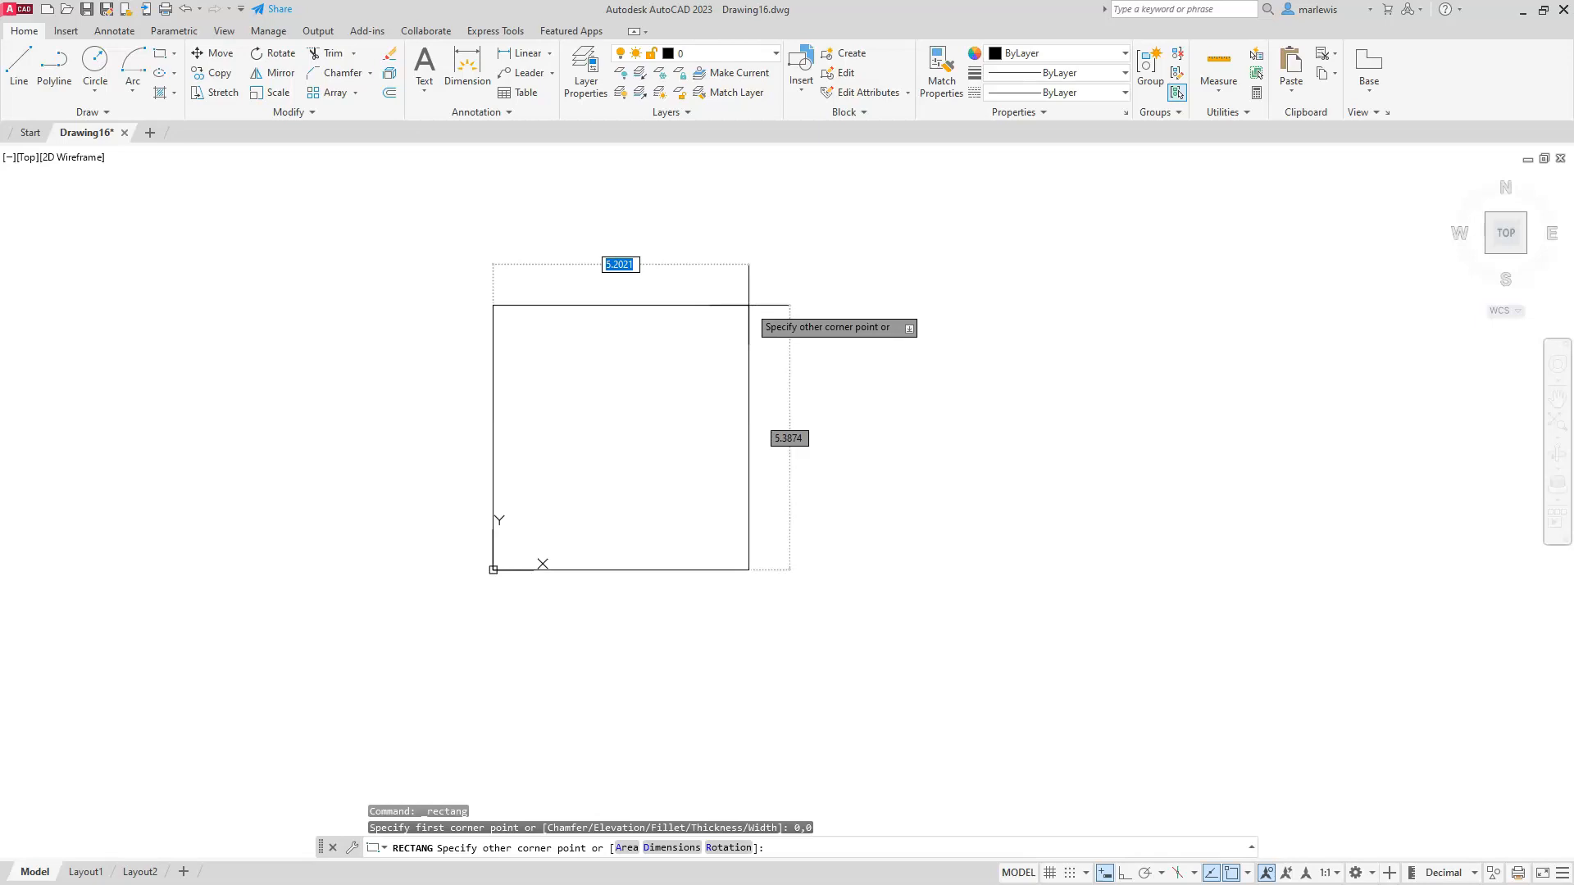
type("11")
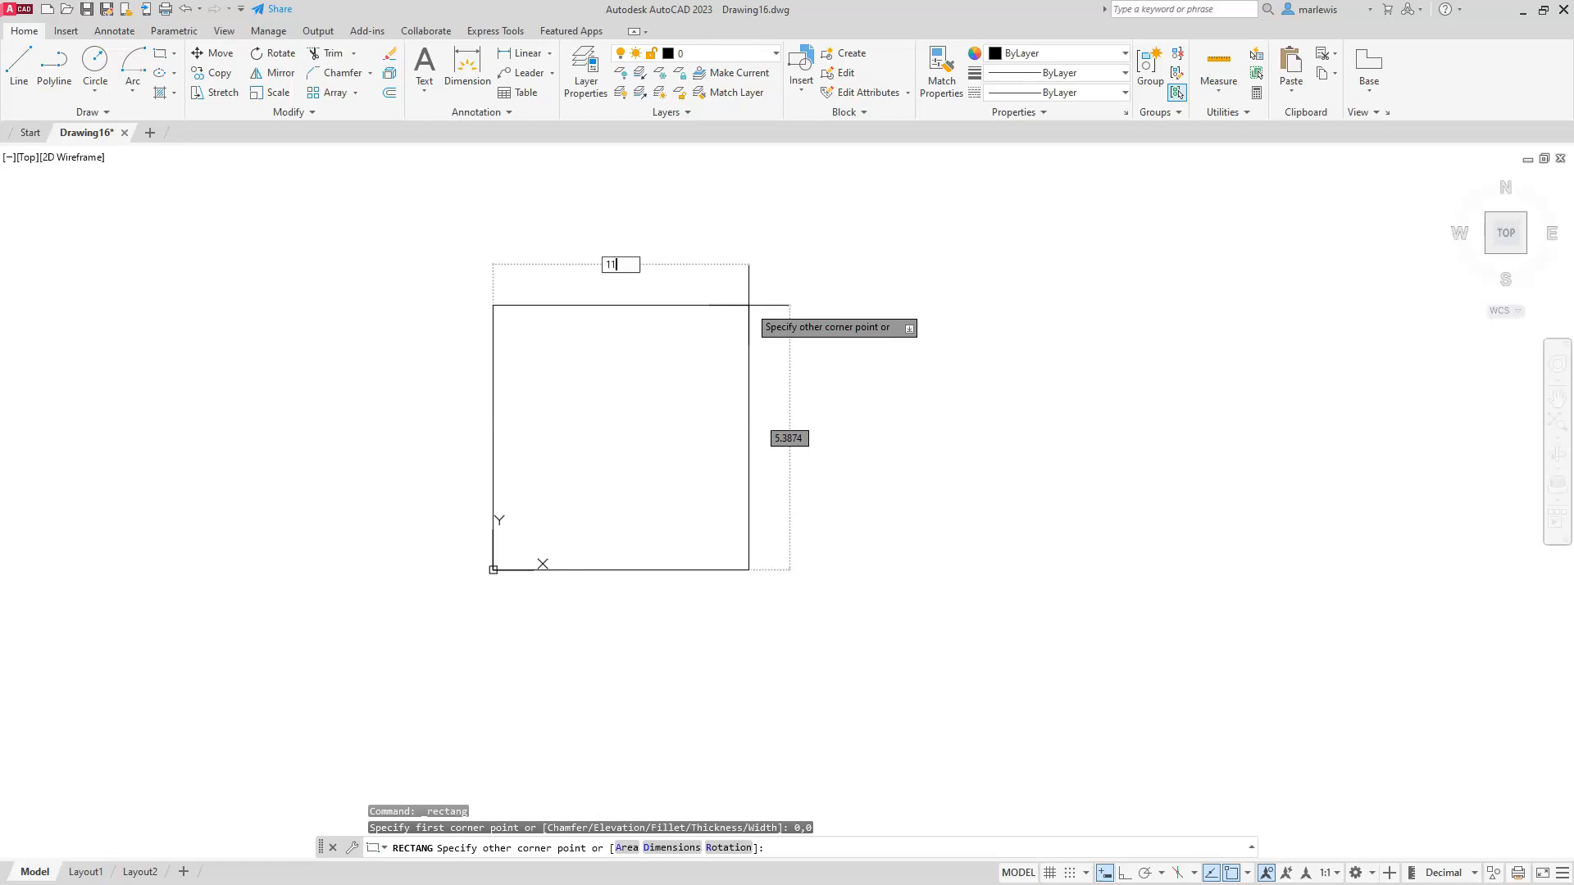
key("Tab")
type("8")
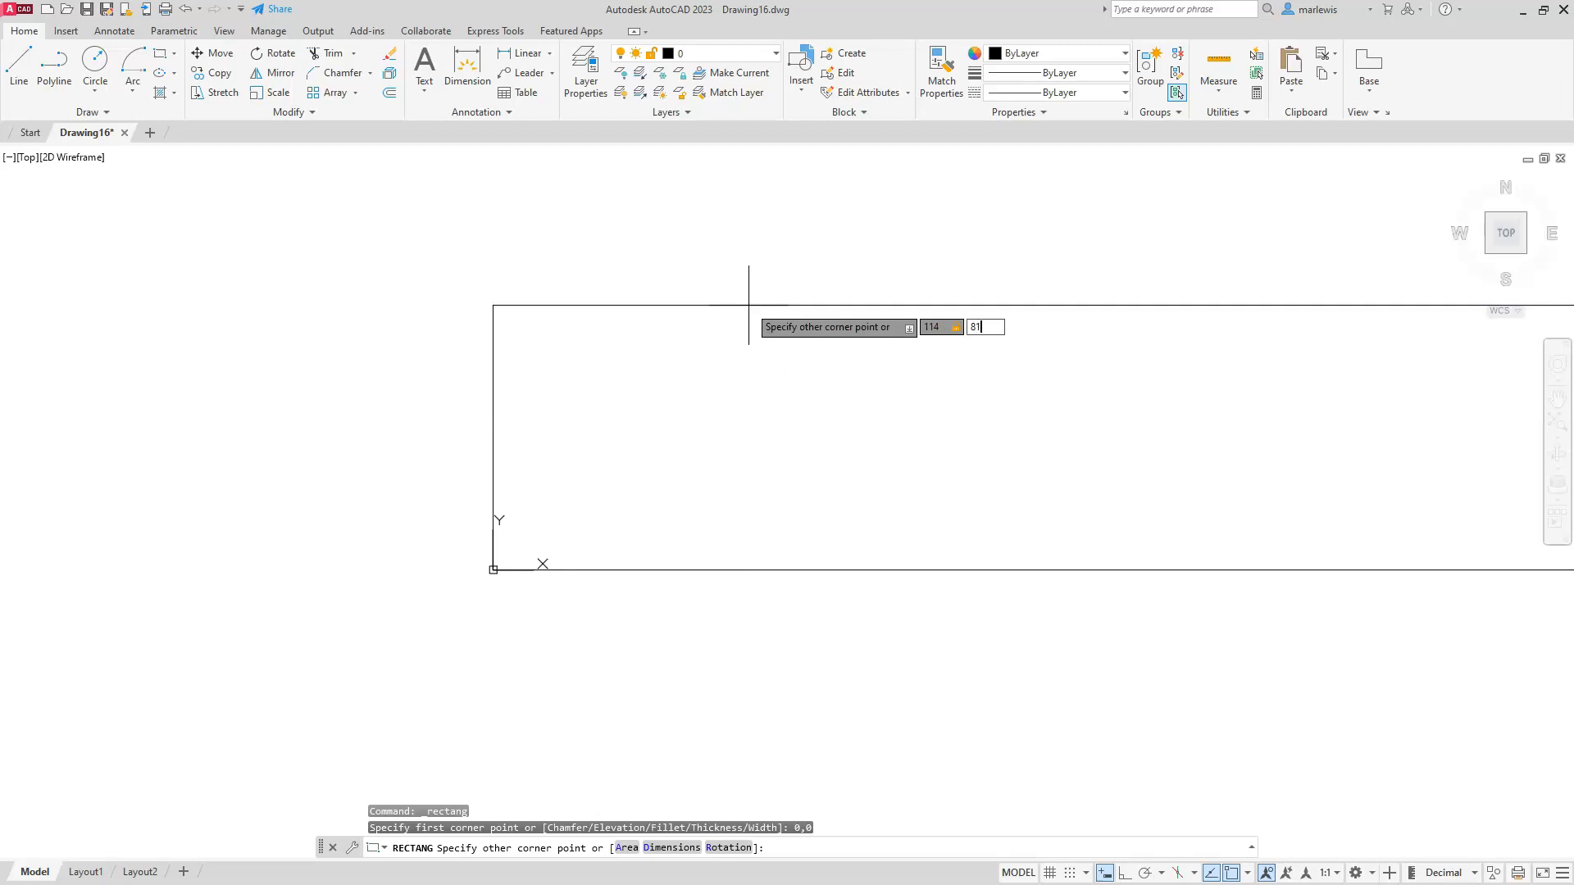
type(".5")
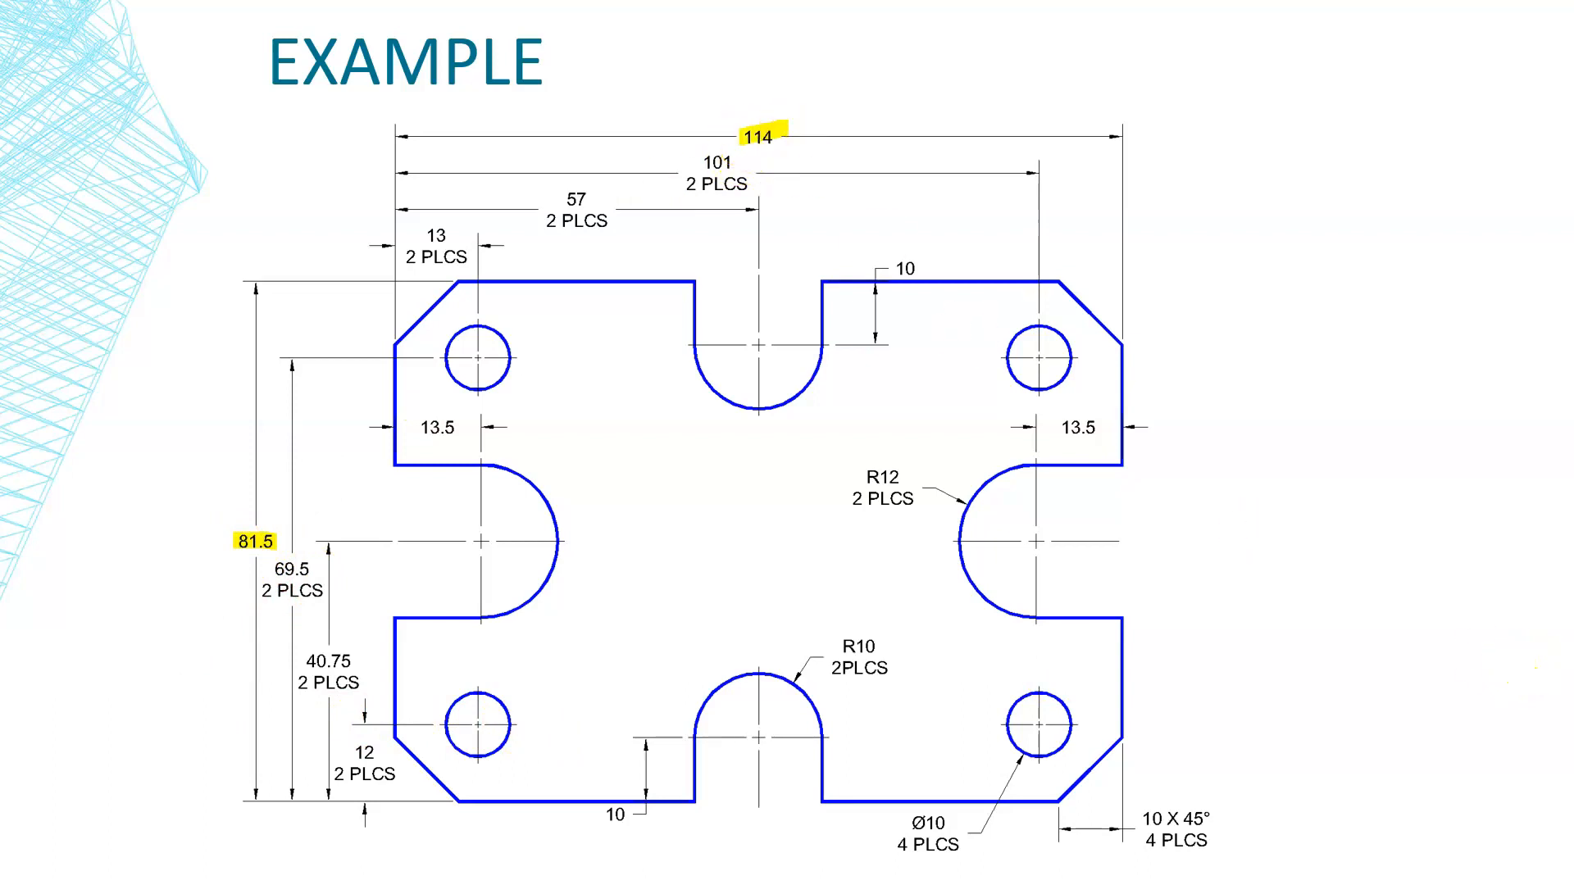
mouse_move(1510, 542)
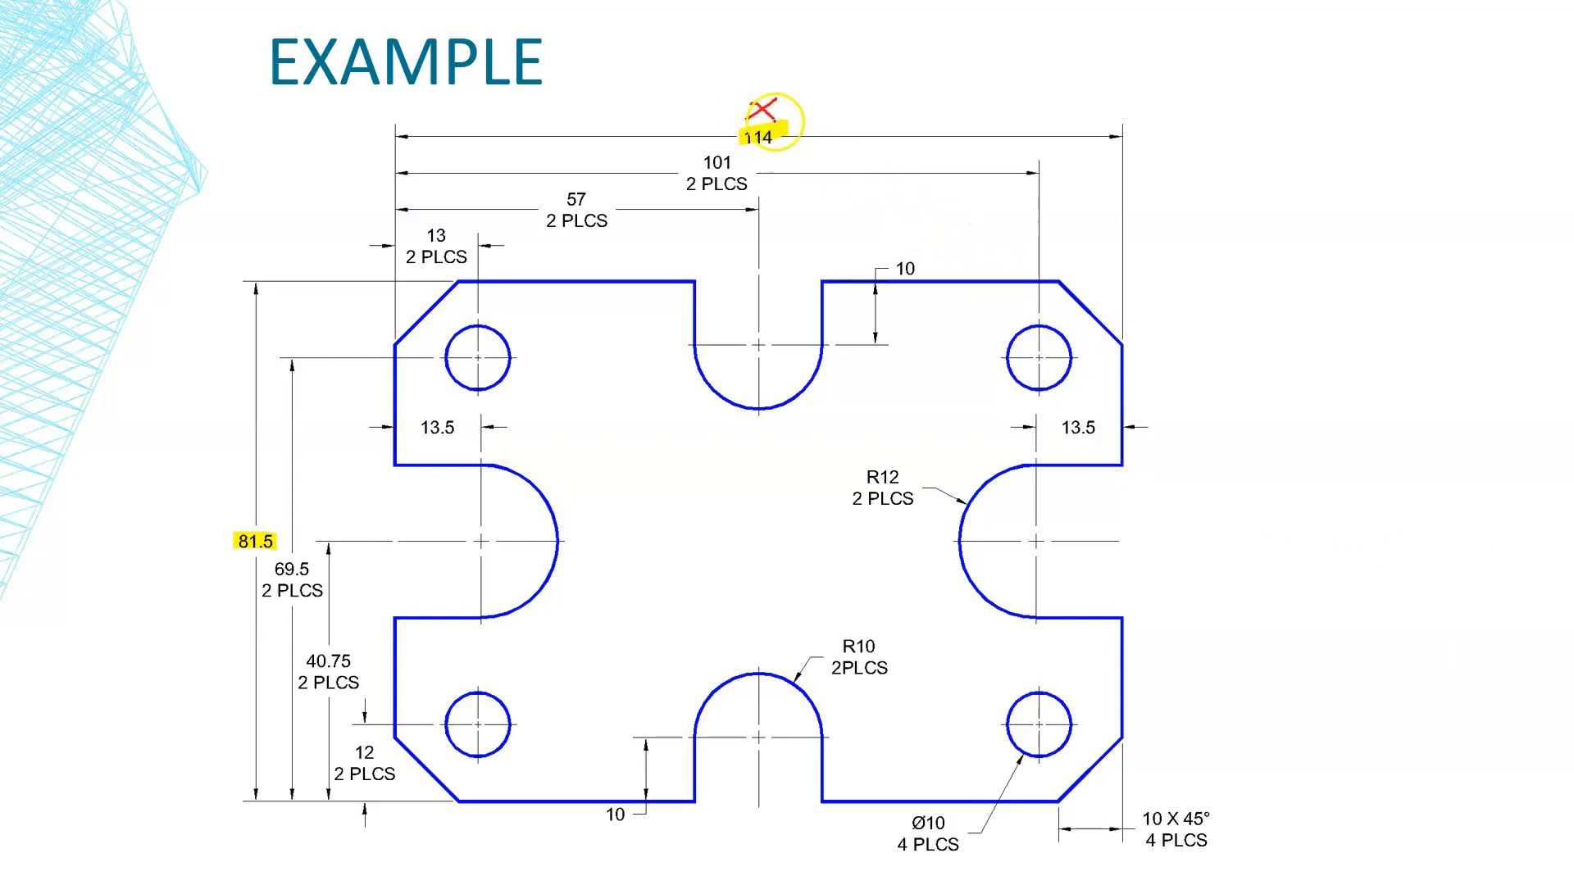
mouse_move(214, 542)
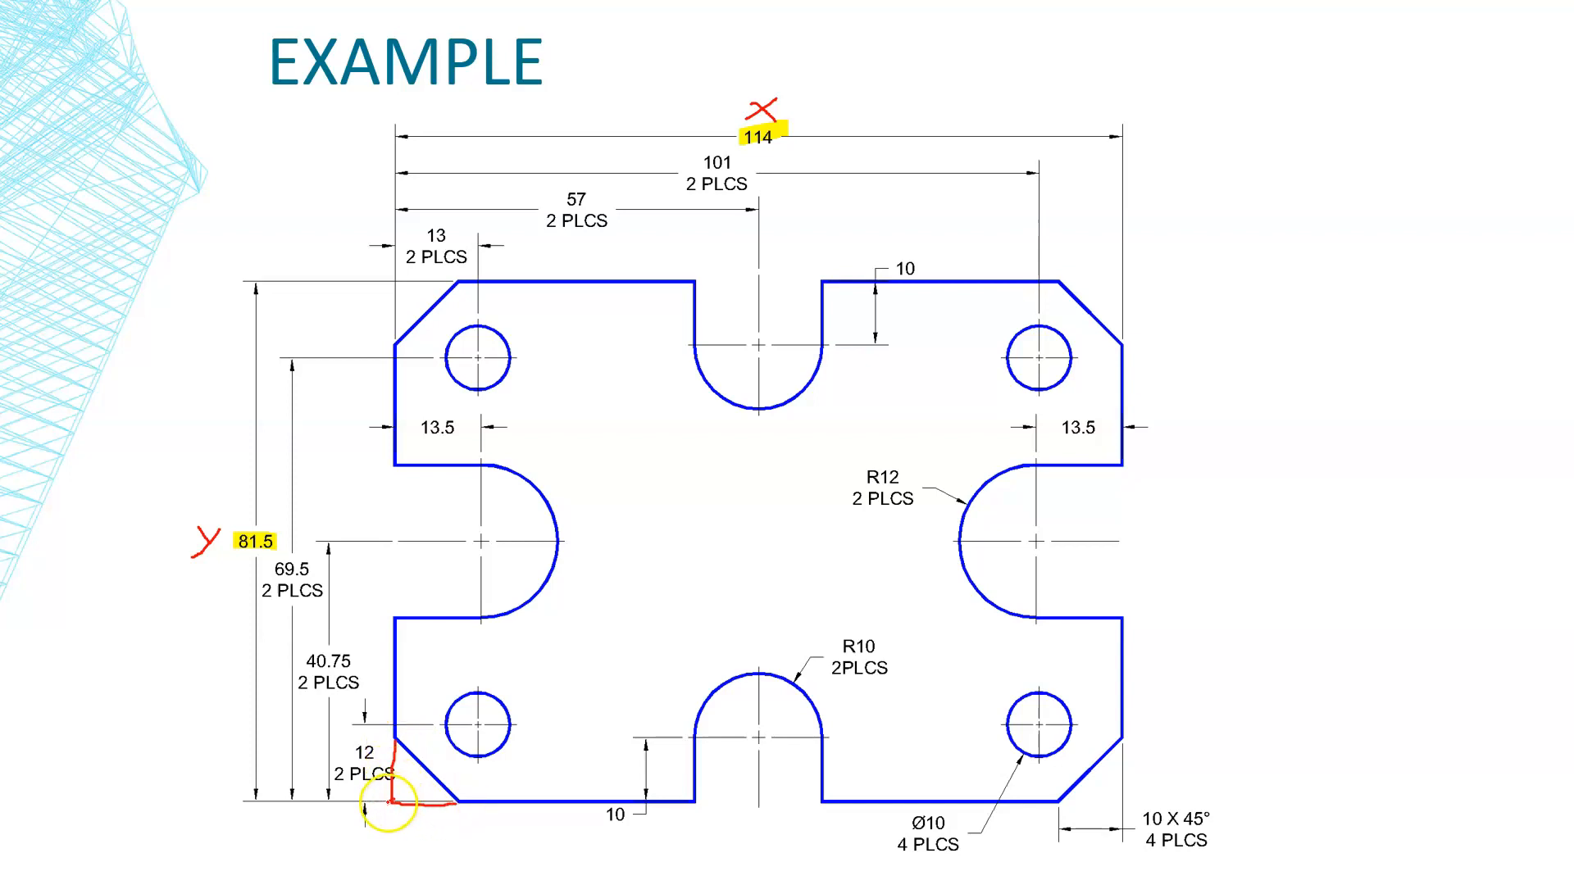
mouse_move(1208, 312)
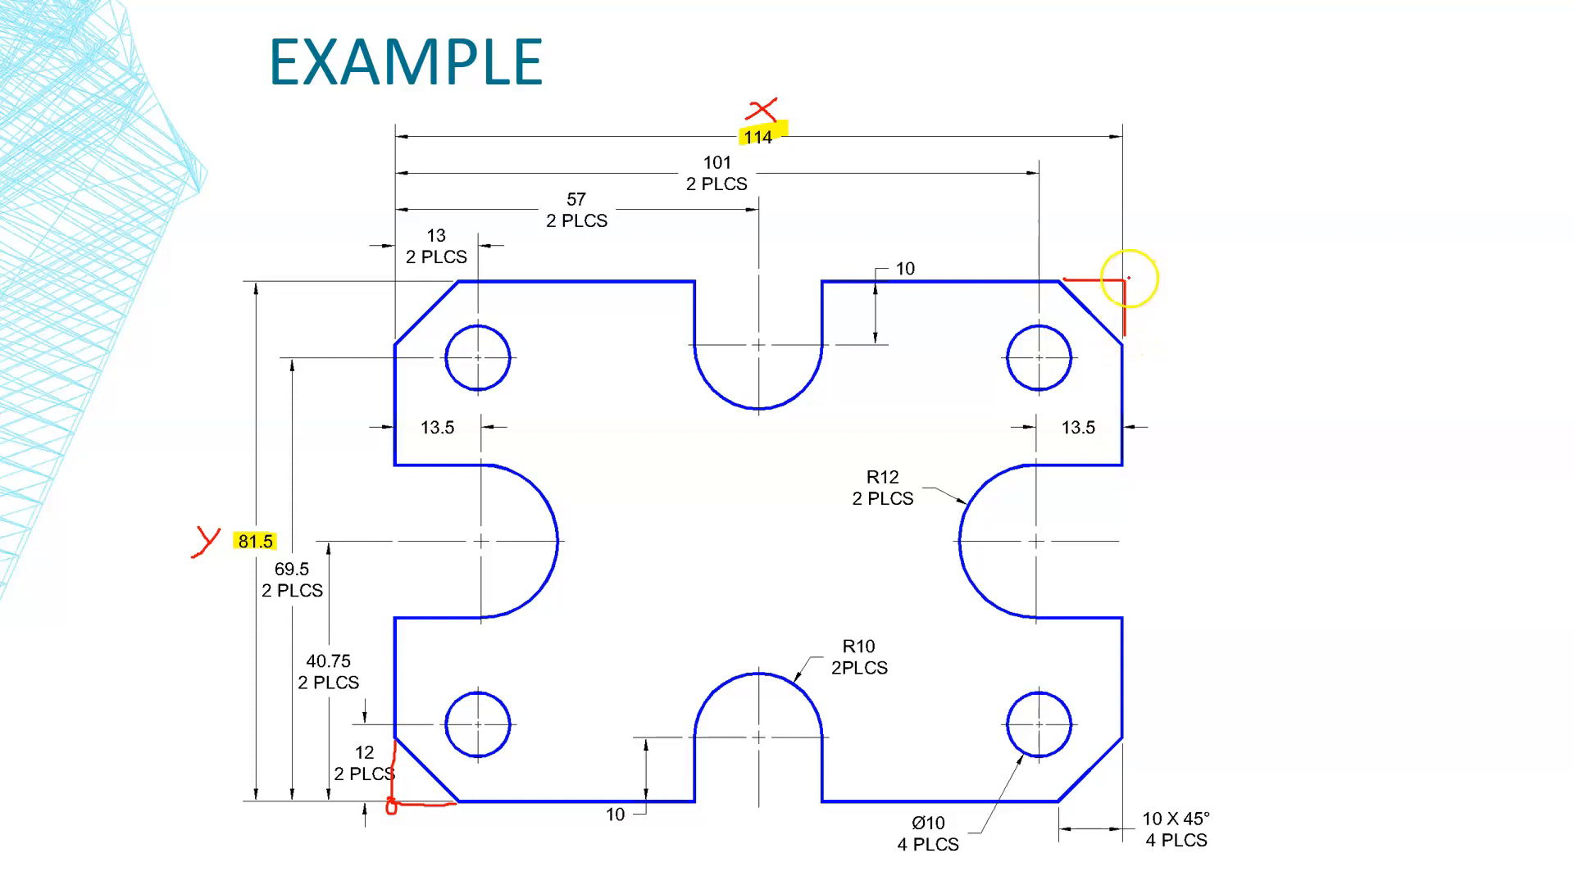
mouse_move(566, 616)
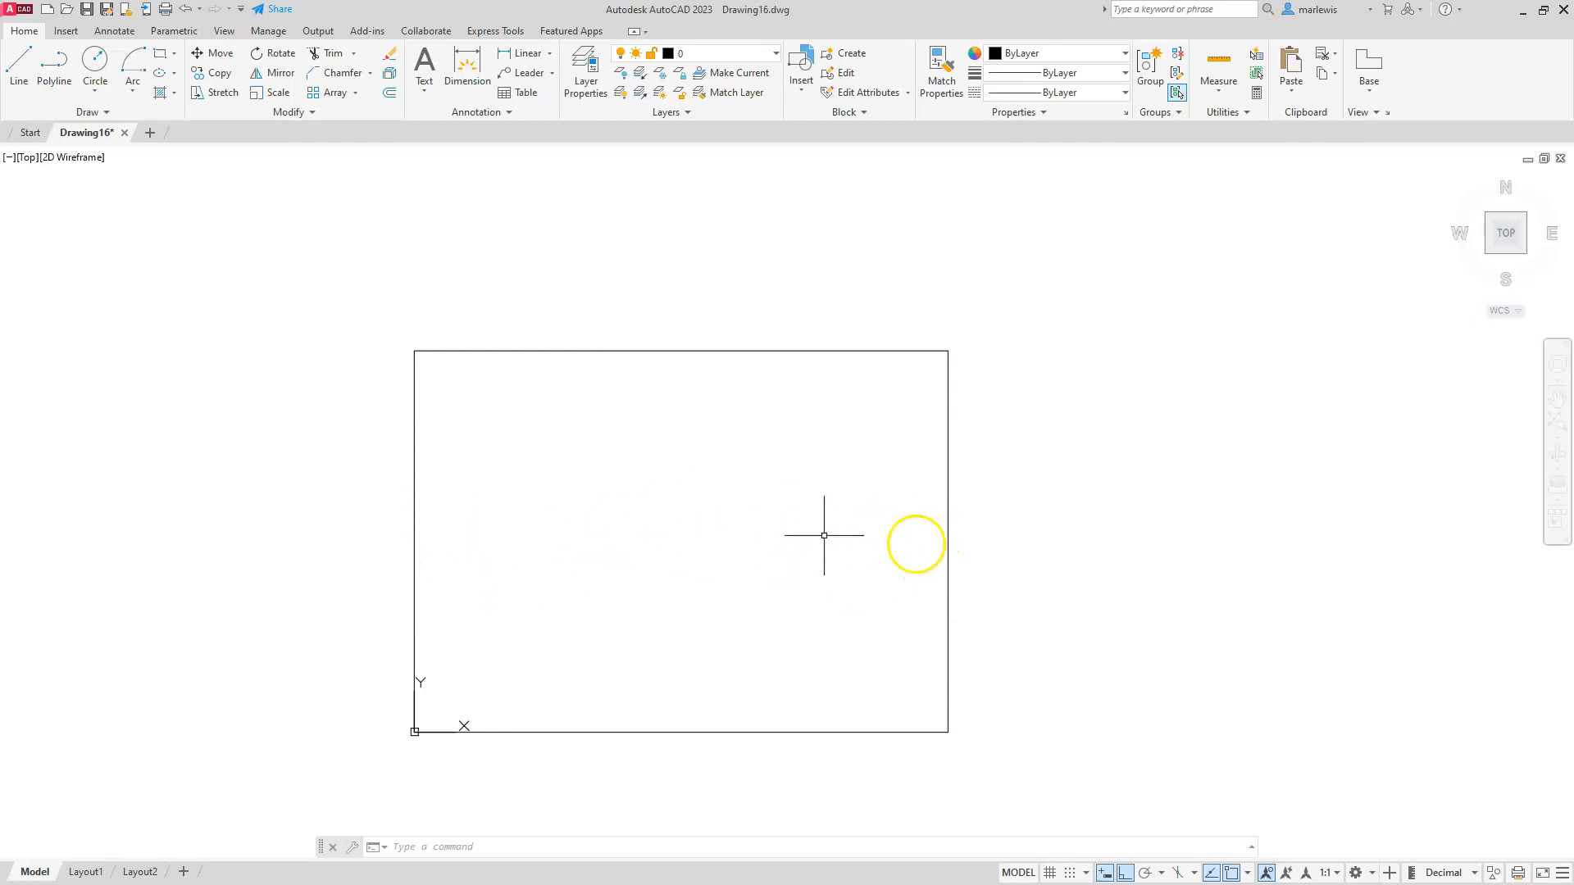
Draw an R12 circle centred 13.5 inward from the right edge midpoint.
left_click(94, 58)
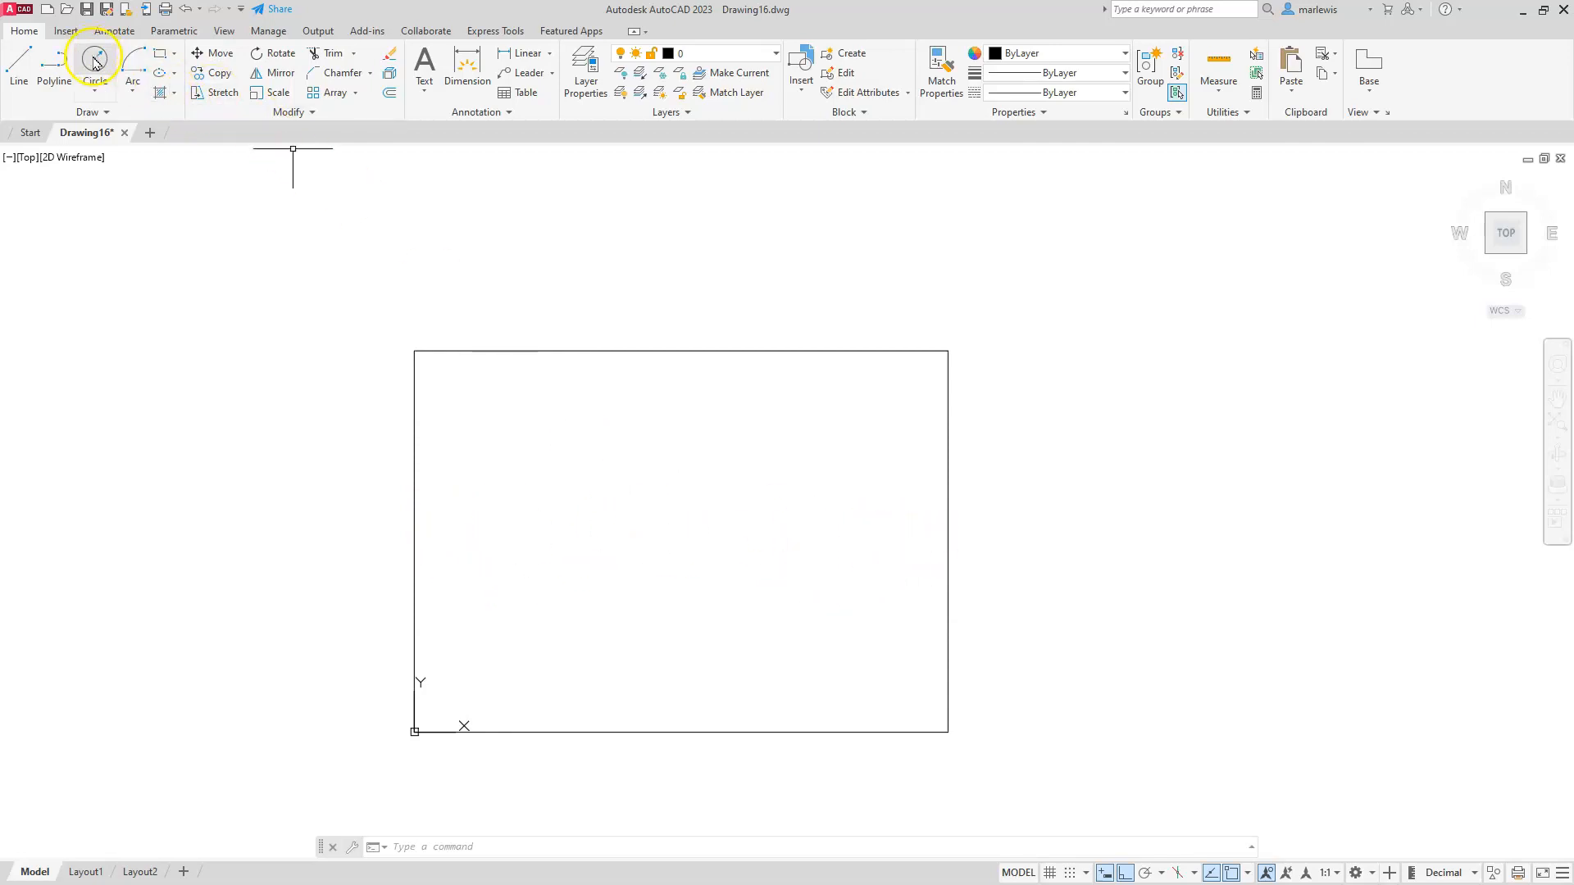
left_click(95, 58)
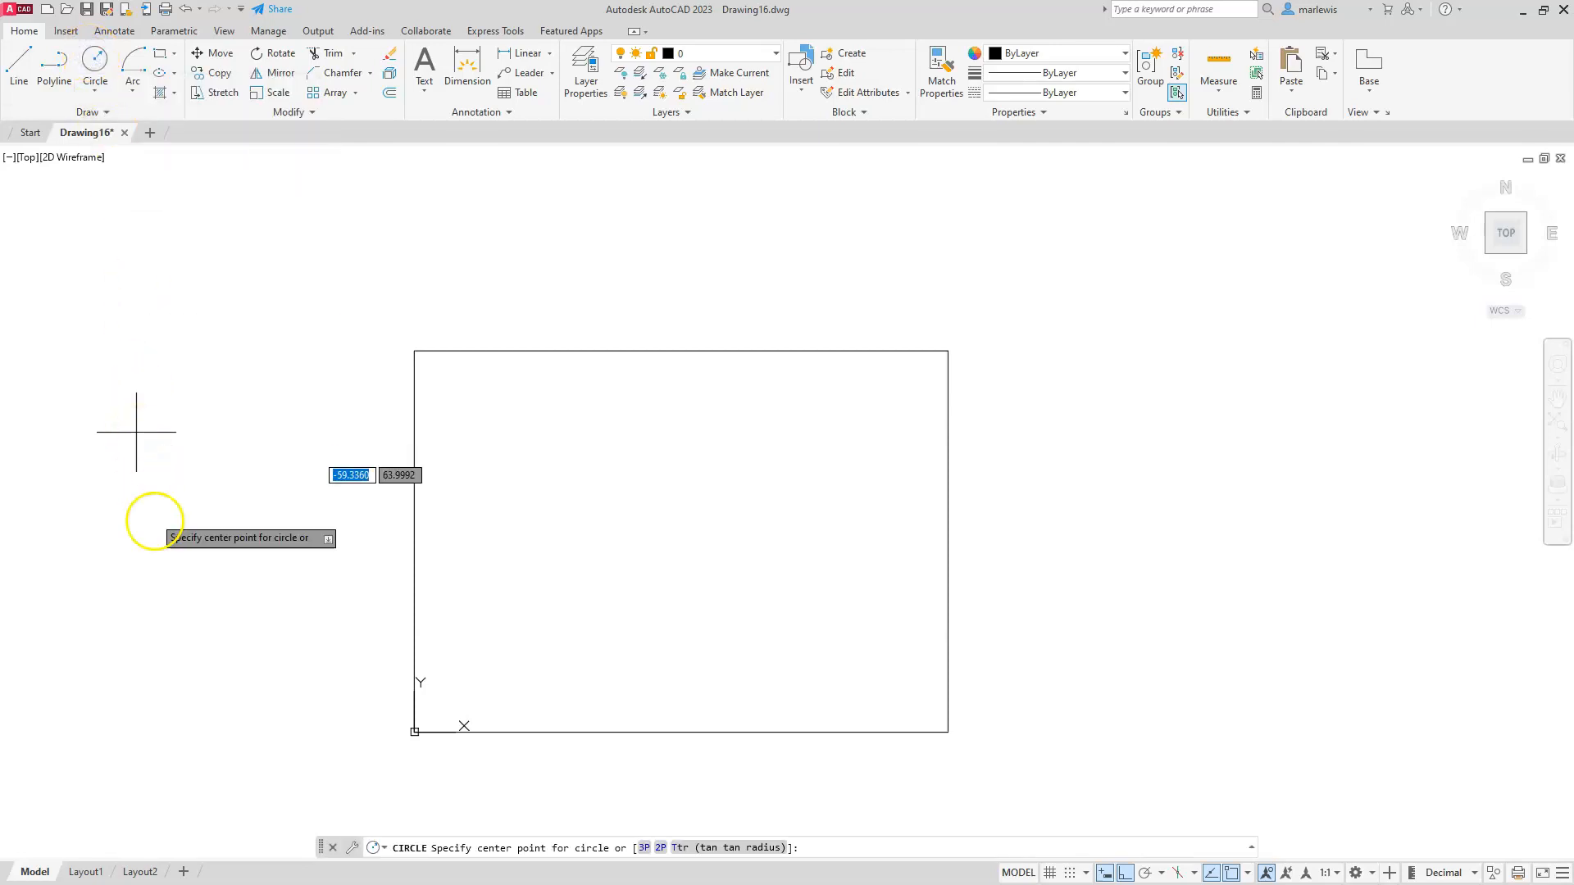
mouse_move(412, 546)
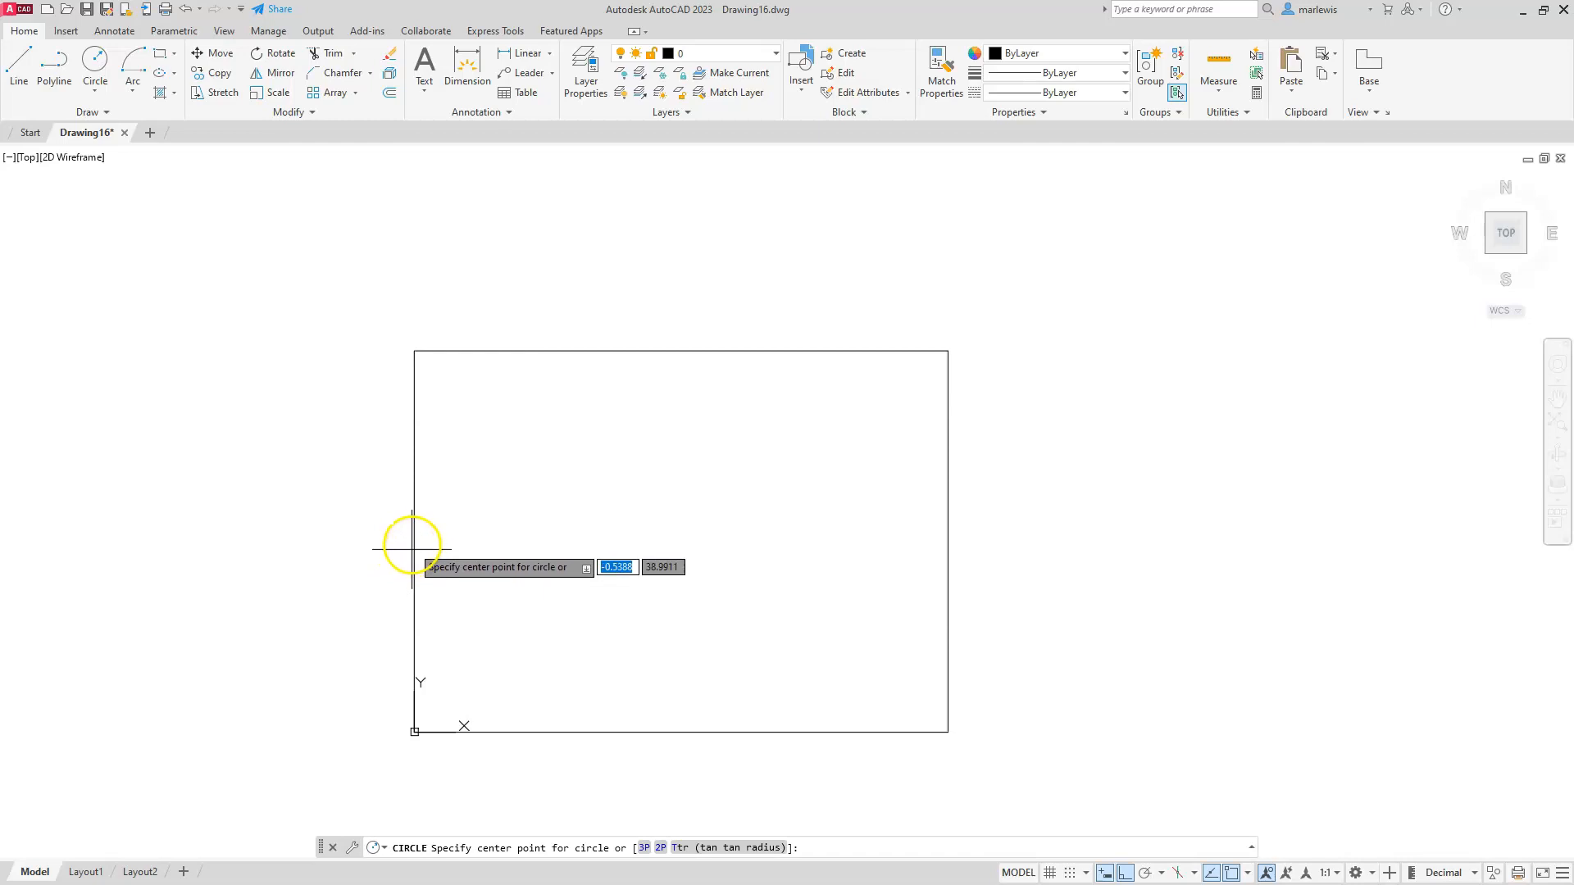
mouse_move(415, 540)
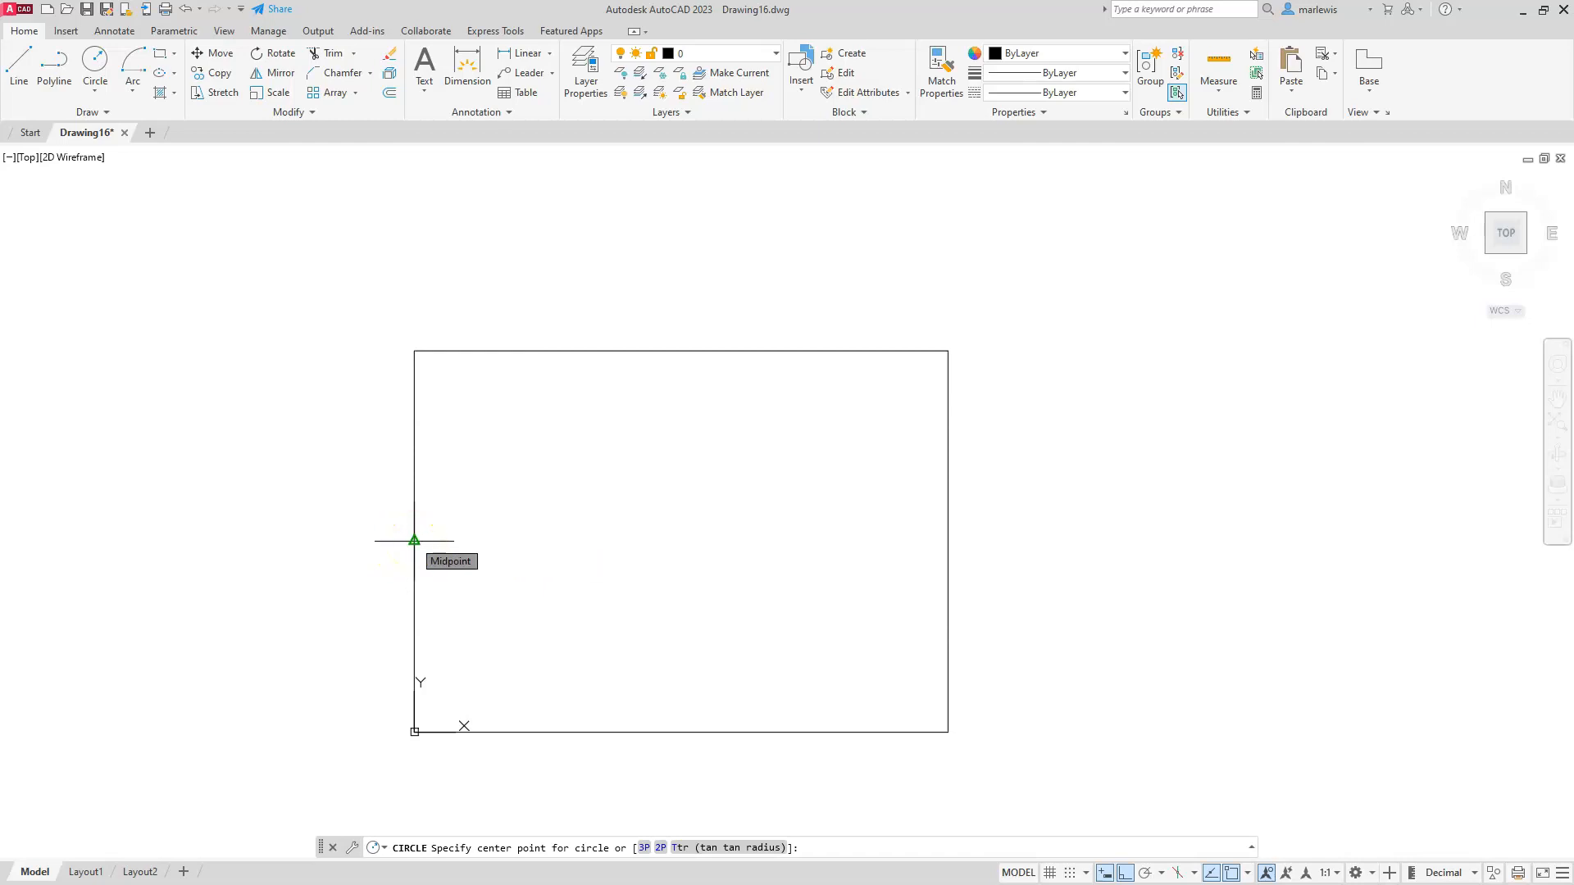
mouse_move(520, 554)
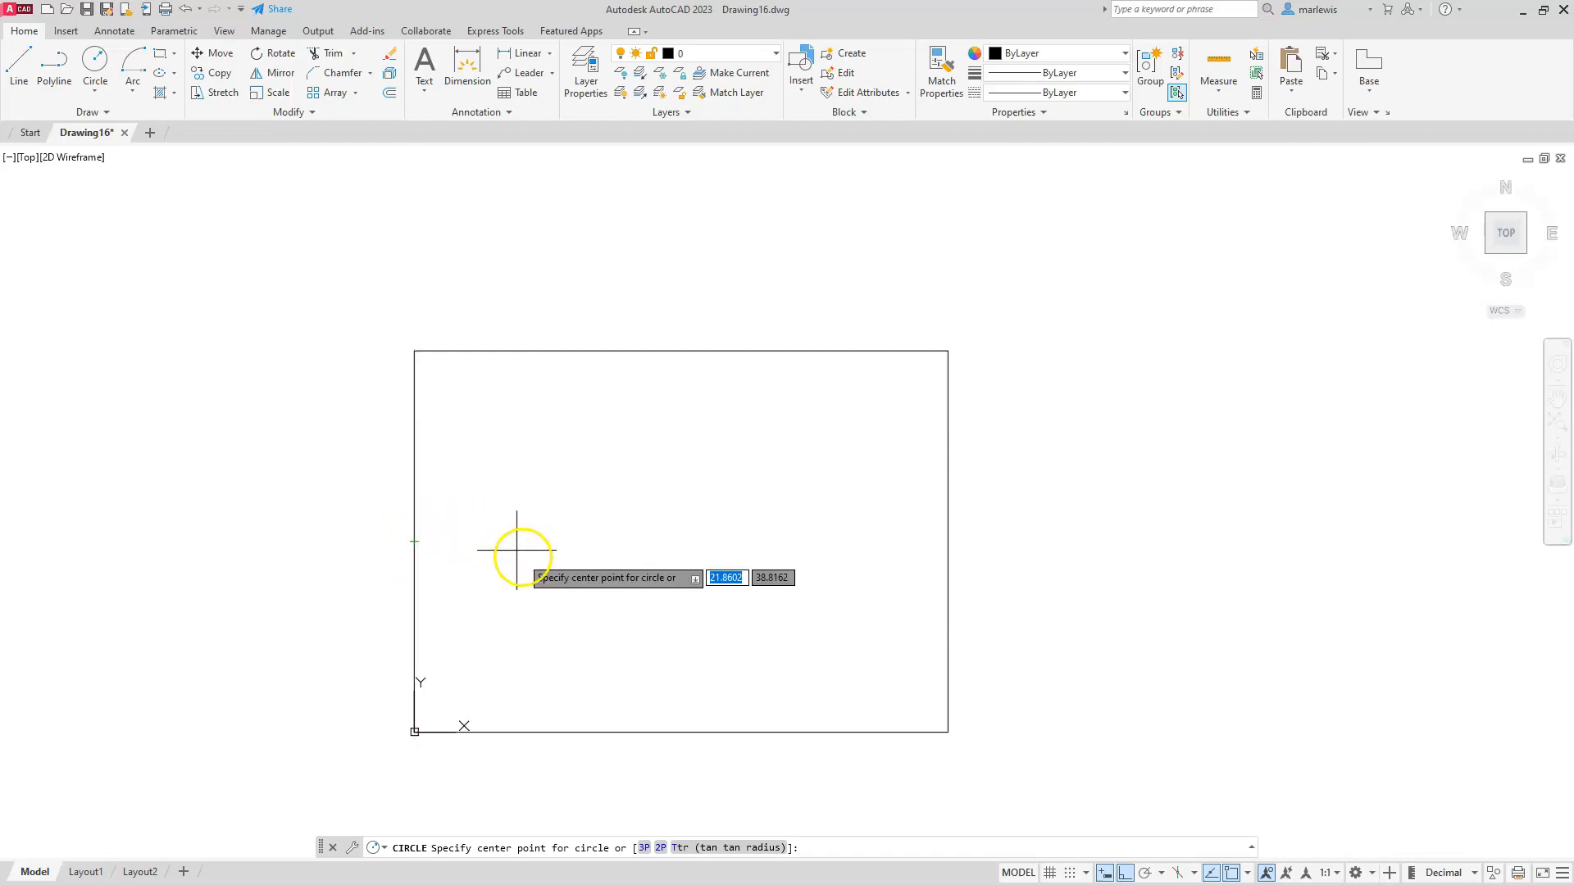
mouse_move(542, 542)
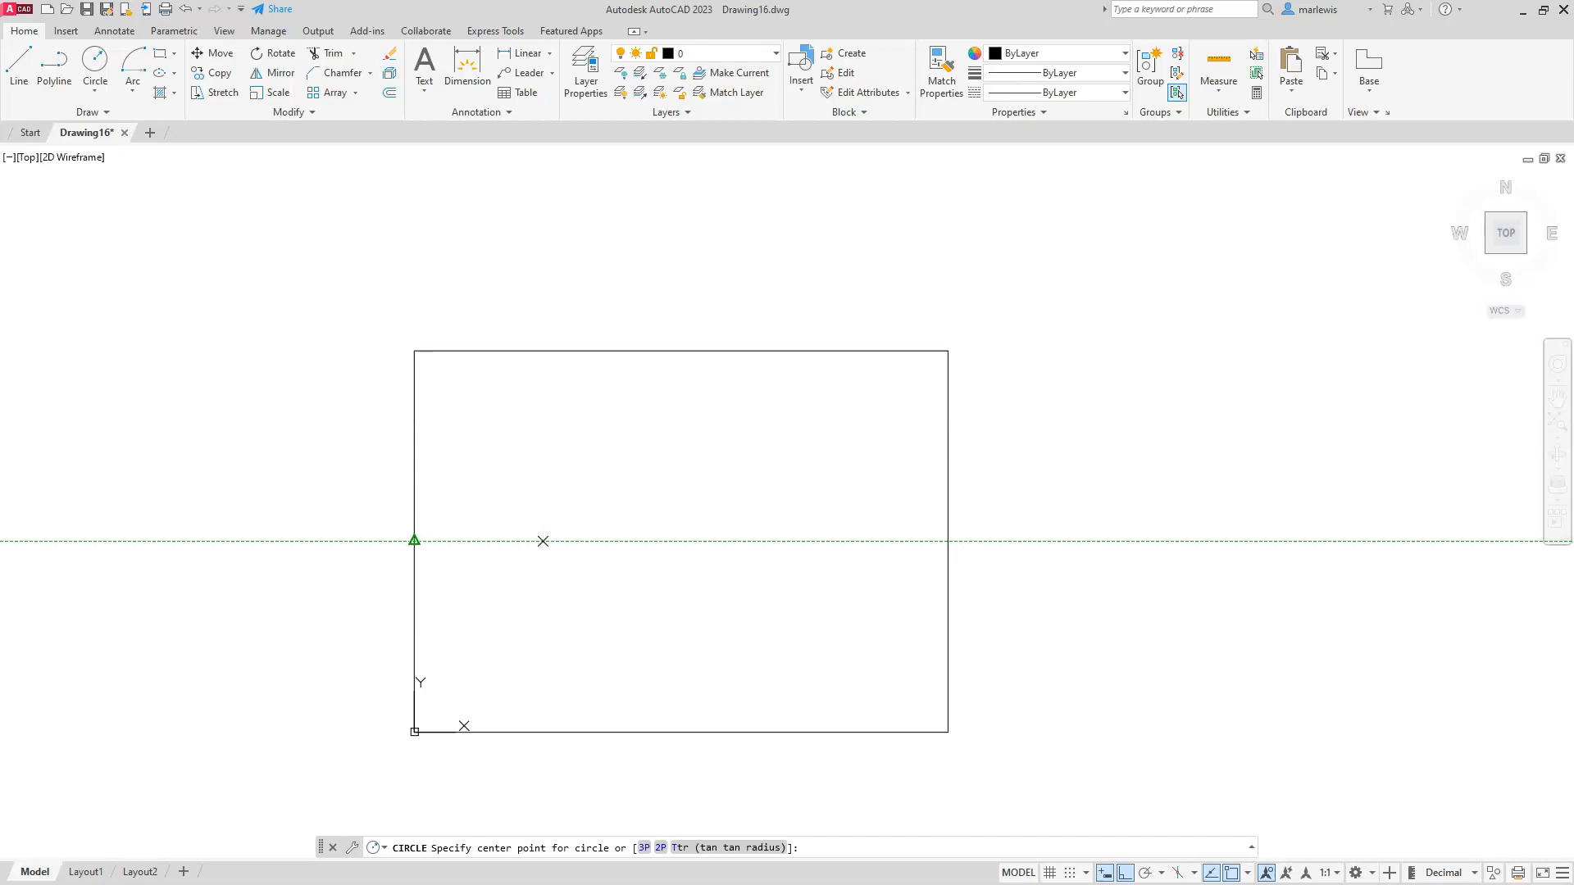
left_click(479, 540)
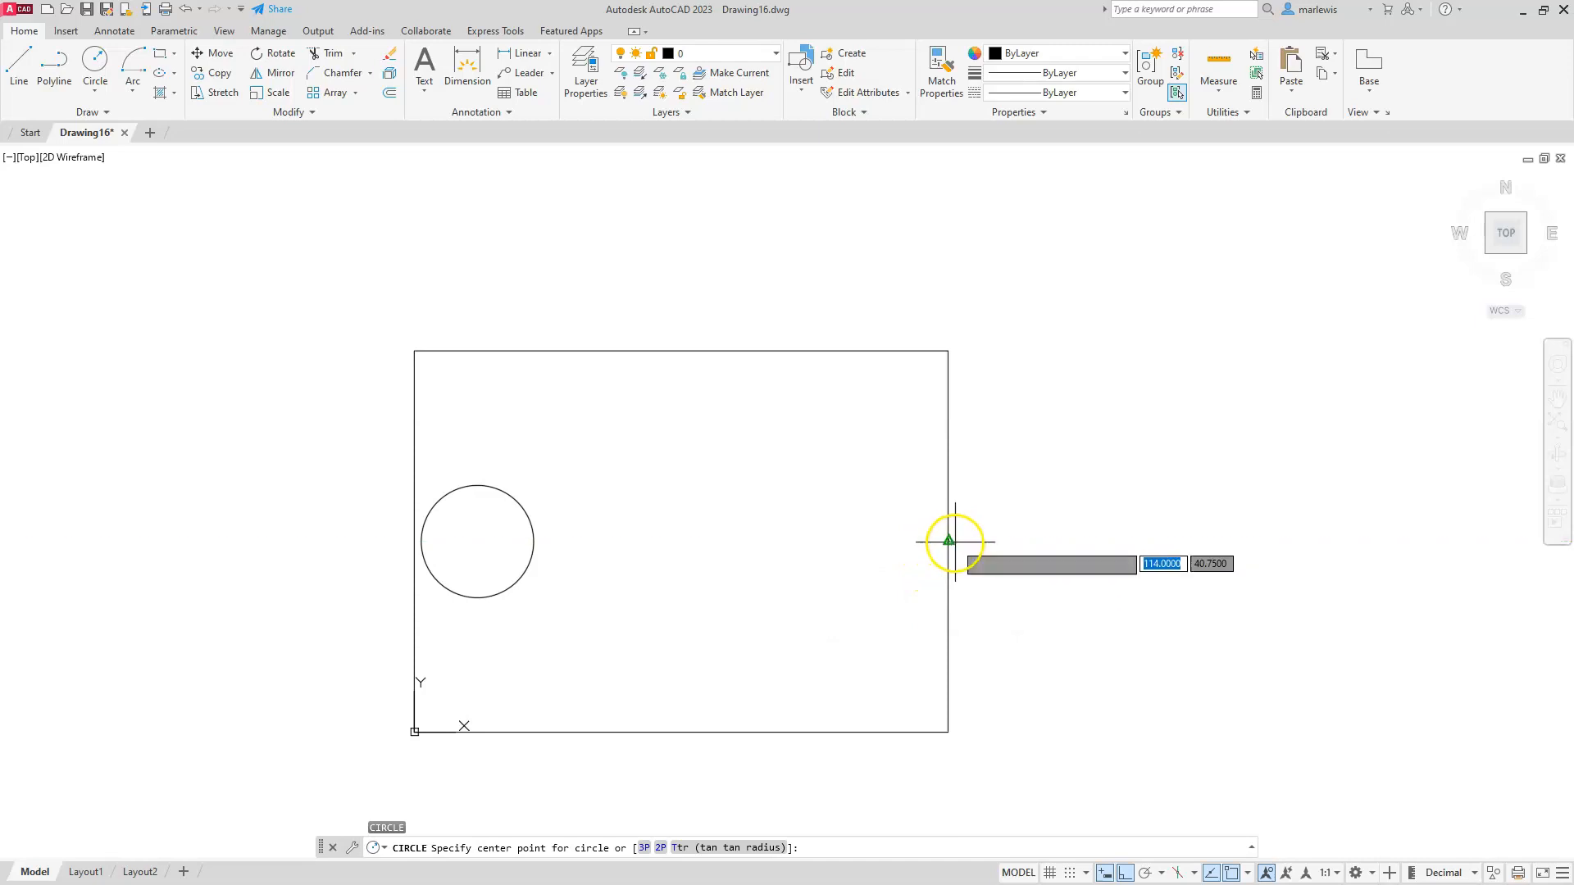
mouse_move(866, 542)
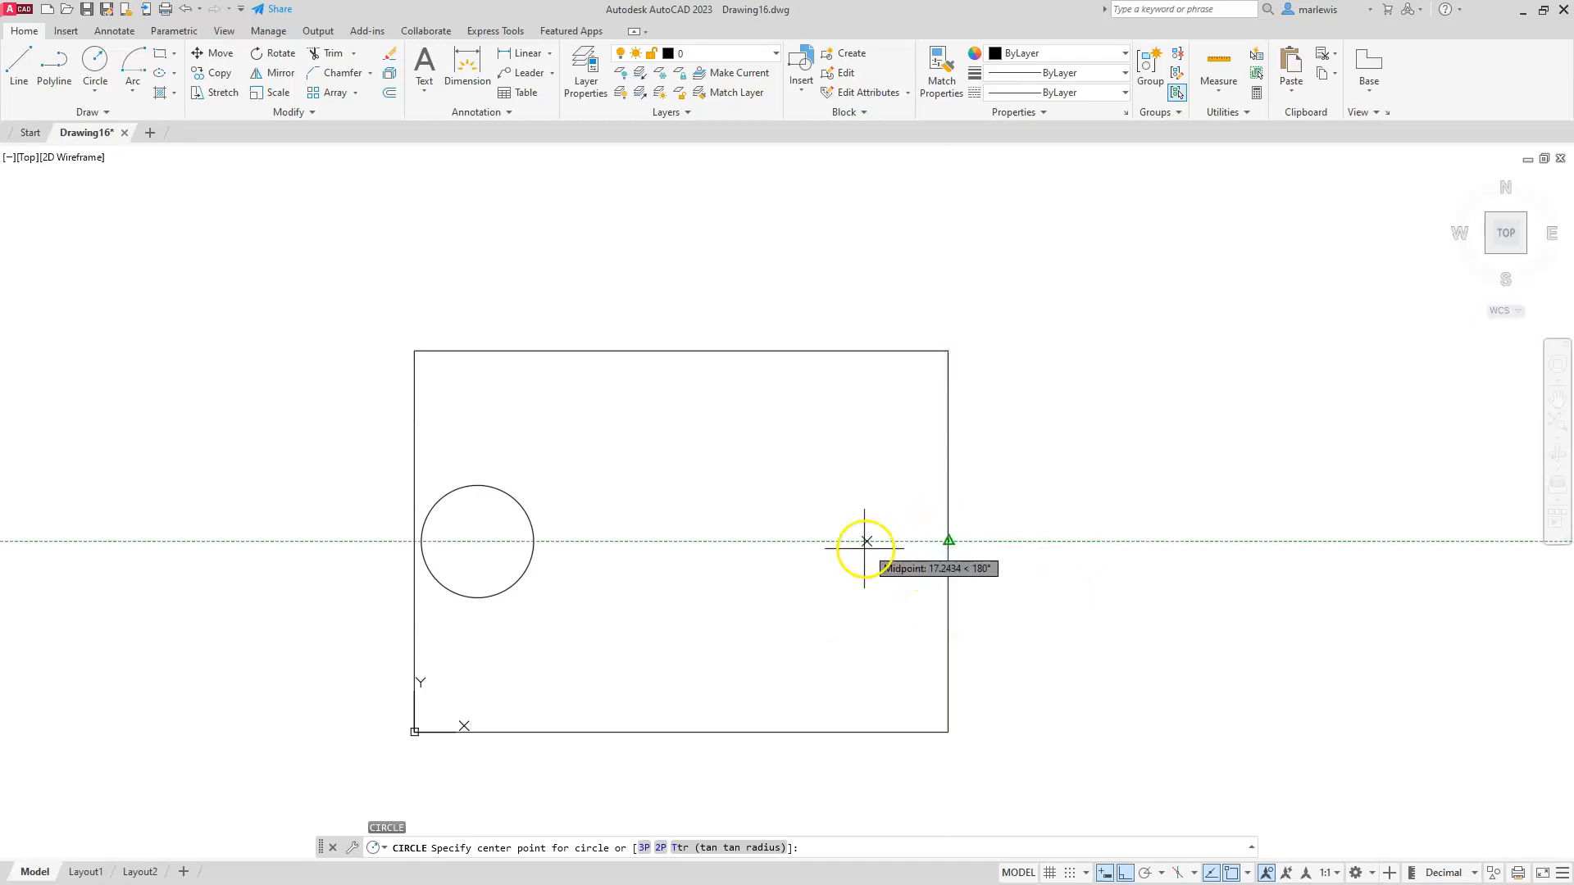
mouse_move(862, 541)
type("13.5")
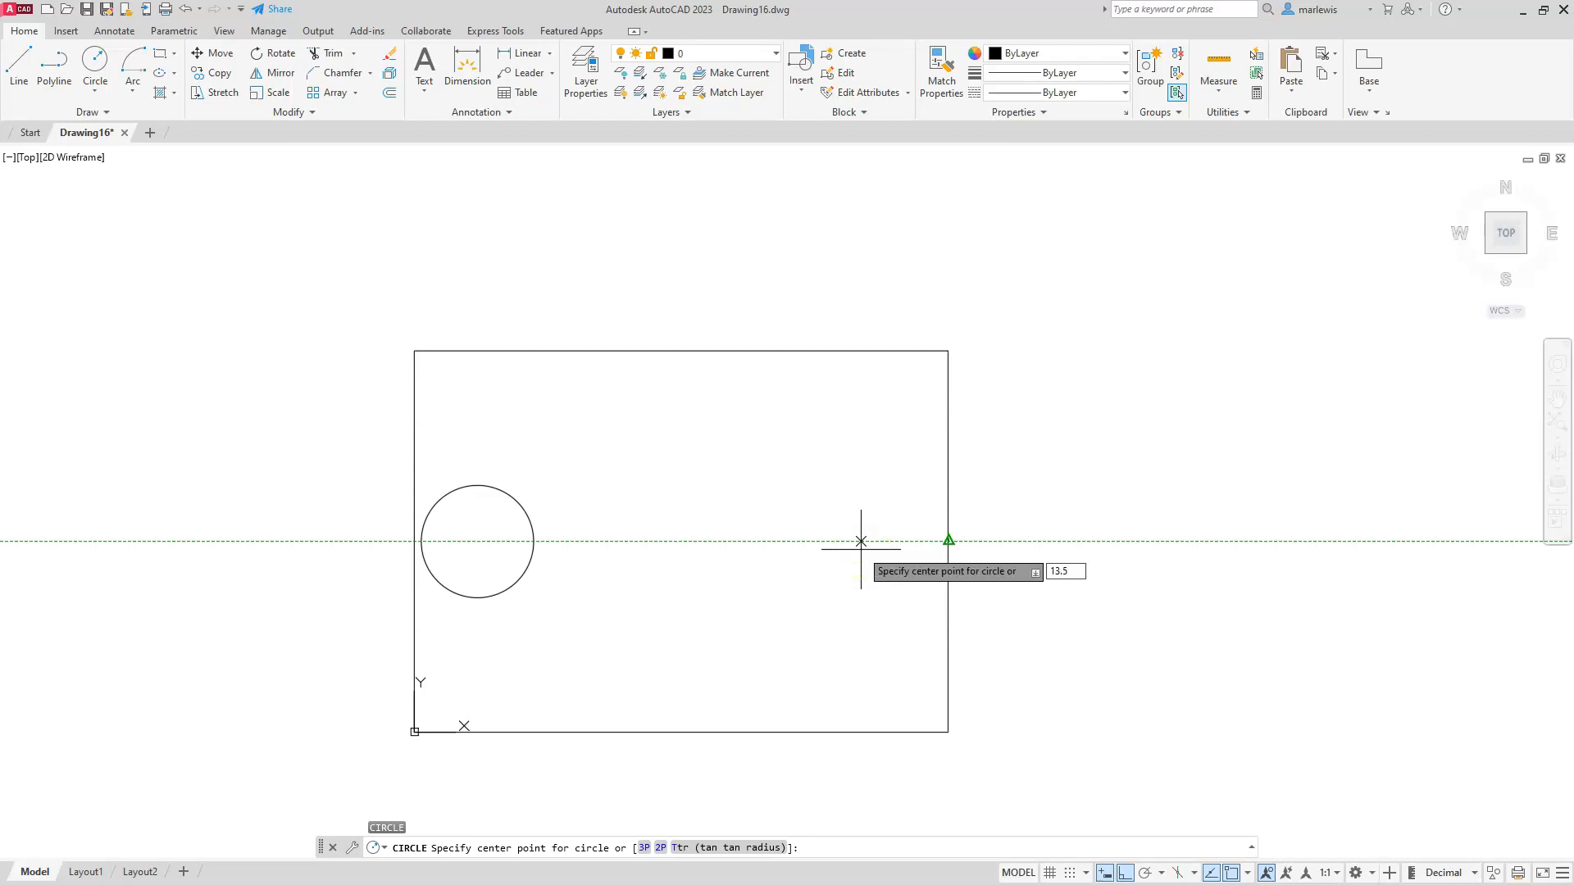
left_click(861, 542)
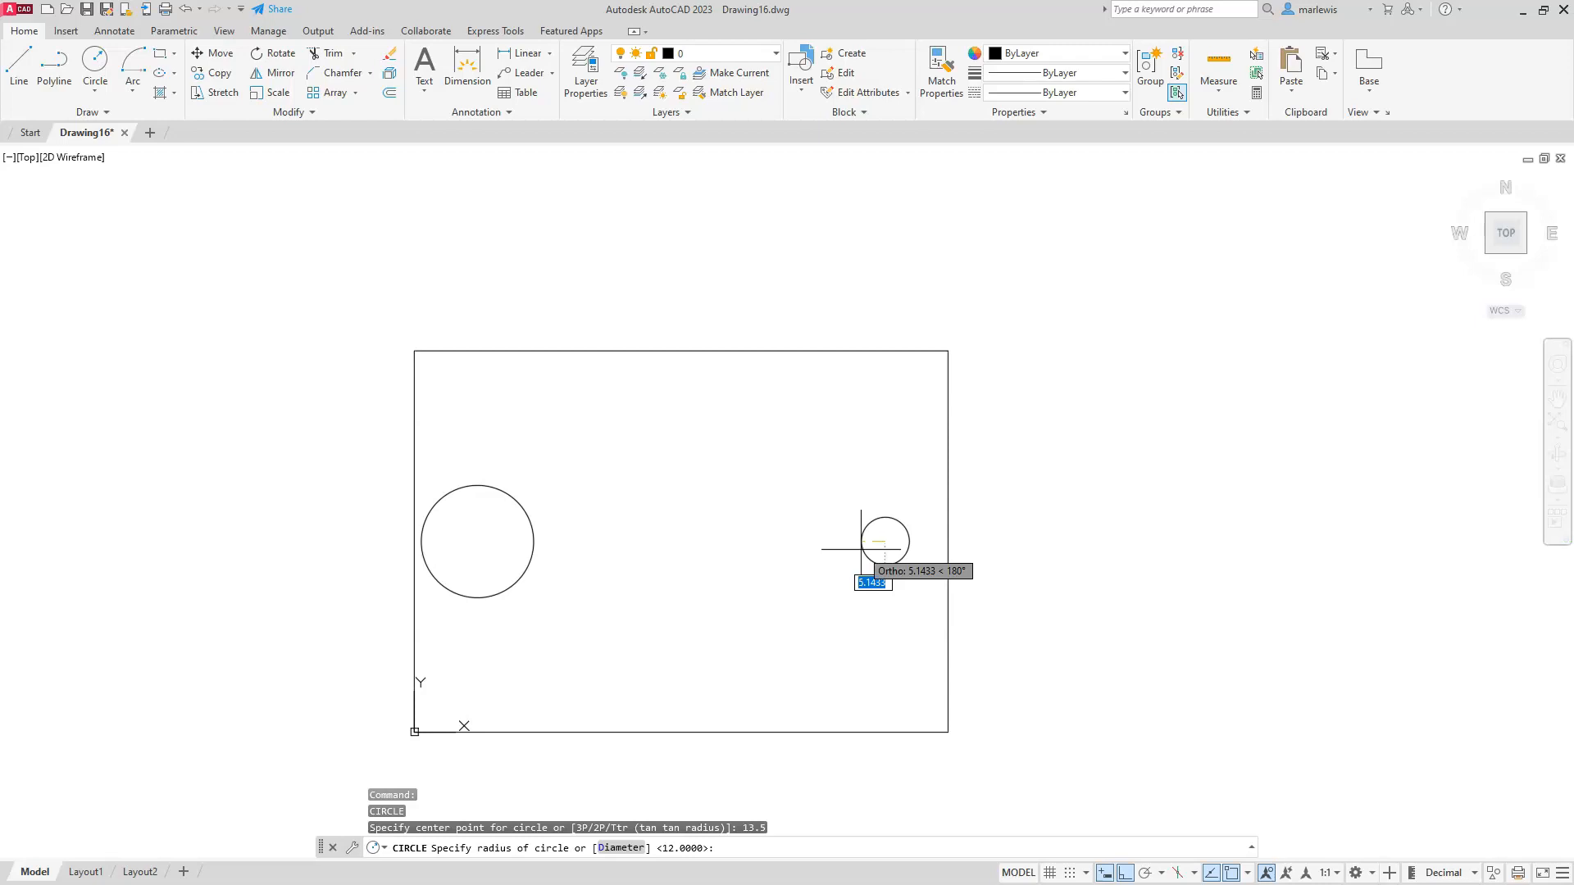
left_click(885, 542)
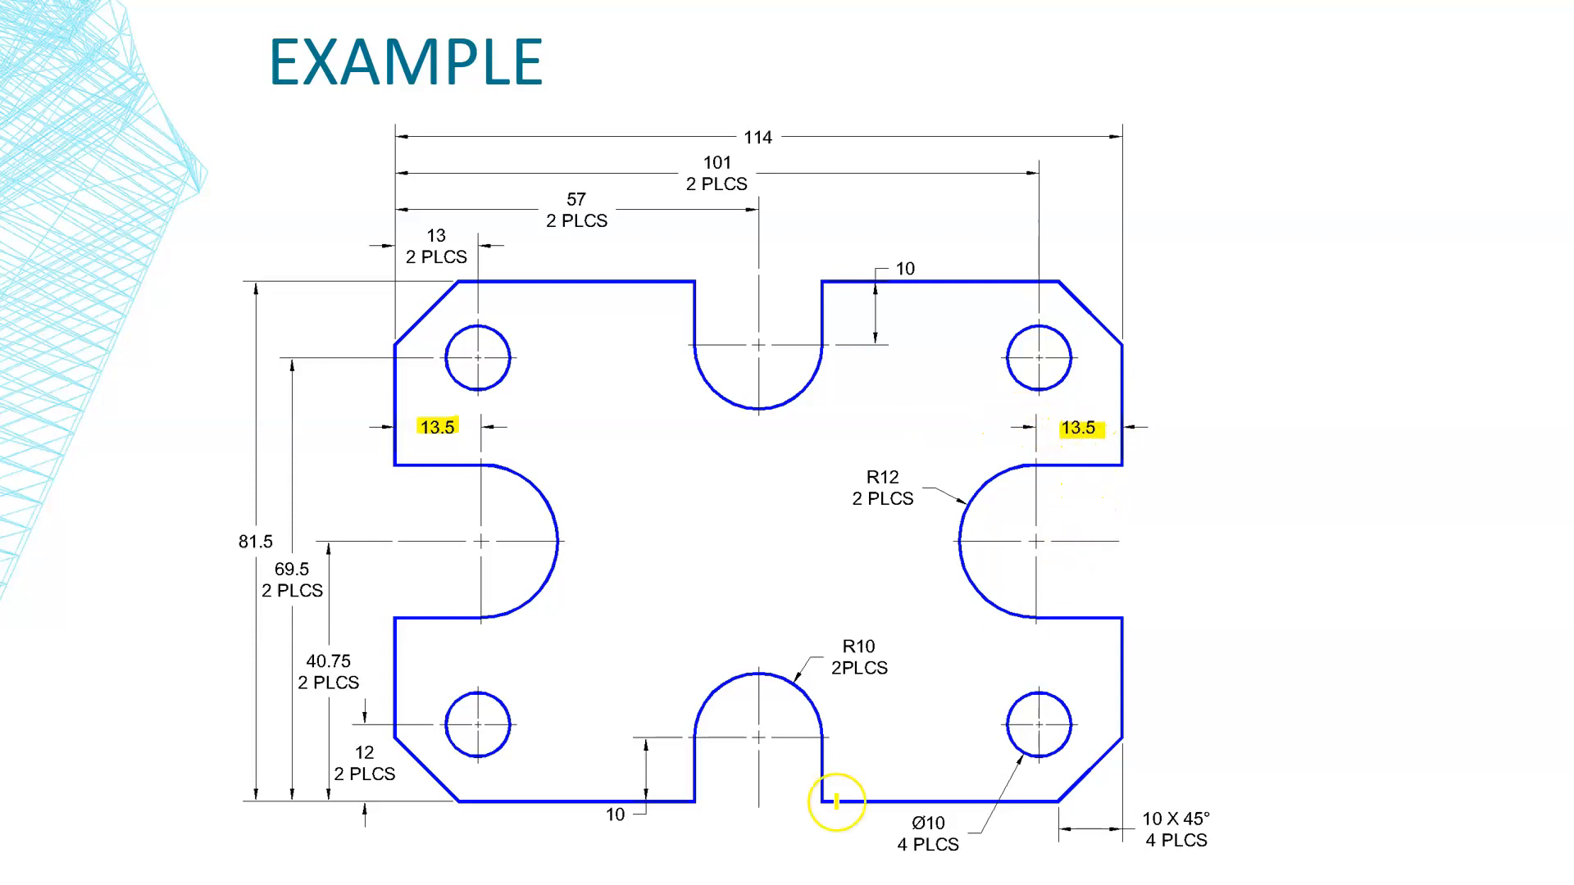
mouse_move(616, 833)
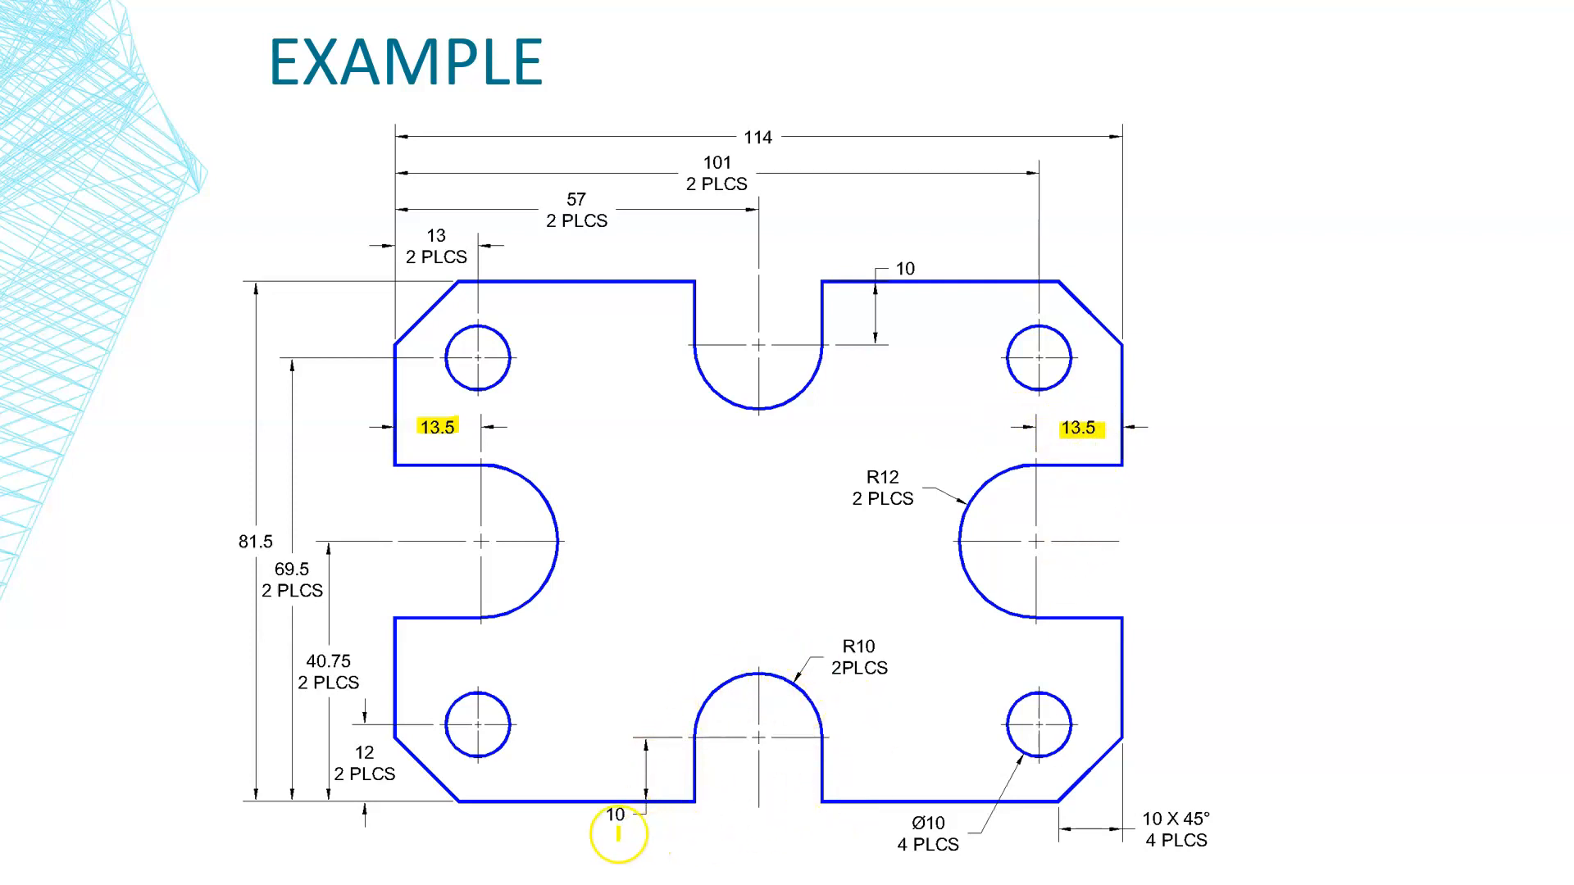
mouse_move(858, 264)
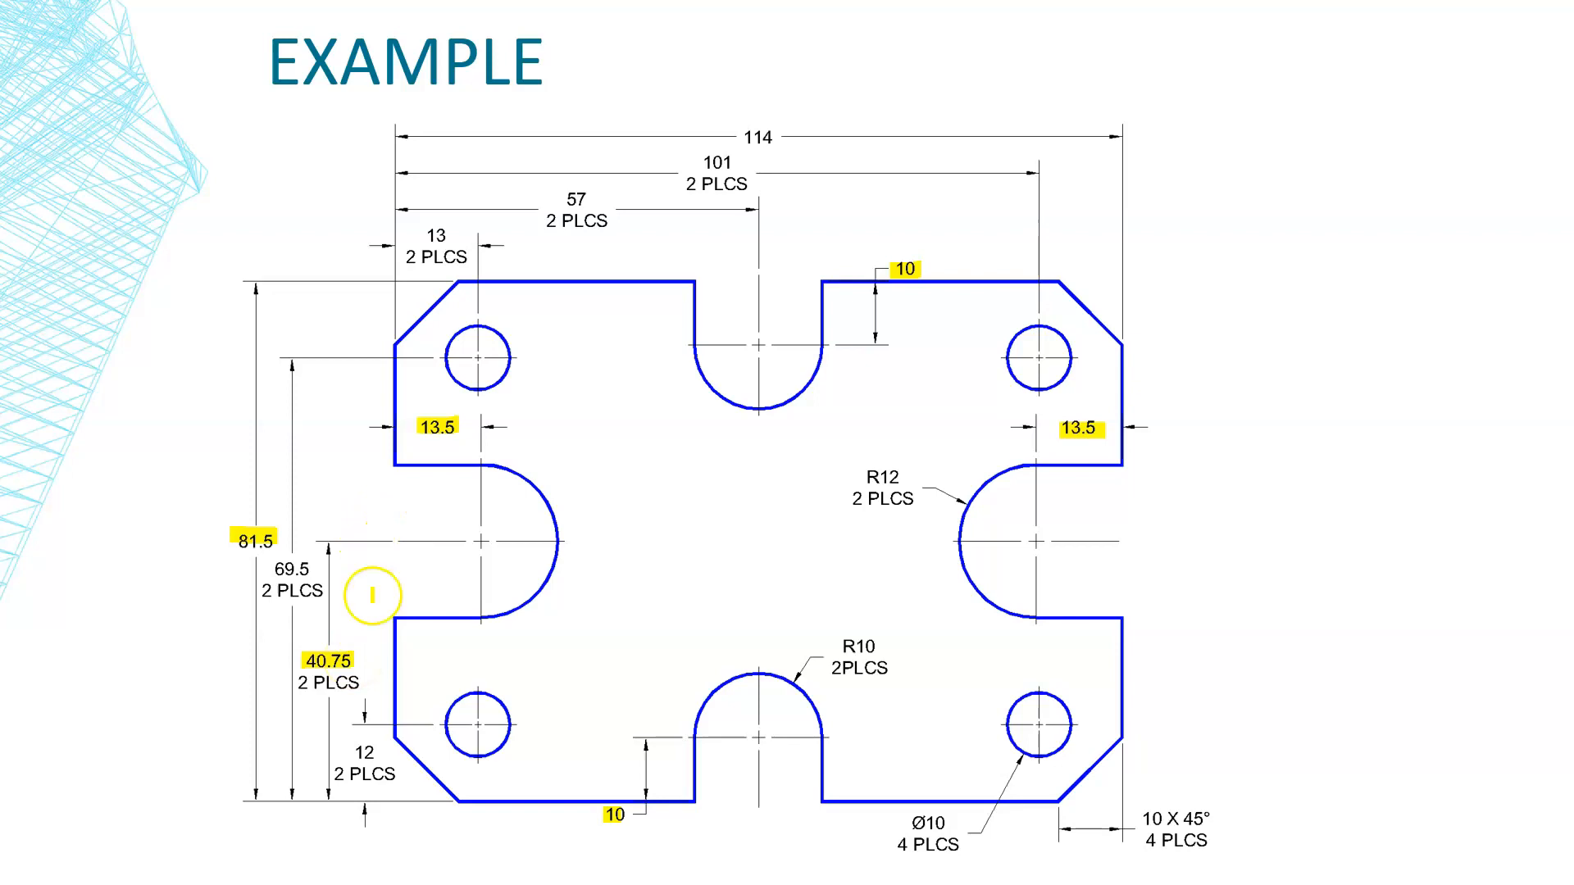
mouse_move(690, 161)
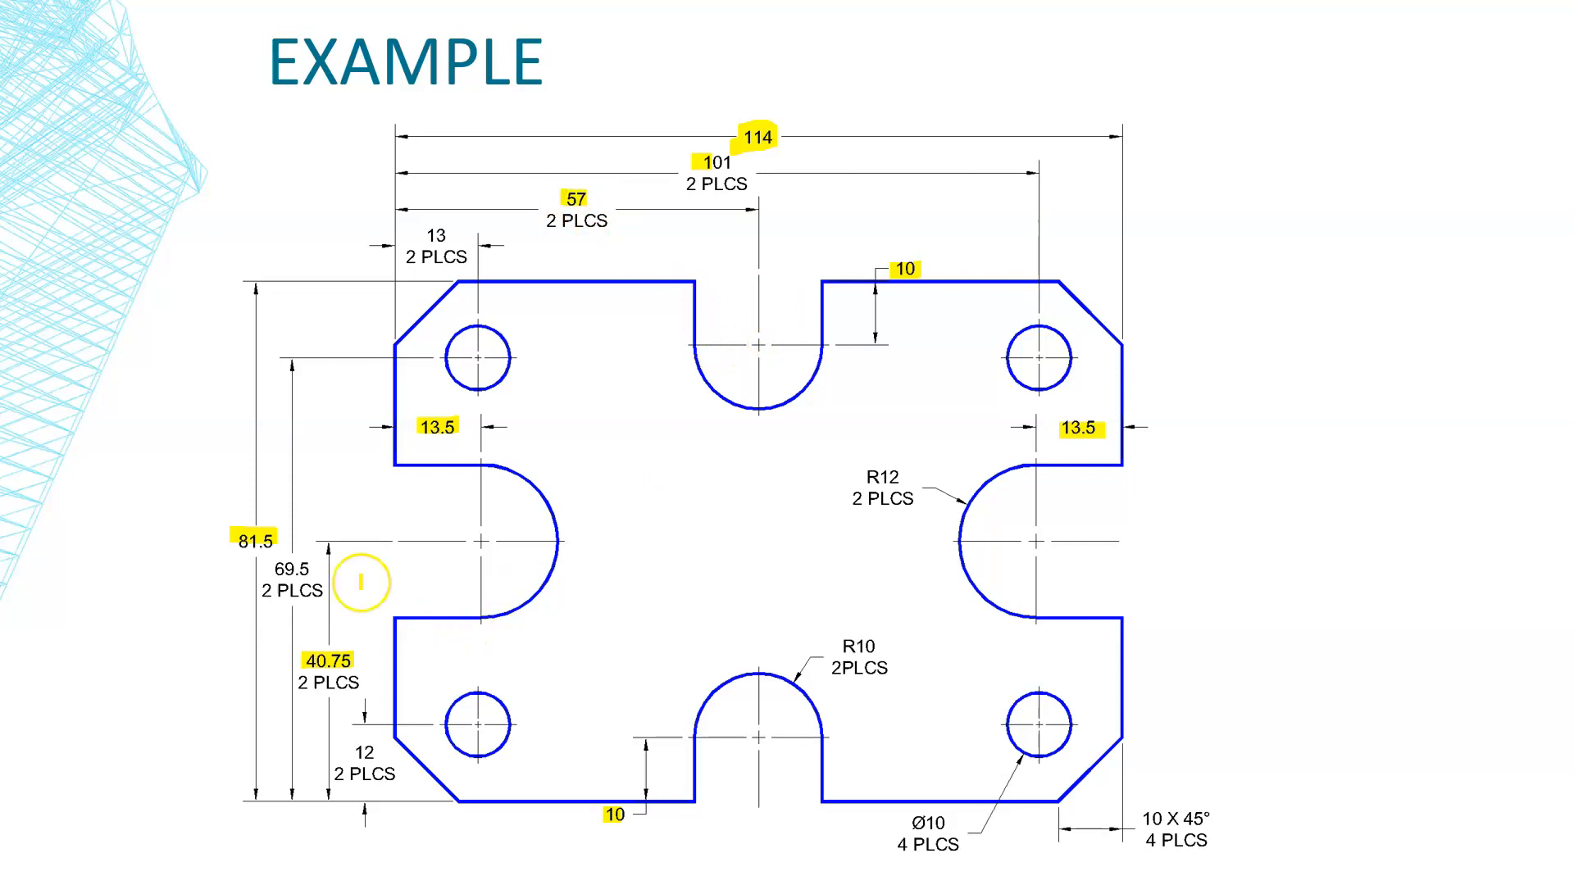
mouse_move(99, 796)
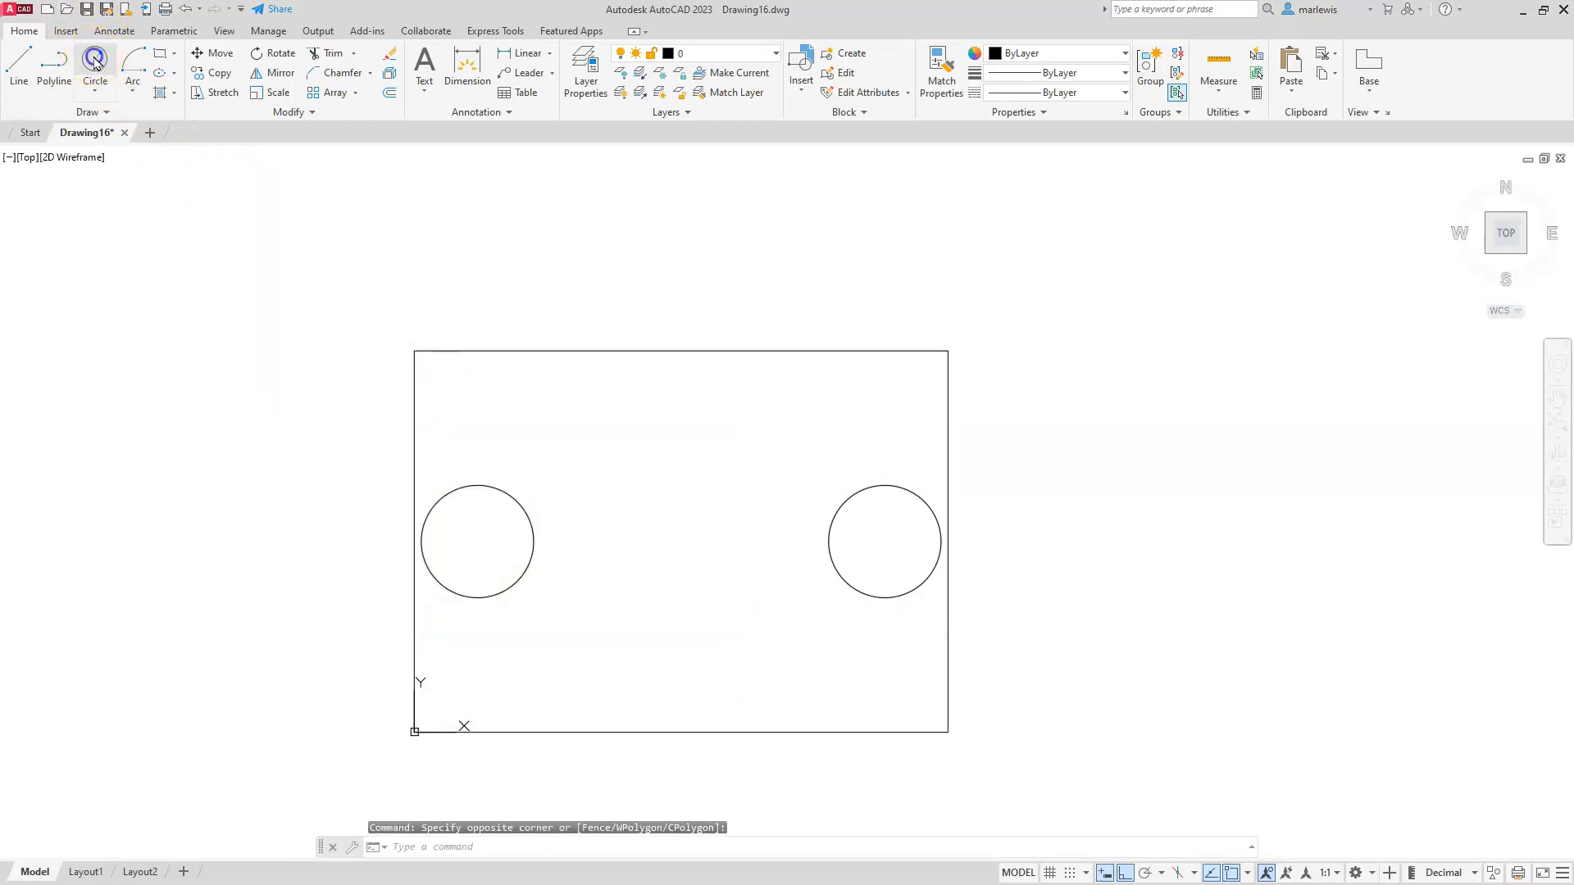
Draw R10 circles centred 10 above the bottom-edge midpoint and 10 below the top-edge midpoint.
left_click(95, 60)
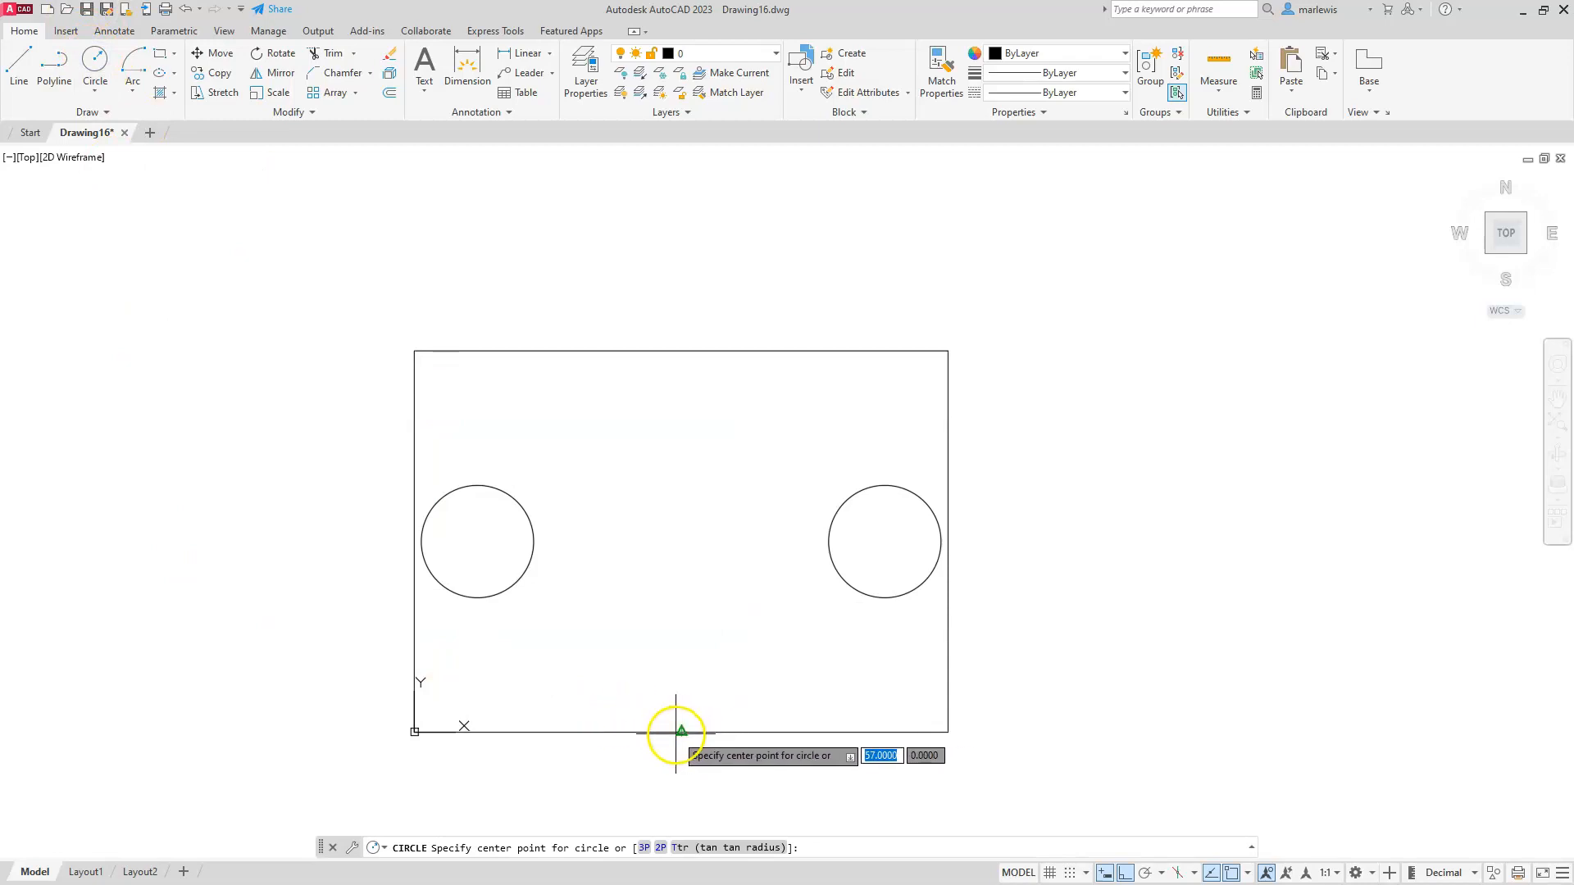
mouse_move(683, 589)
type("10")
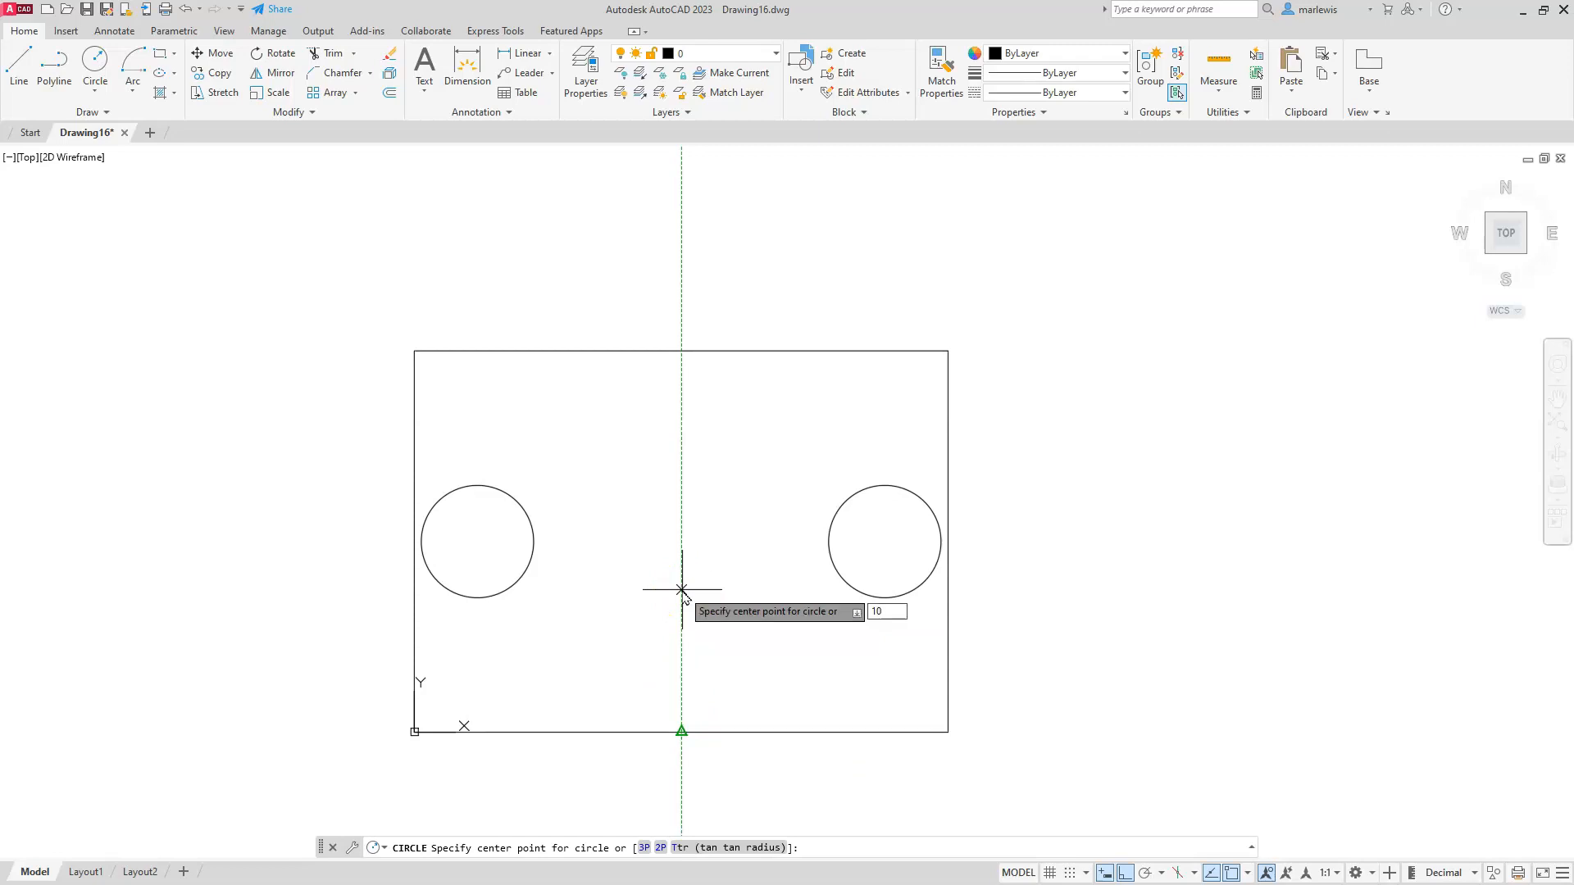
left_click(681, 589)
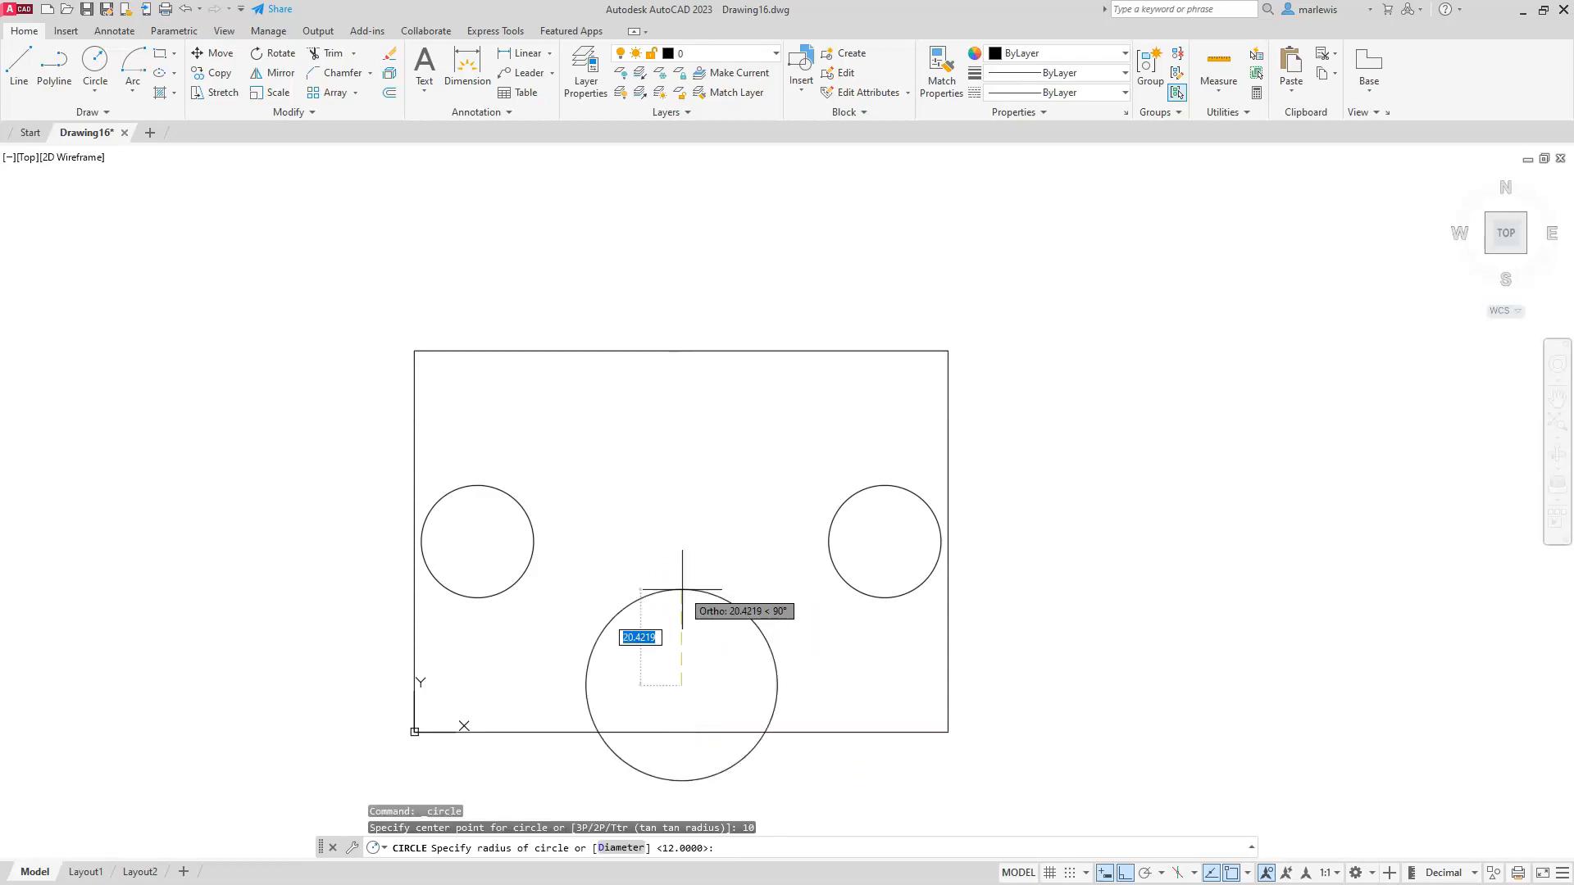
type("10")
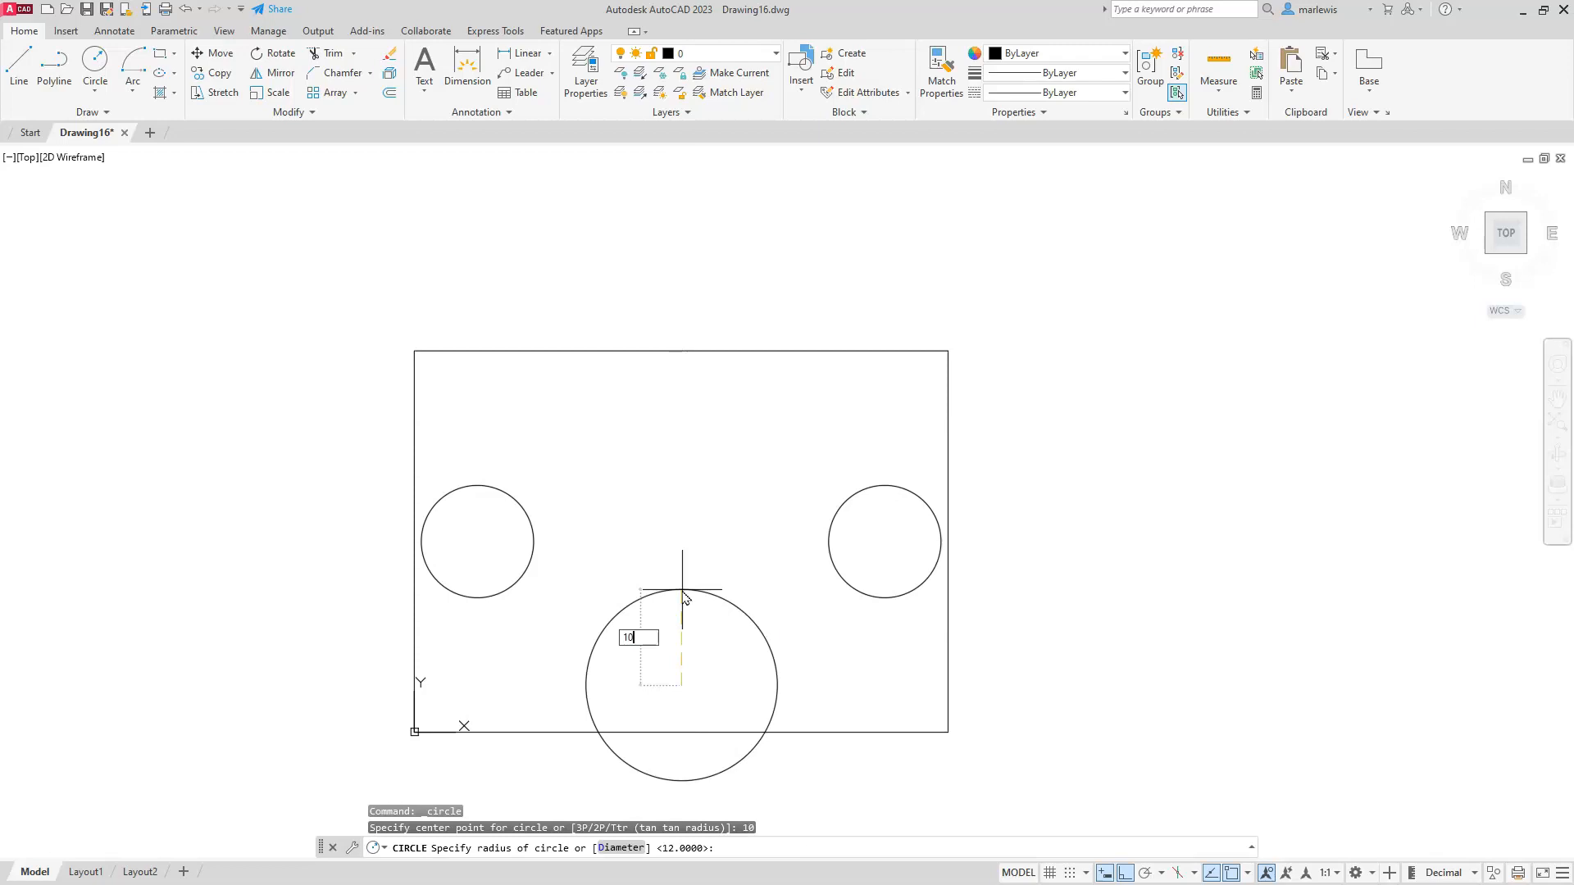
key("Return")
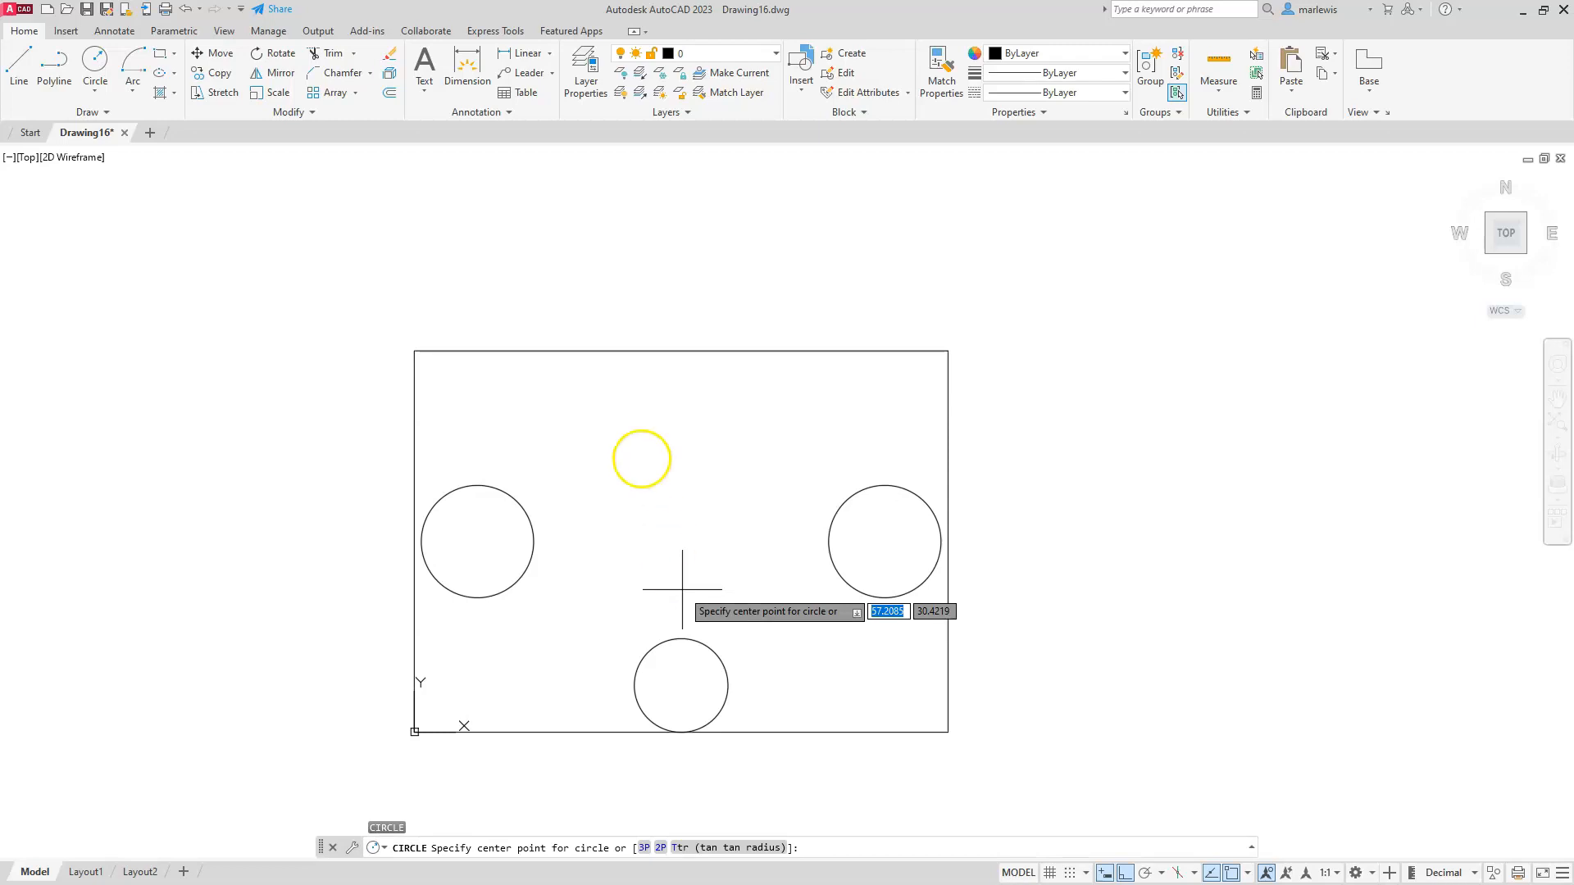
mouse_move(688, 351)
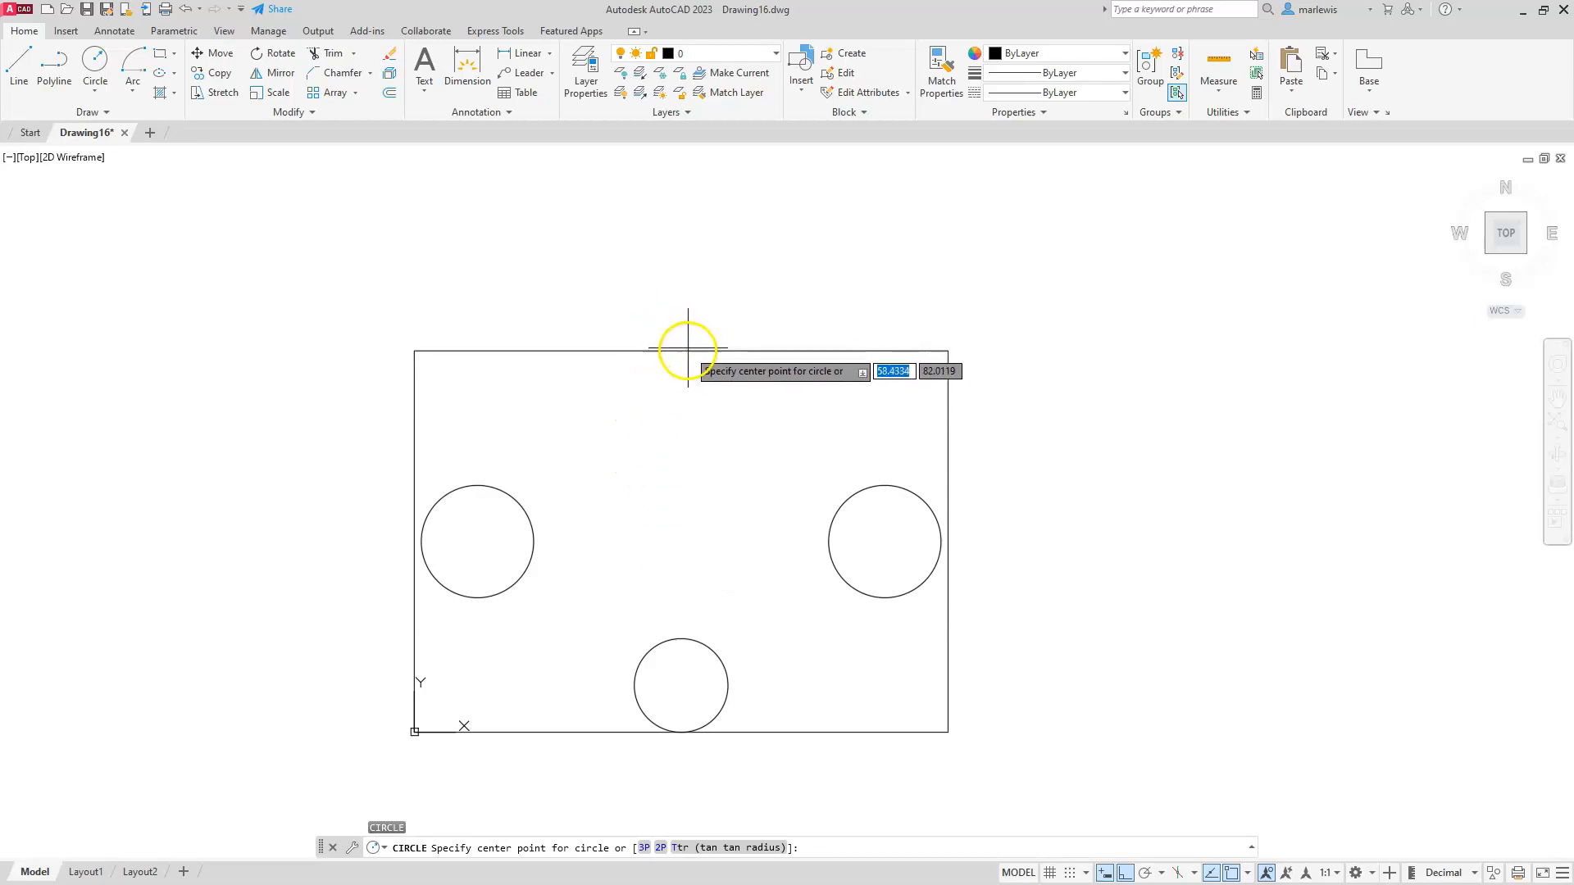
mouse_move(692, 416)
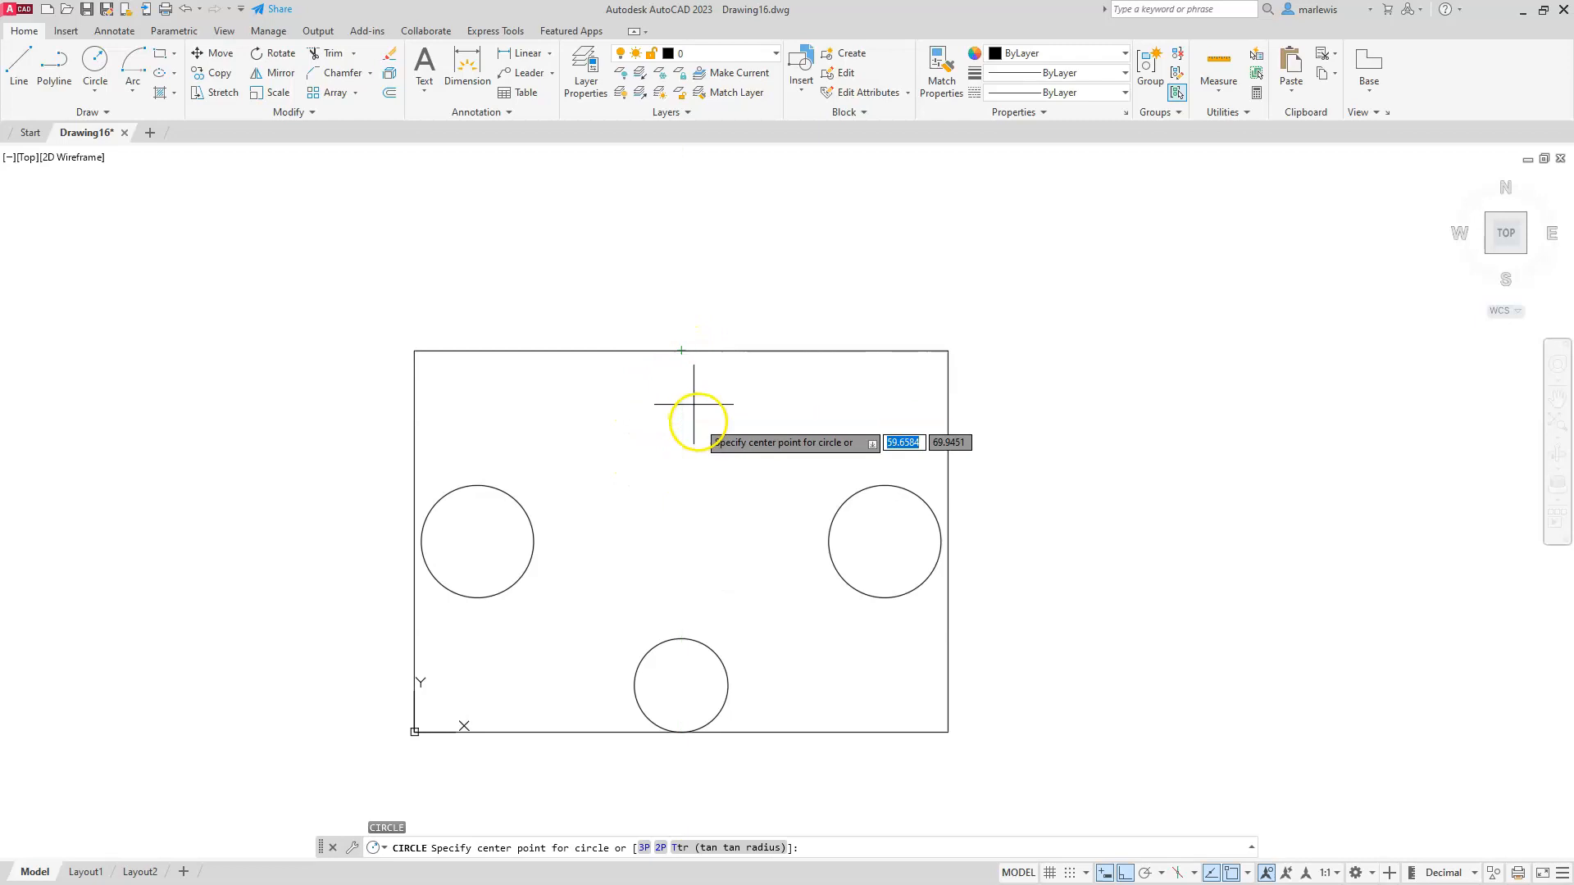
mouse_move(682, 433)
type("10")
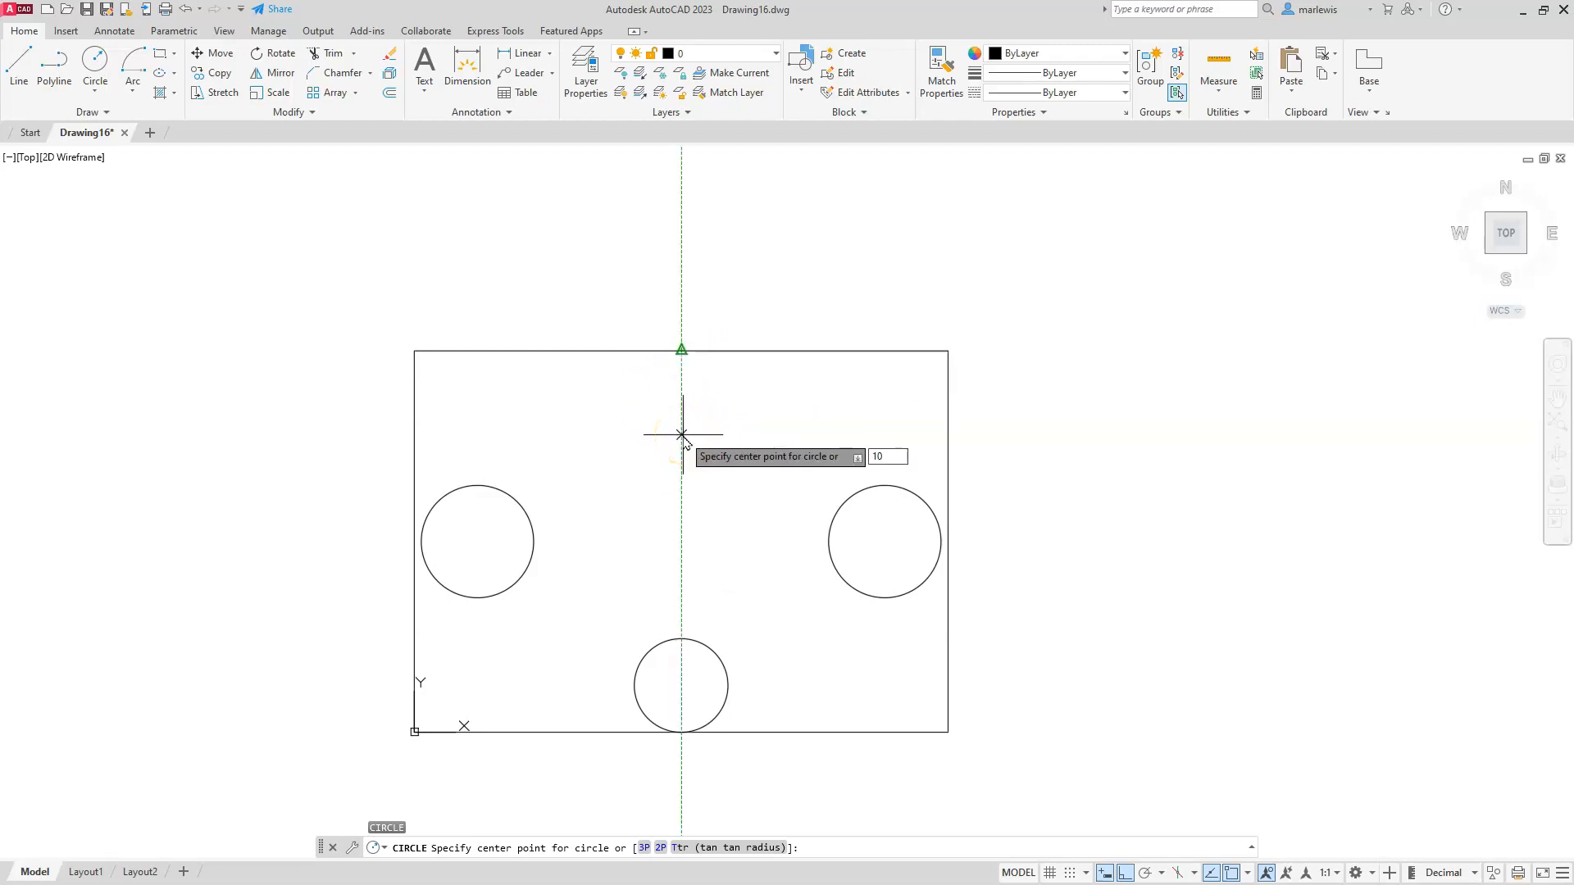
left_click(681, 435)
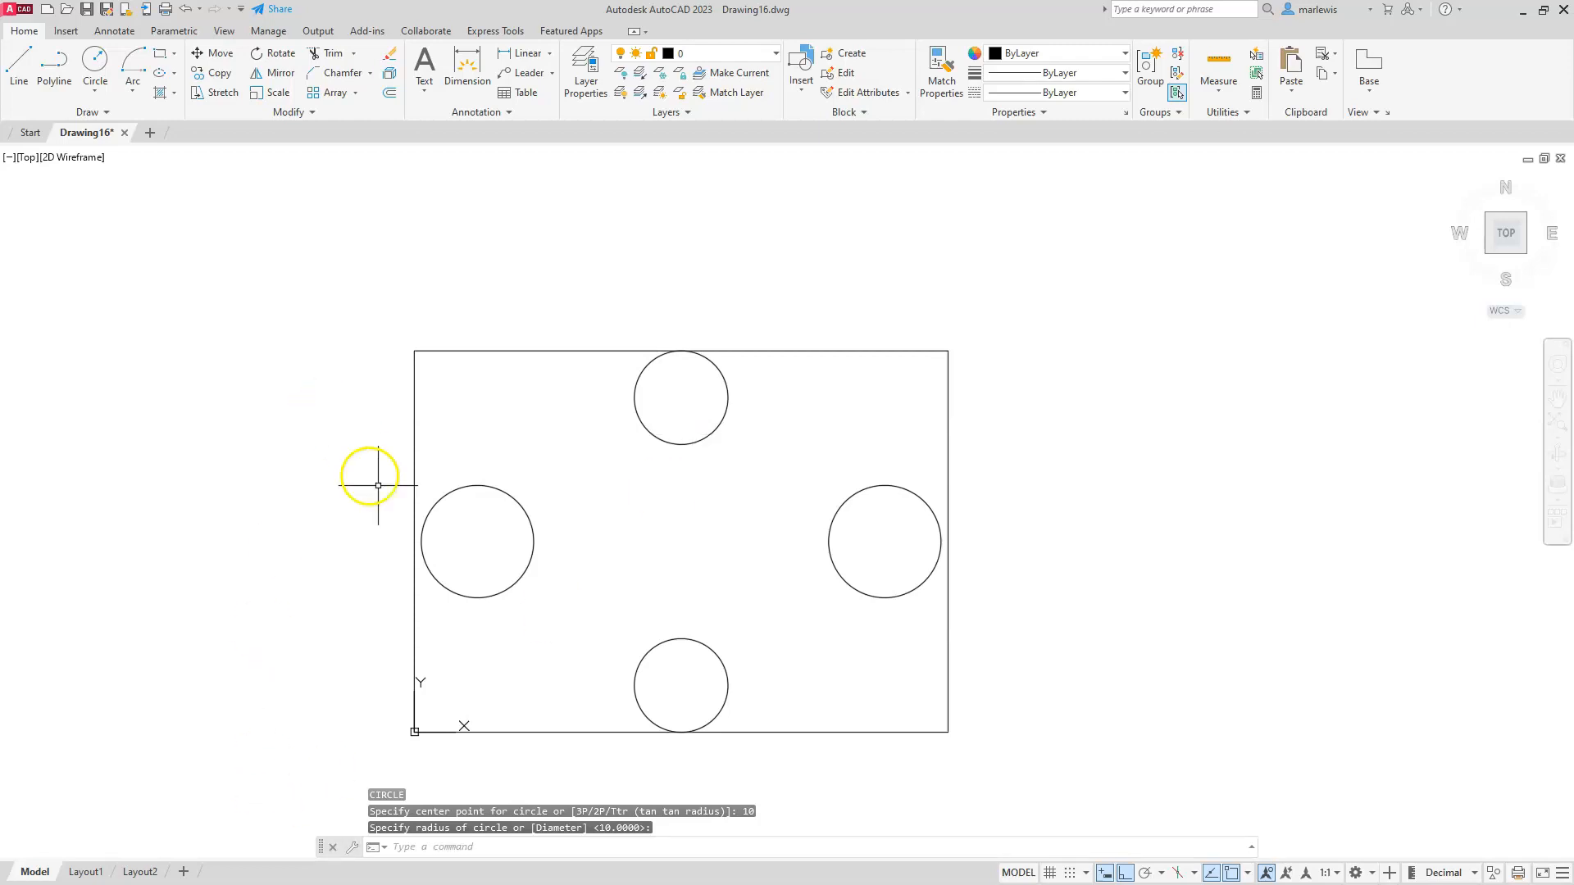
mouse_move(533, 666)
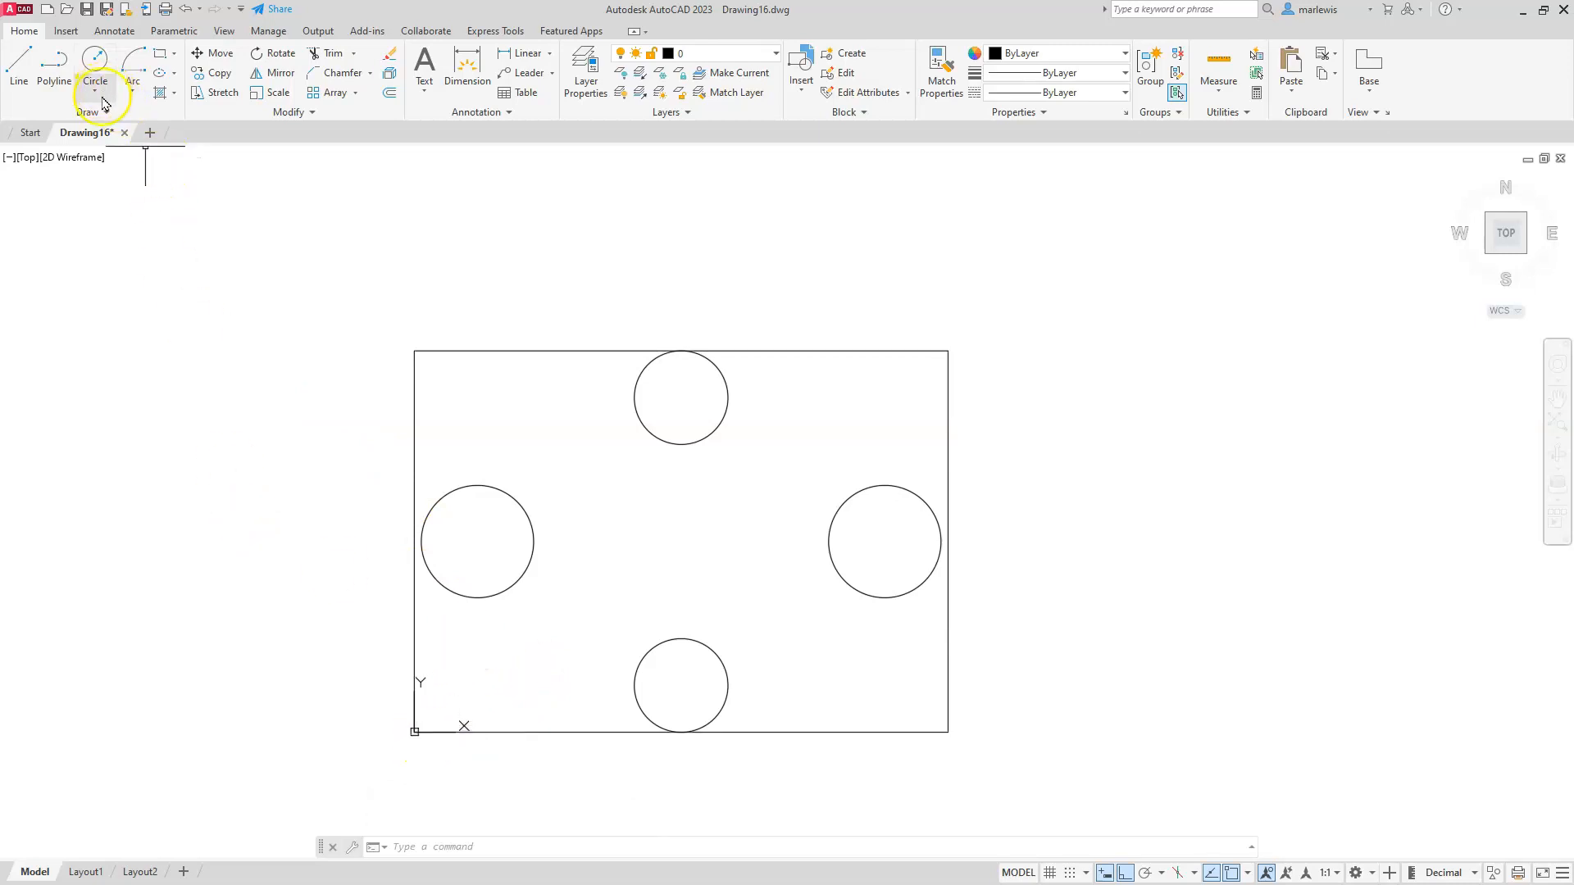
Draw the left corner holes with Center, Radius at 13,12 and 13,69.5.
left_click(95, 81)
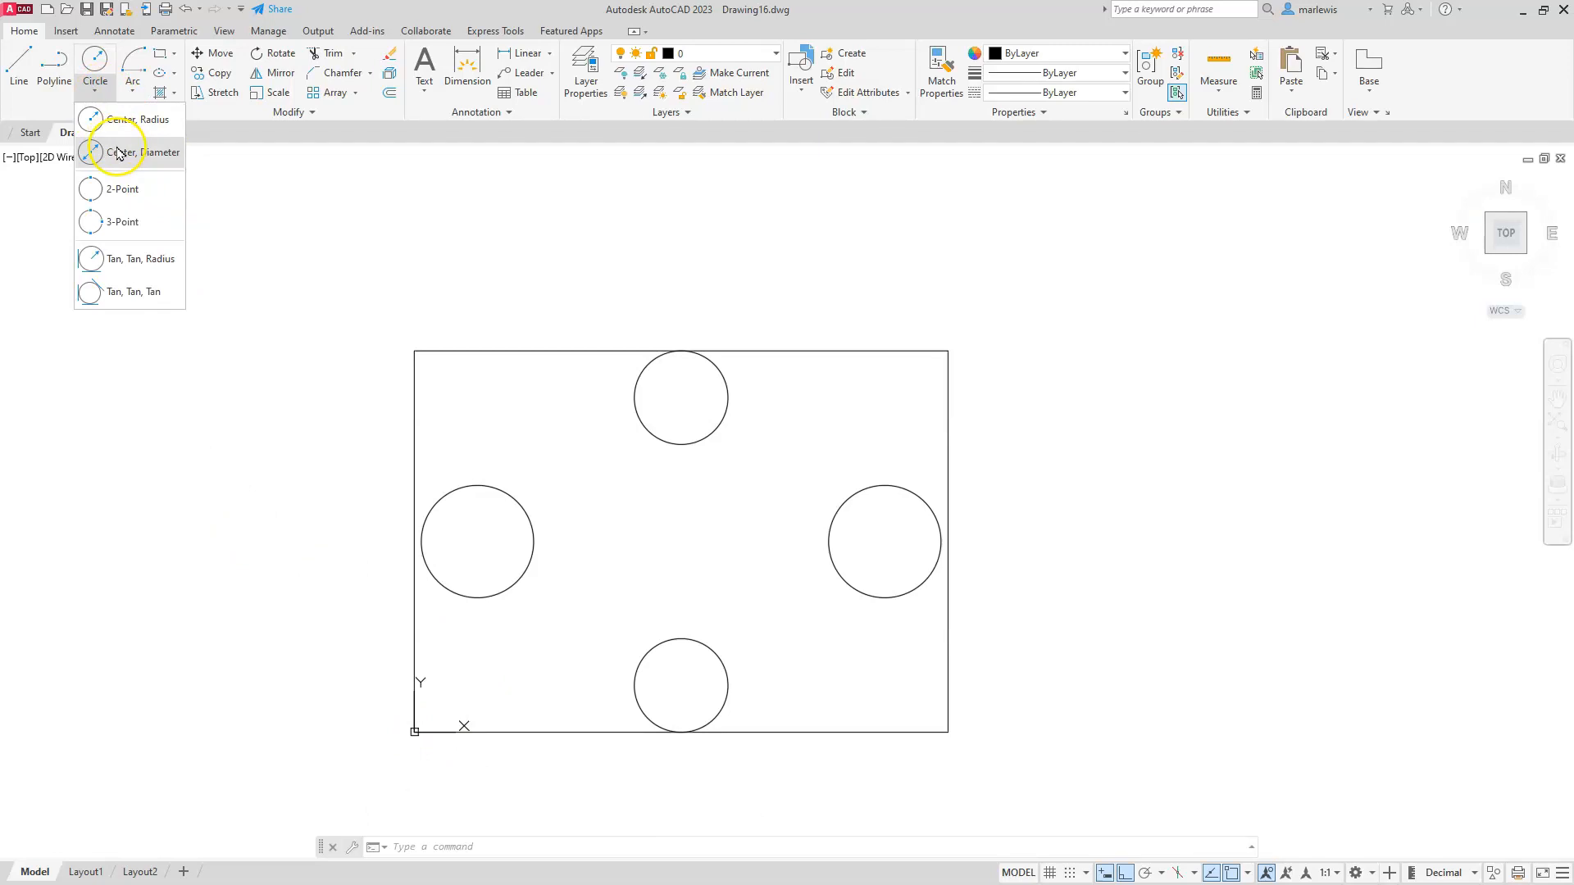
left_click(140, 118)
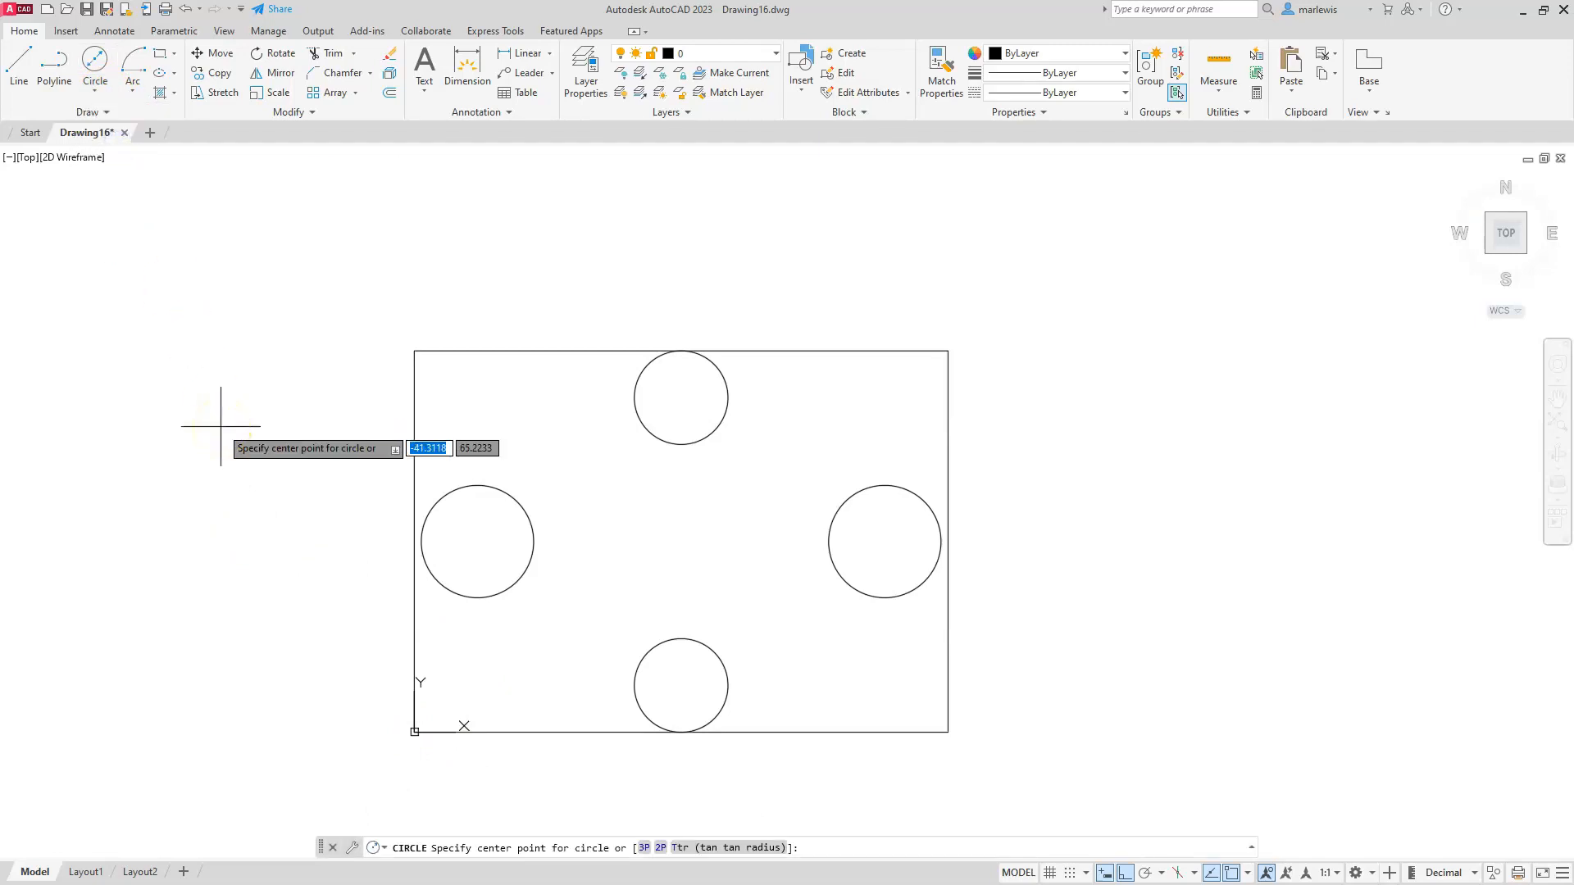
key("Tab")
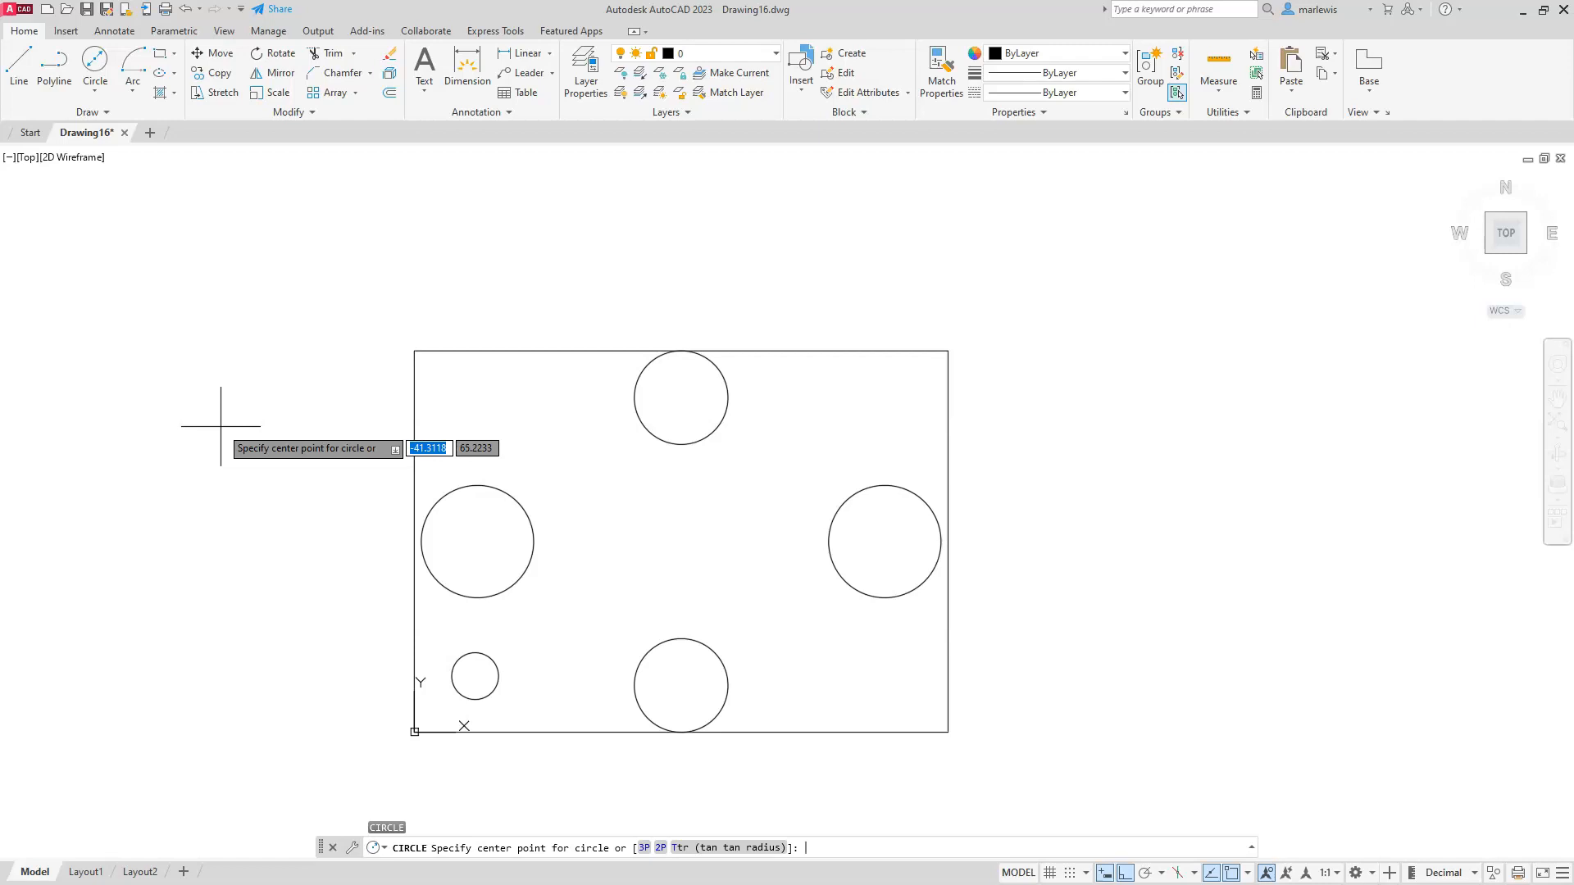
type("13")
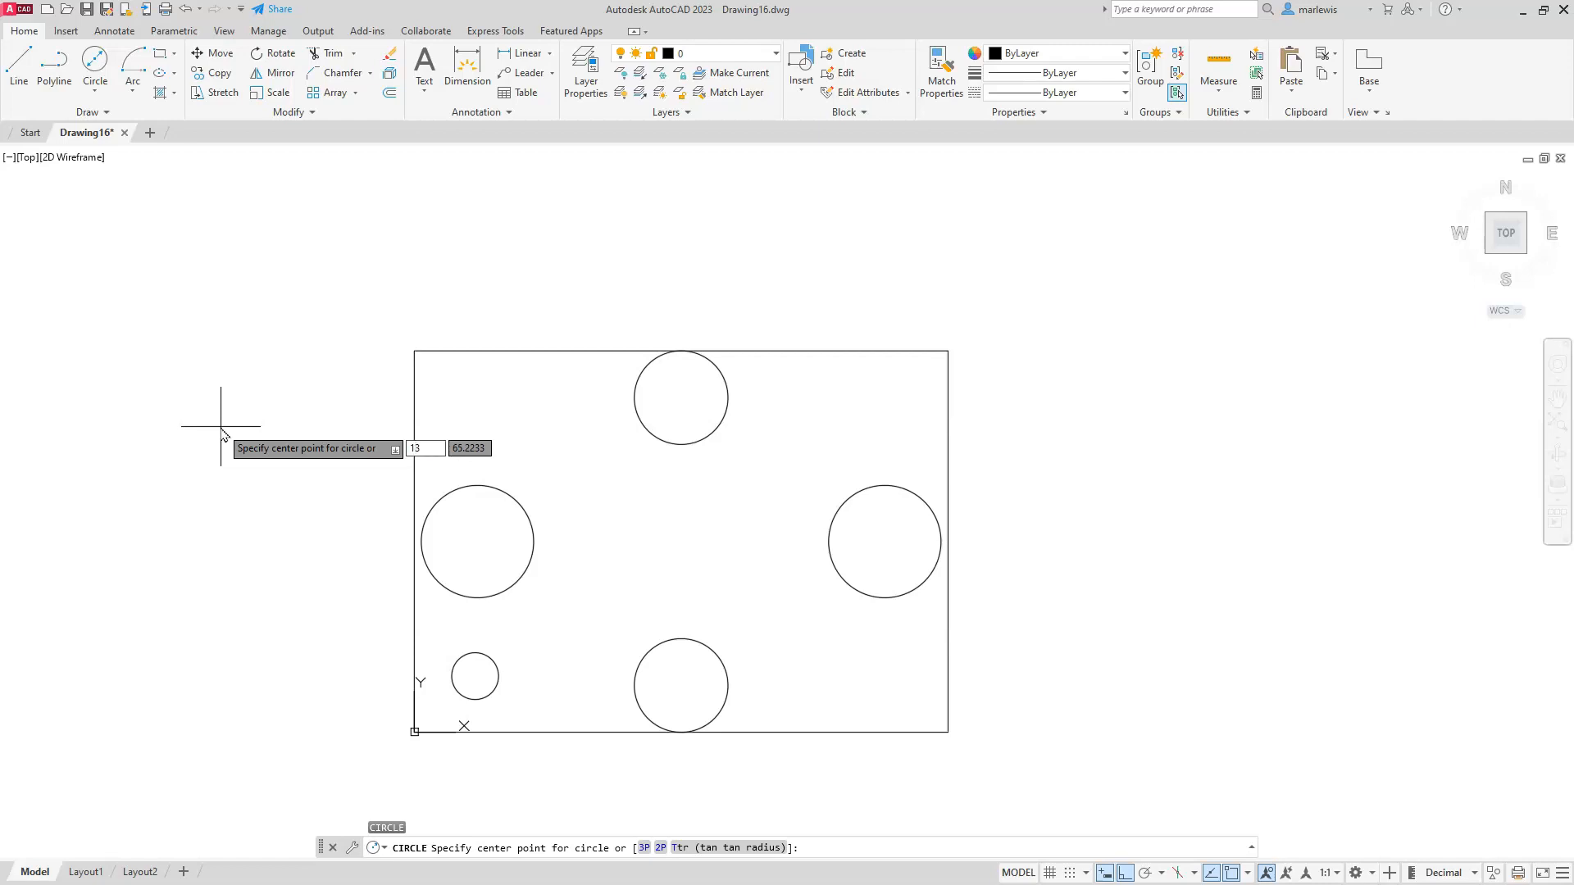
key("Tab")
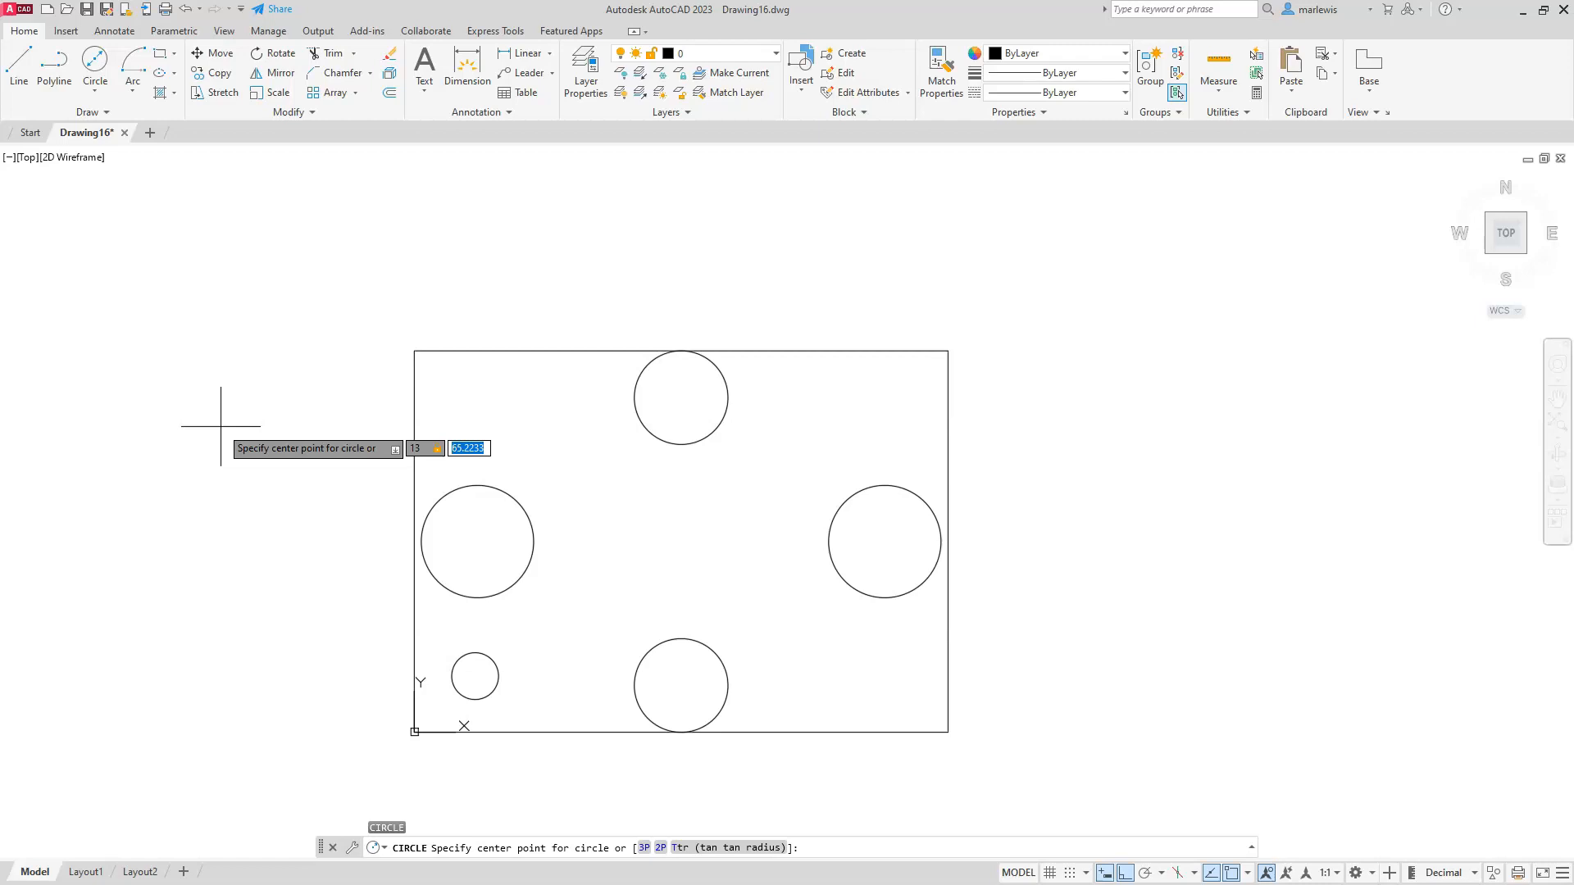
type("69.5")
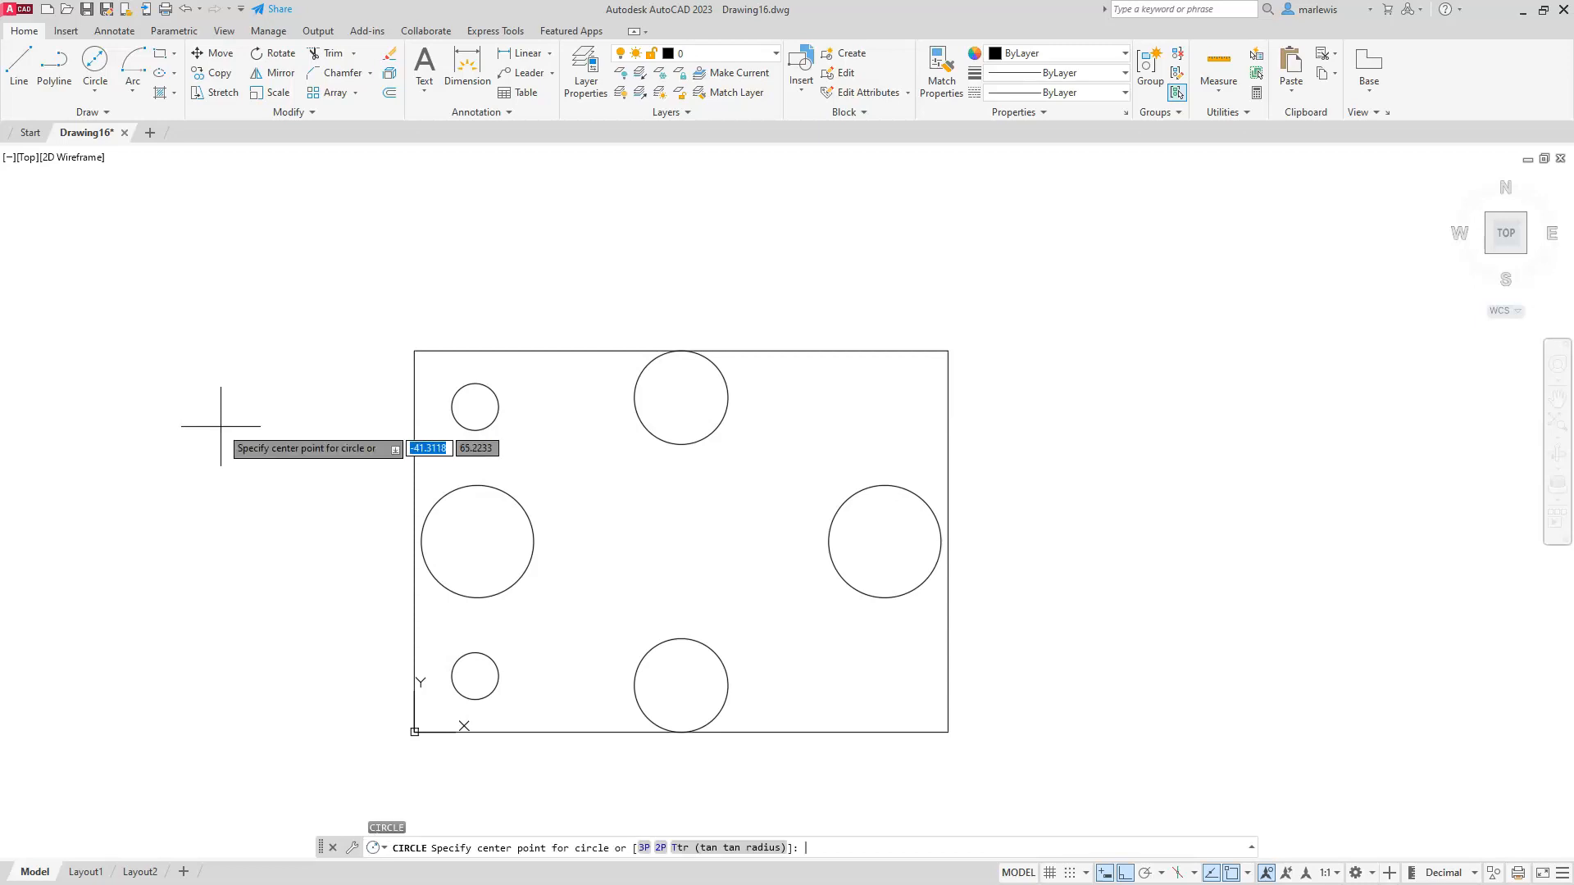
Draw the right corner holes at 101,12 and 101,69.5.
type("101")
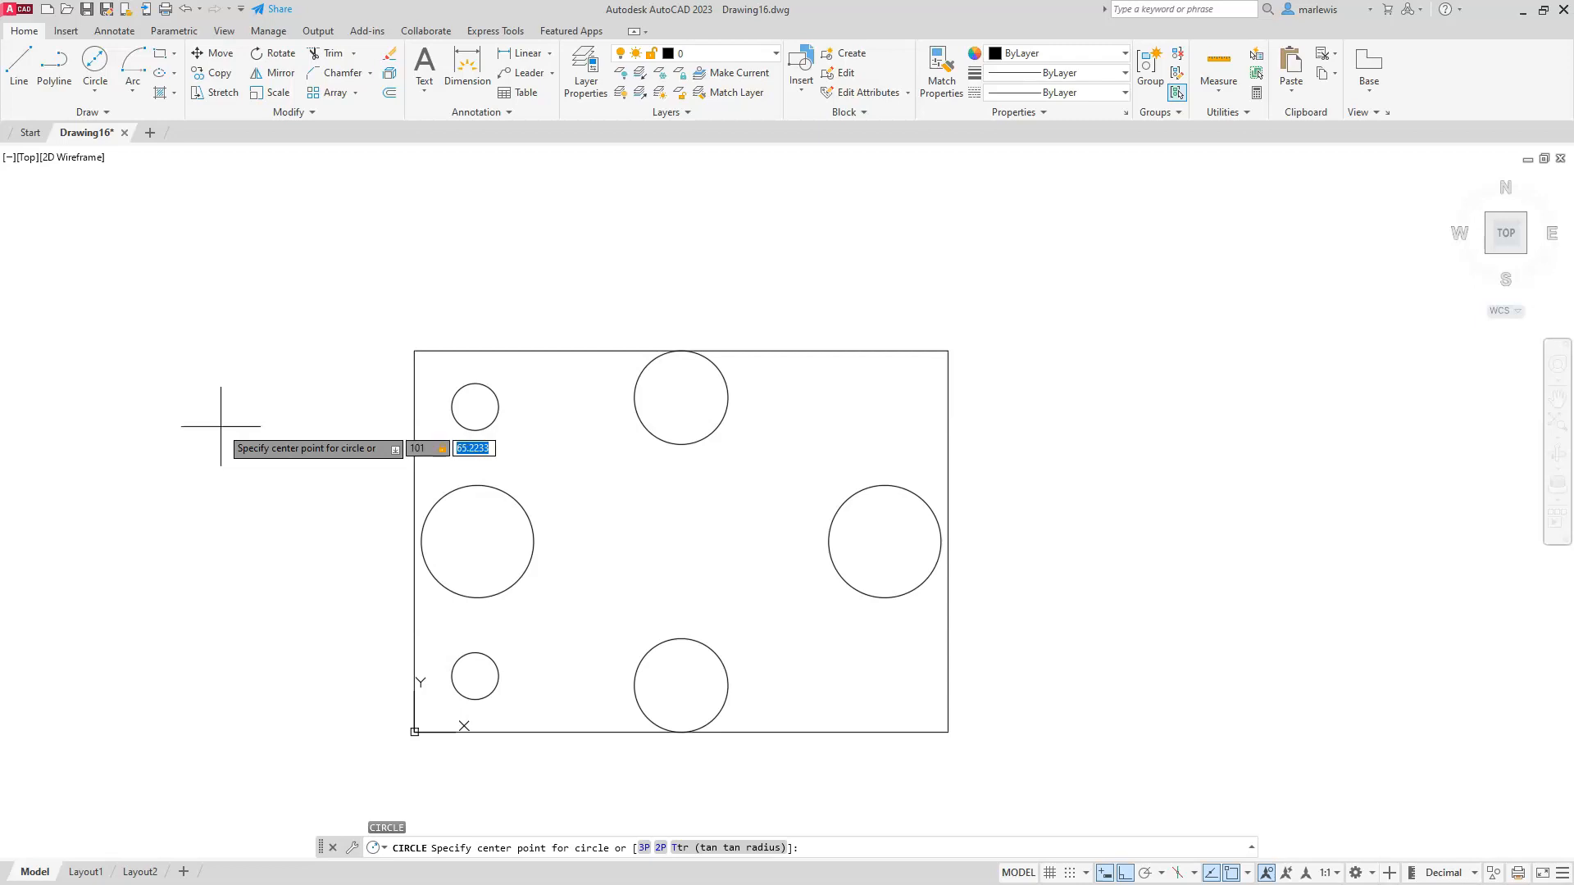
key("Return")
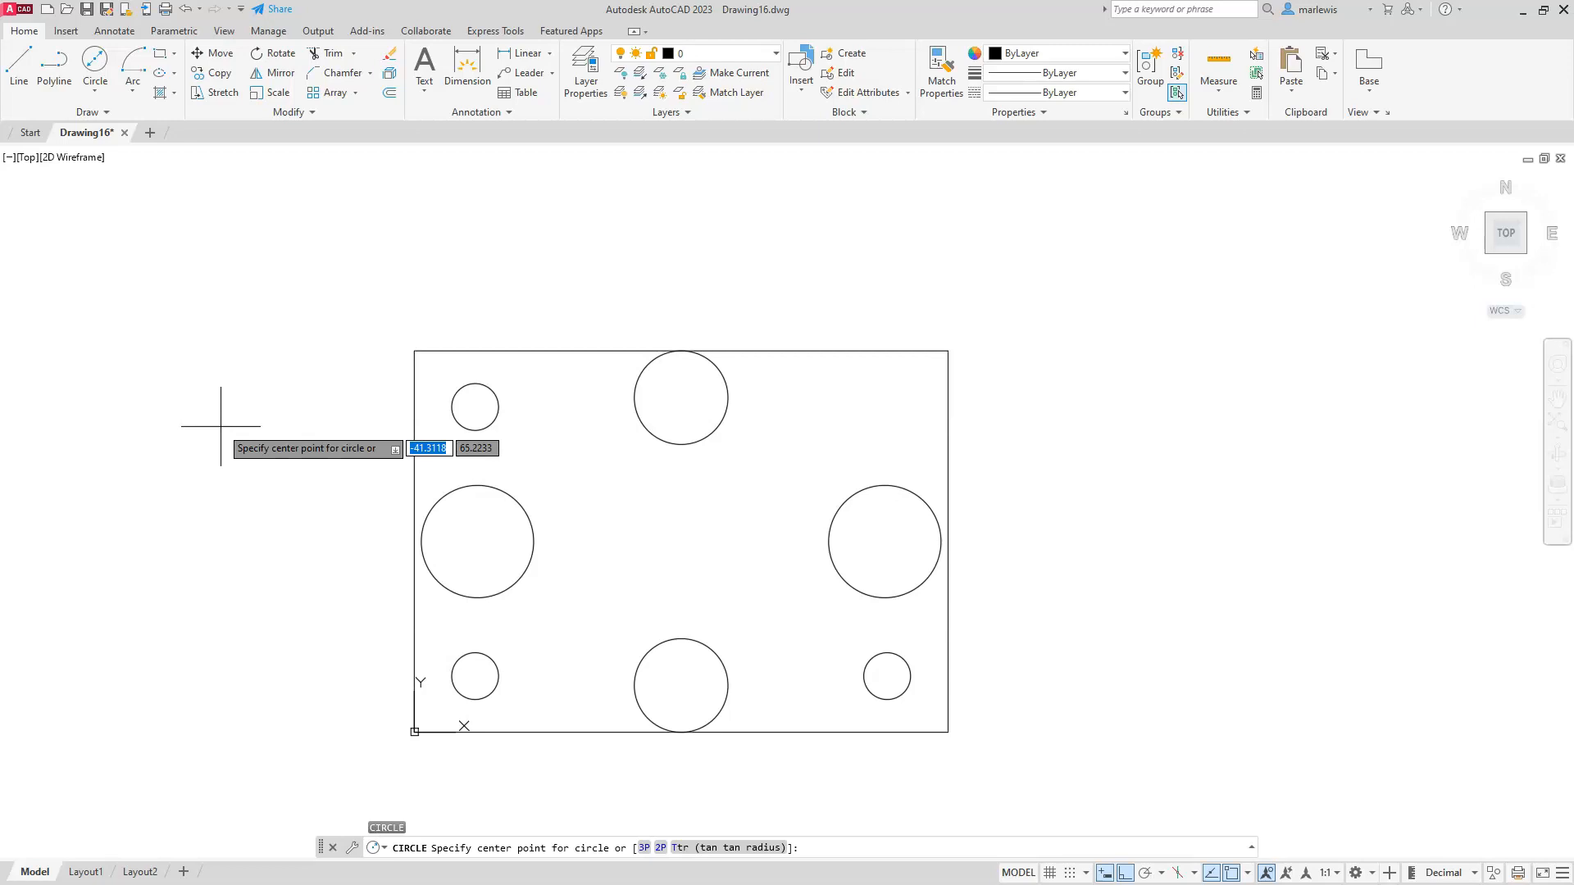
type("1")
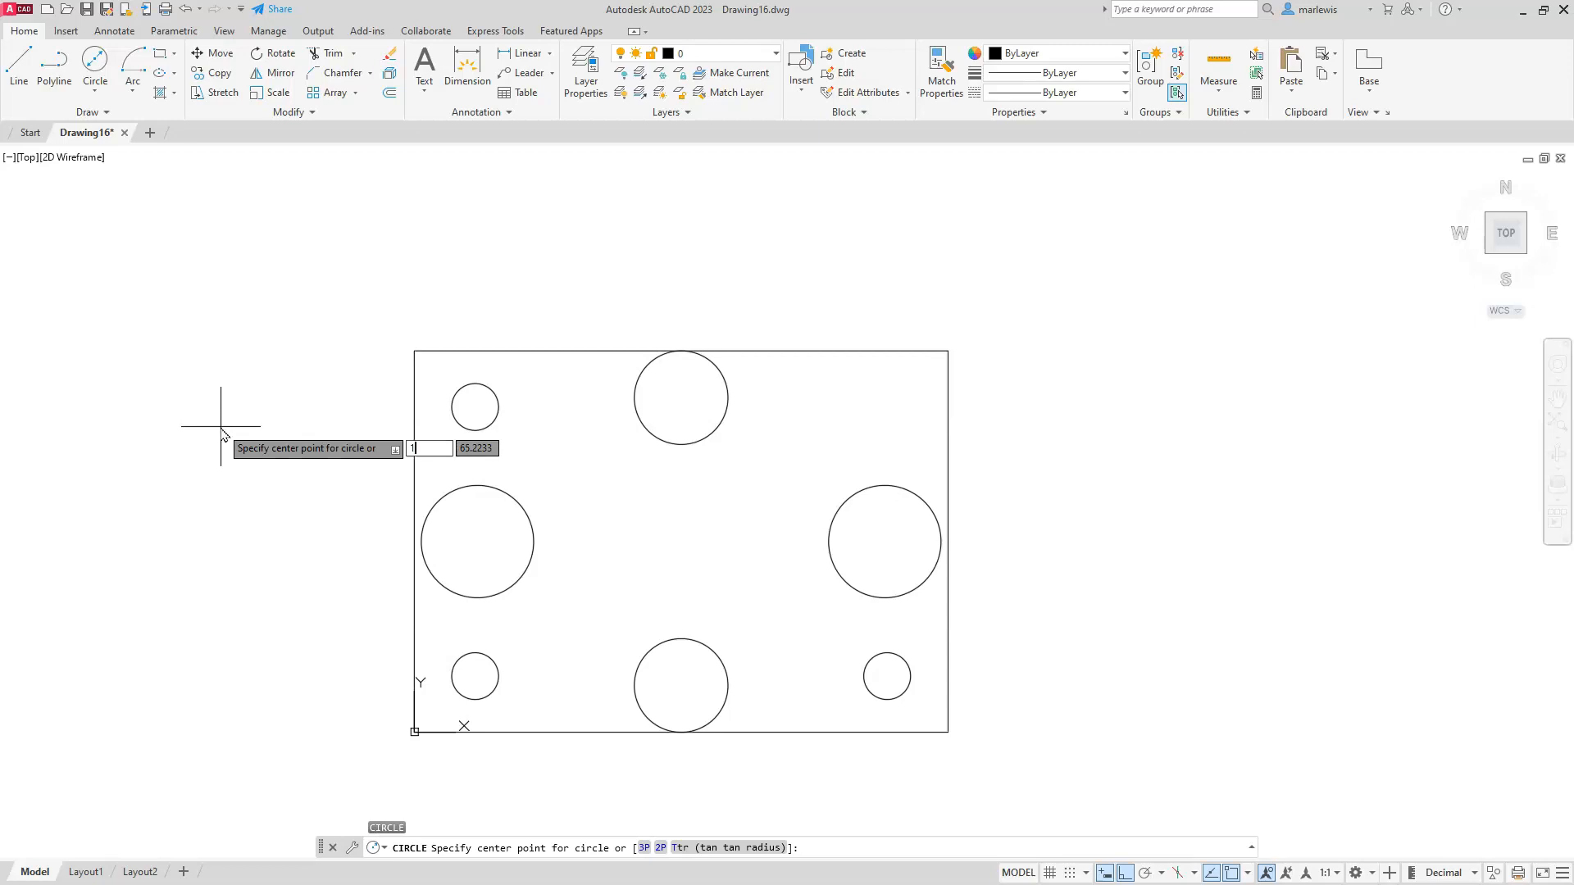
type("01")
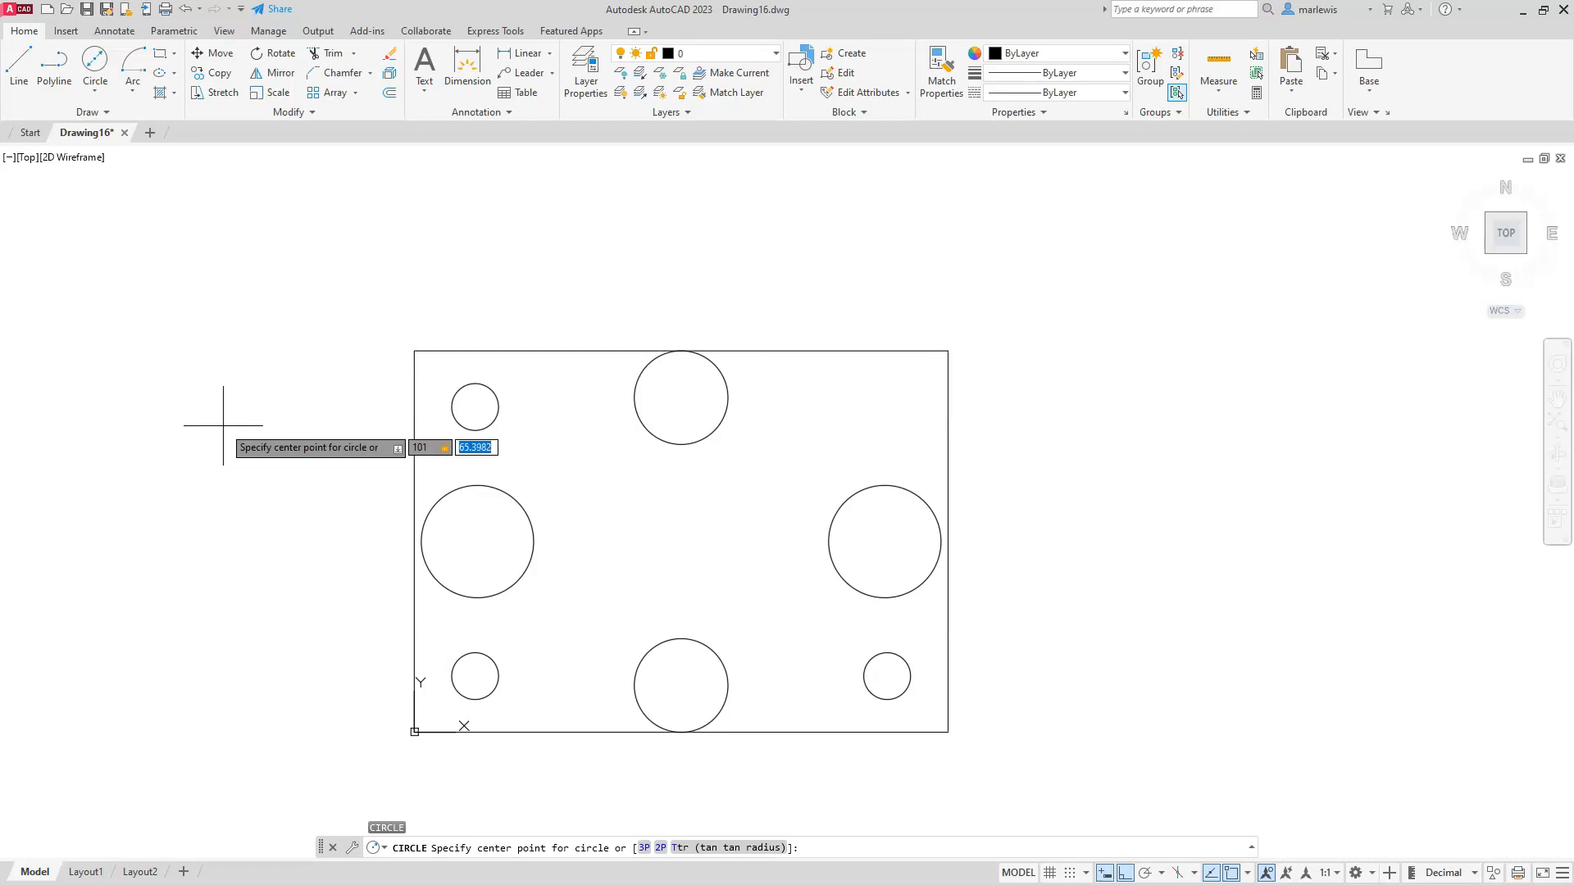
type("69.5")
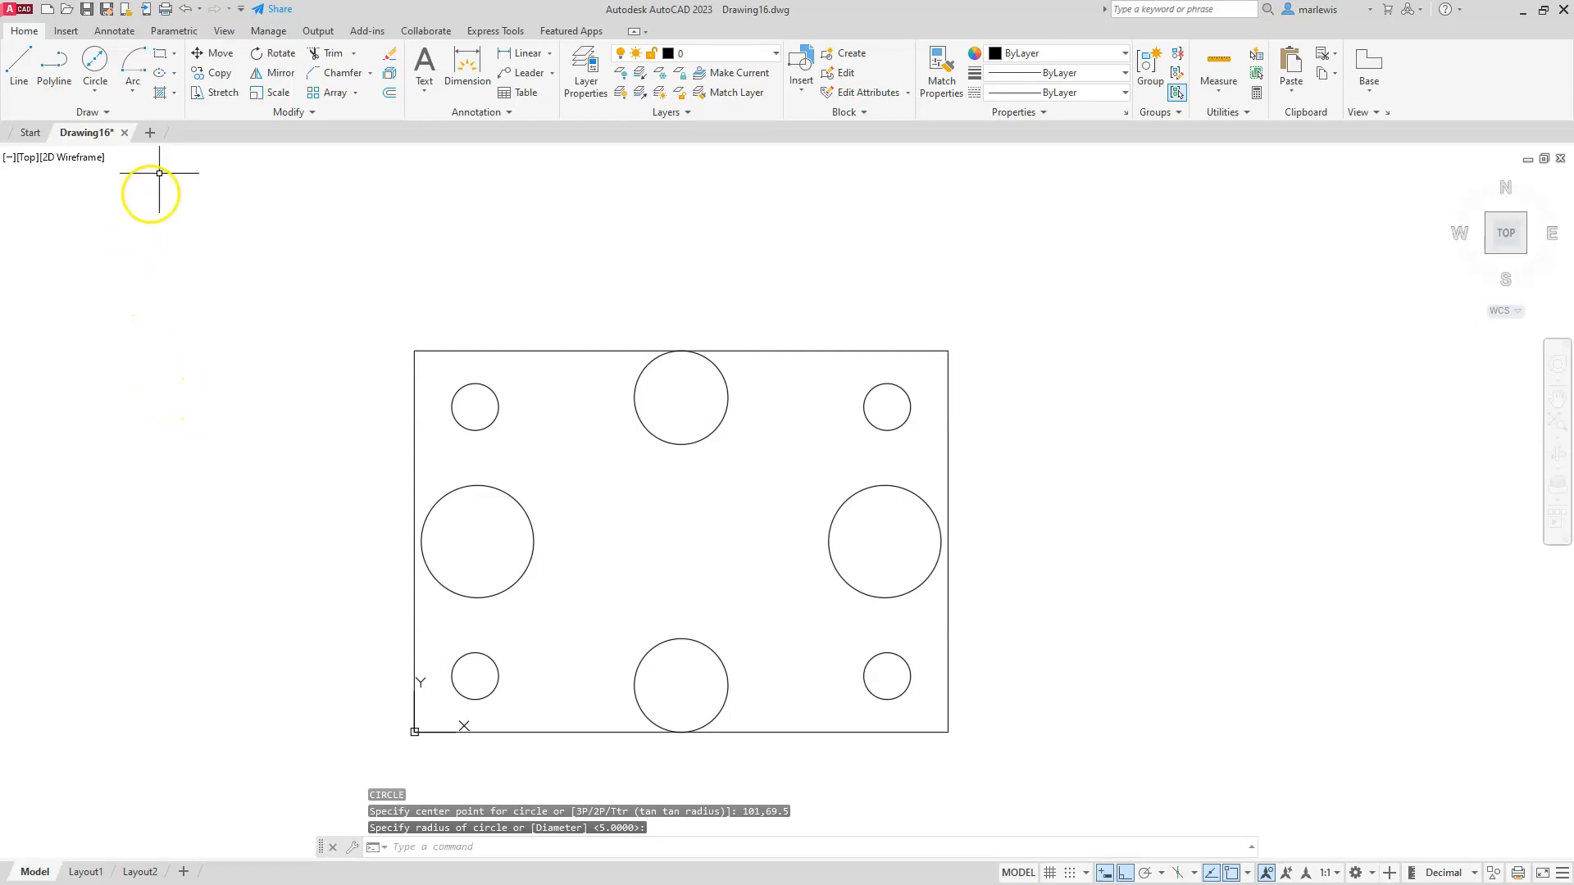
Start Chamfer from the Modify panel dropdown and choose the Distance option.
left_click(357, 72)
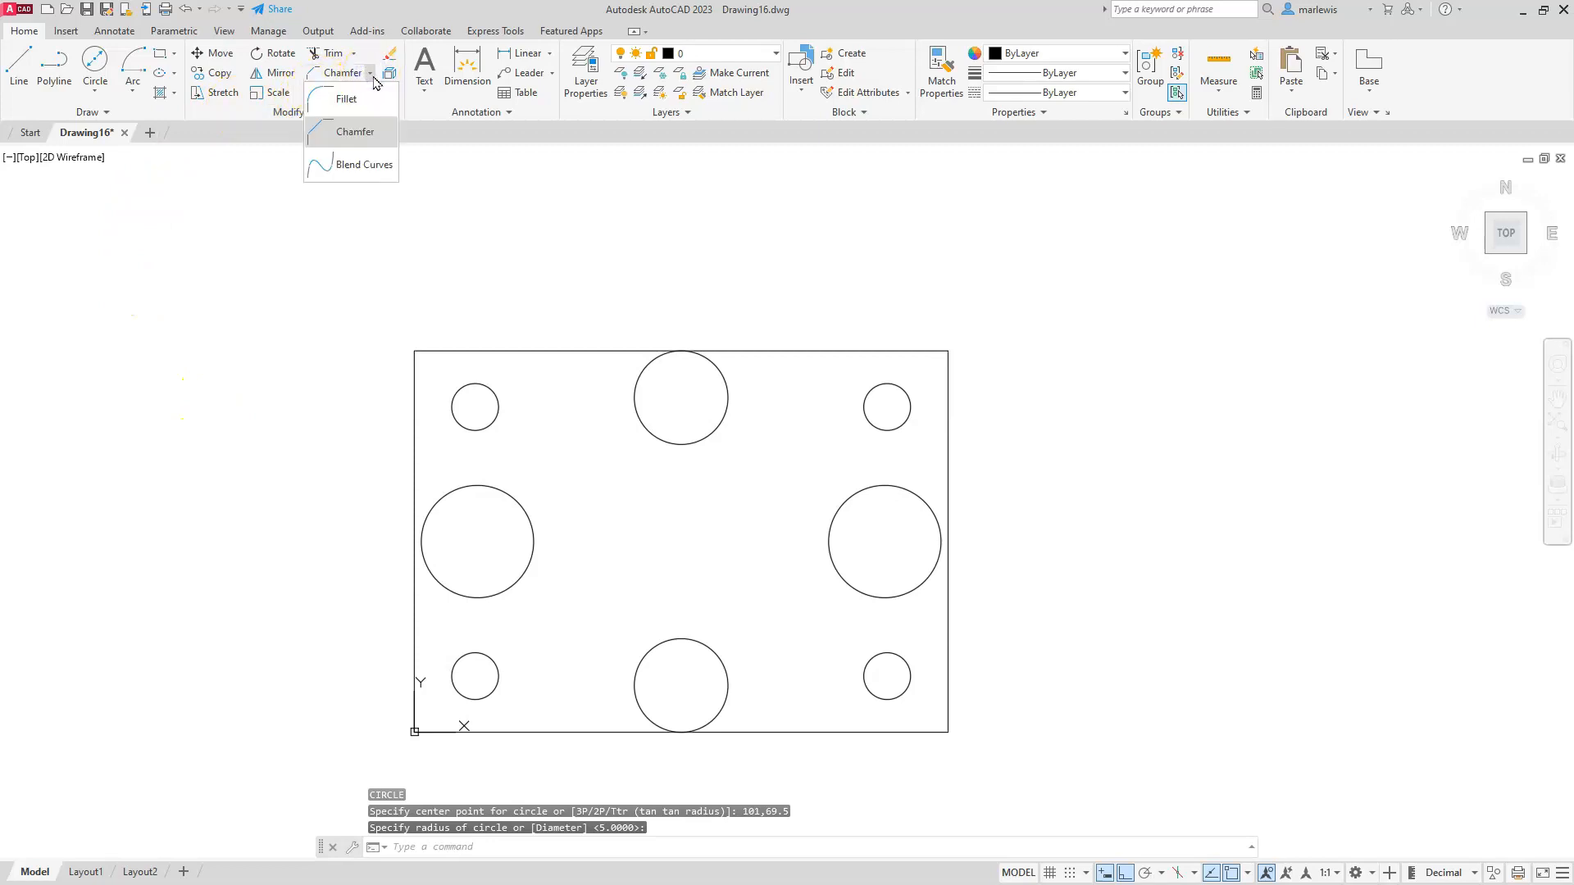
mouse_move(346, 99)
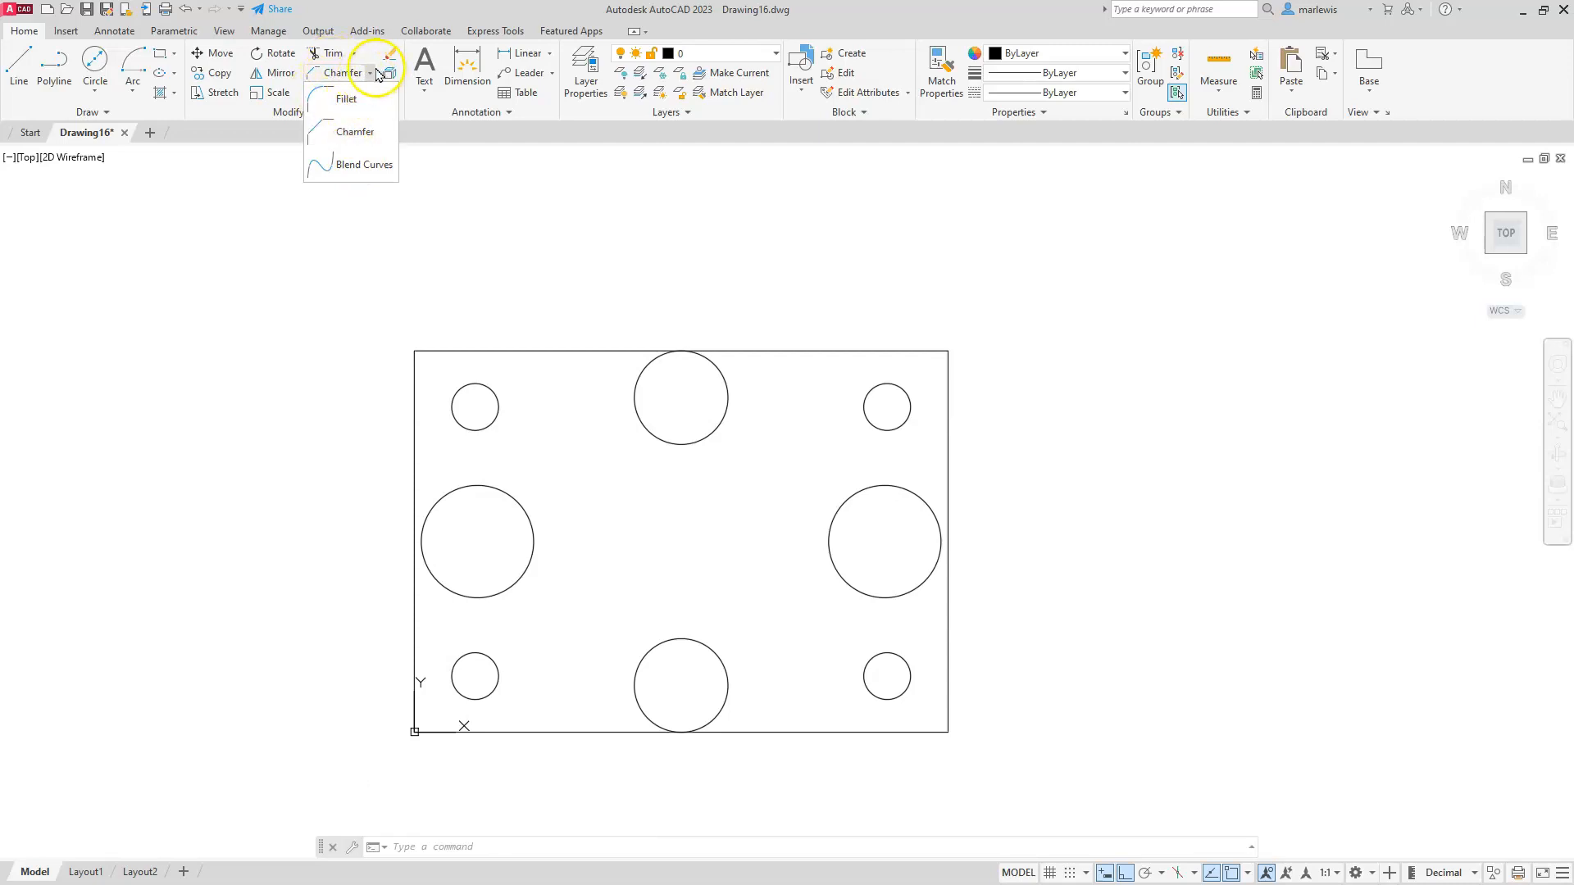
left_click(355, 131)
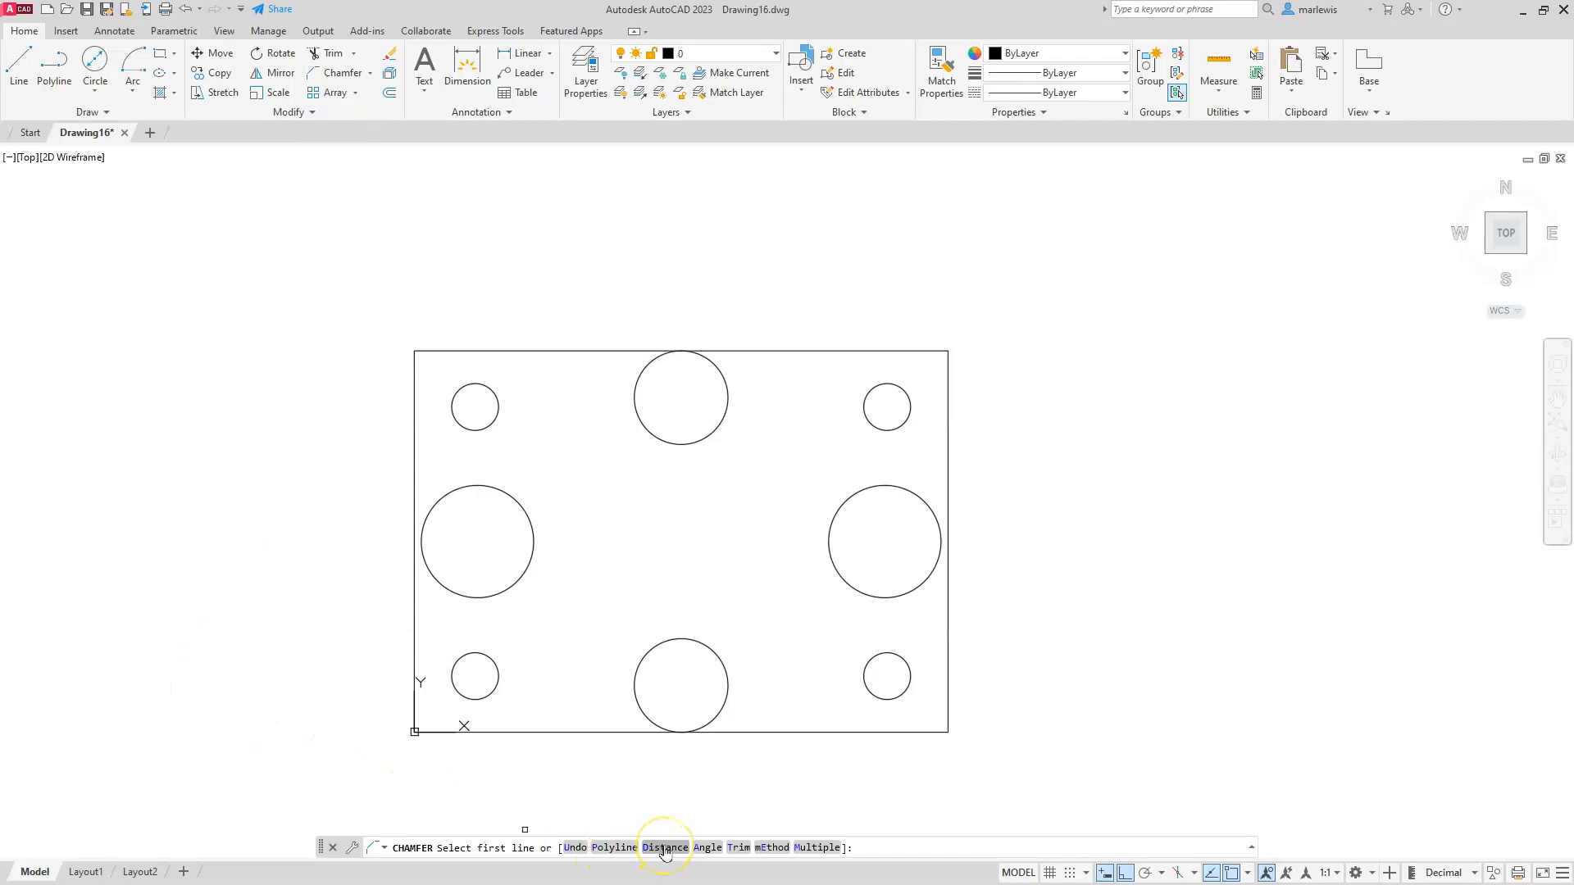
left_click(665, 846)
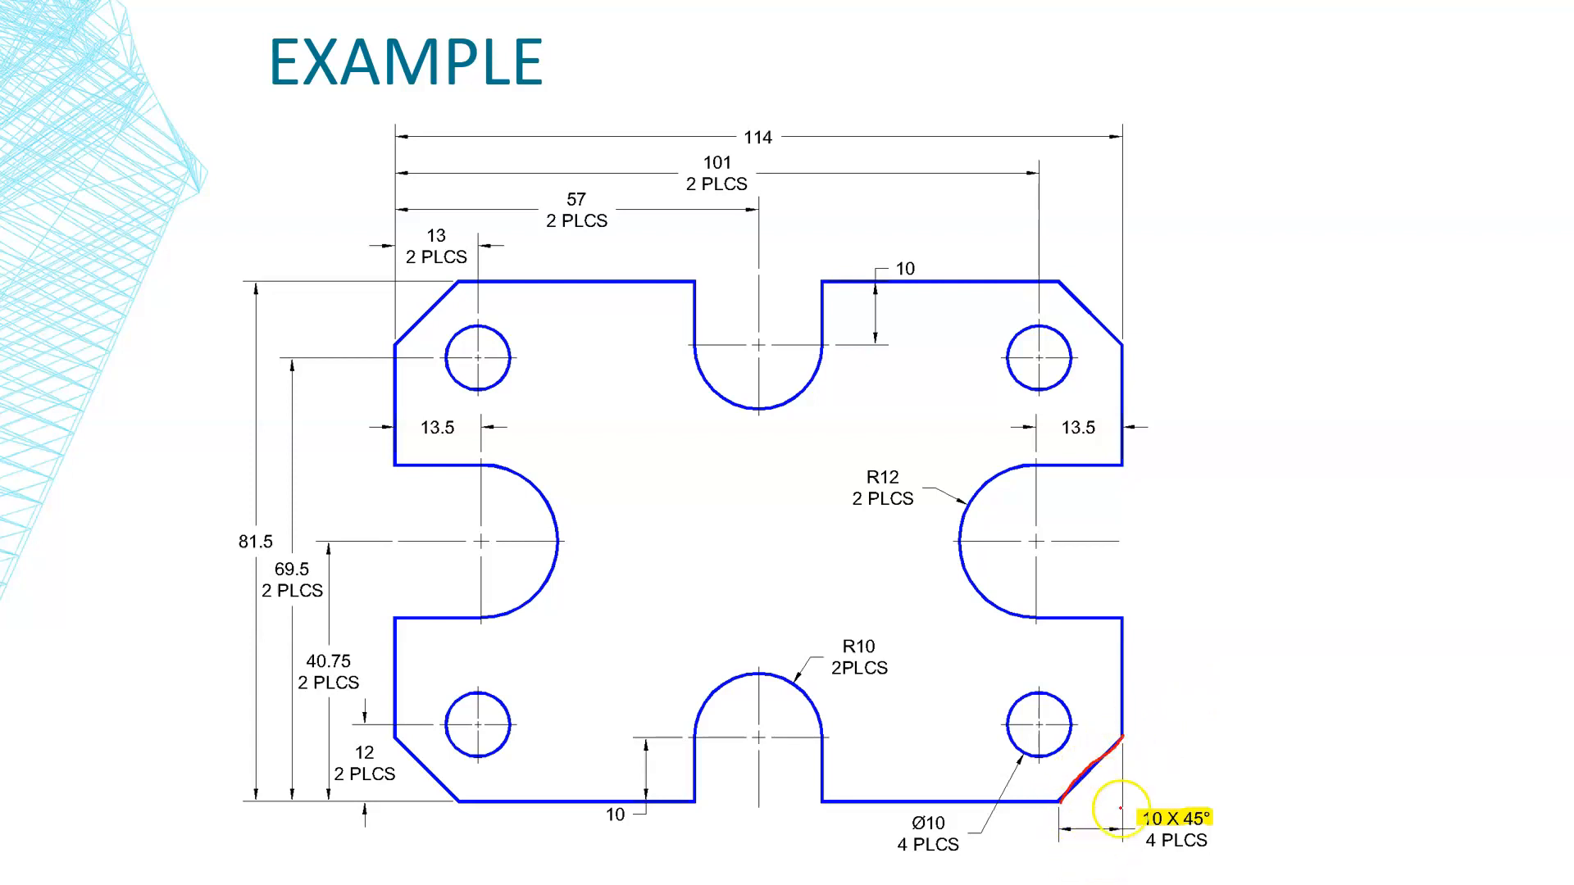
mouse_move(1029, 31)
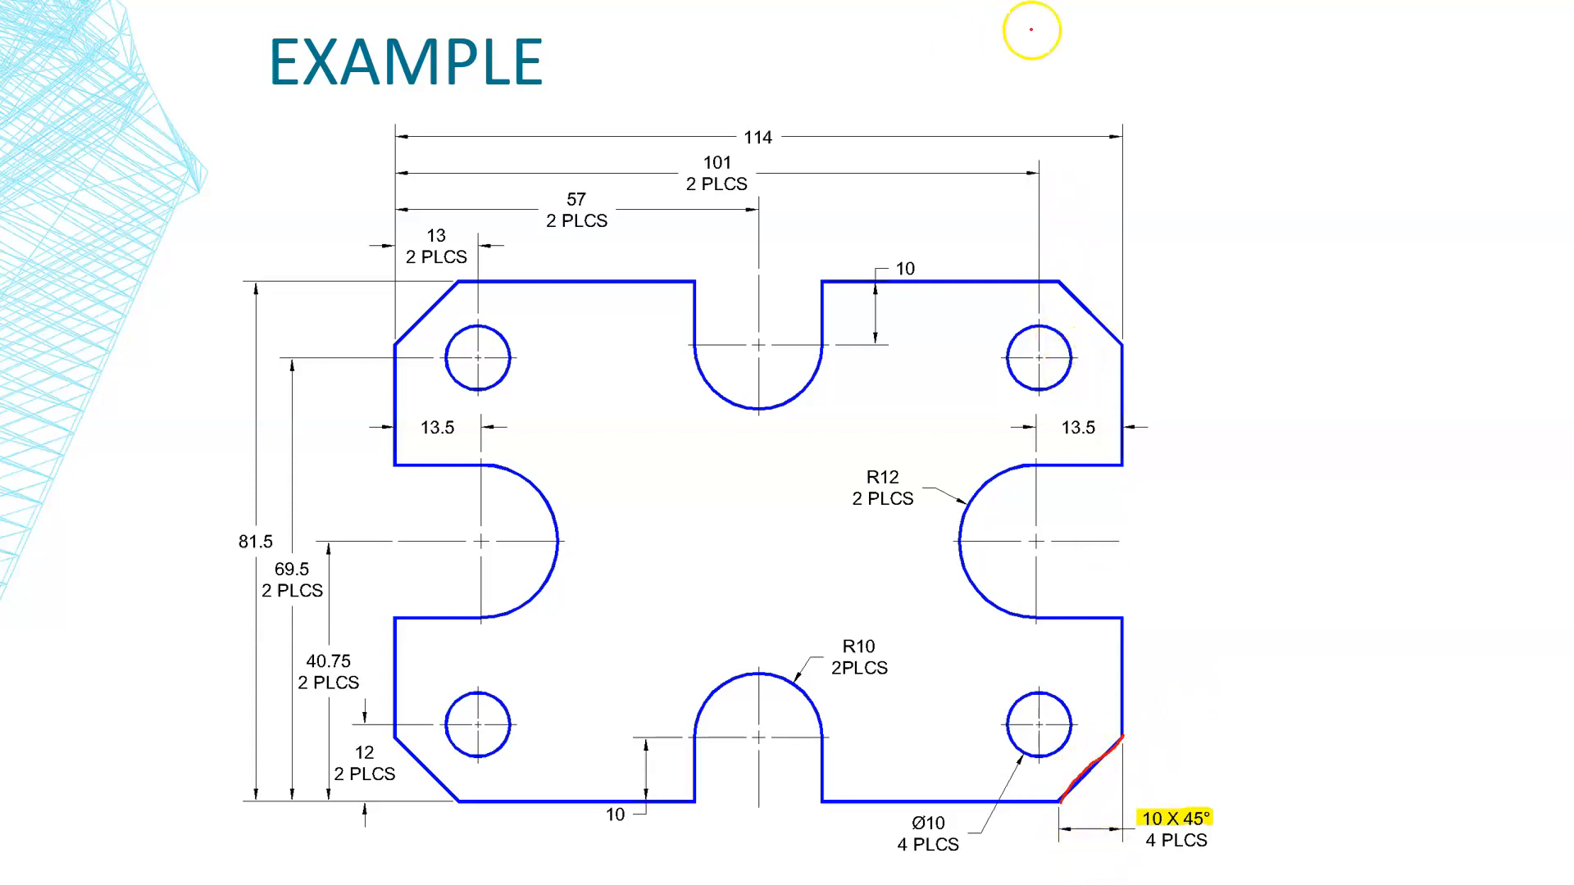
mouse_move(1076, 279)
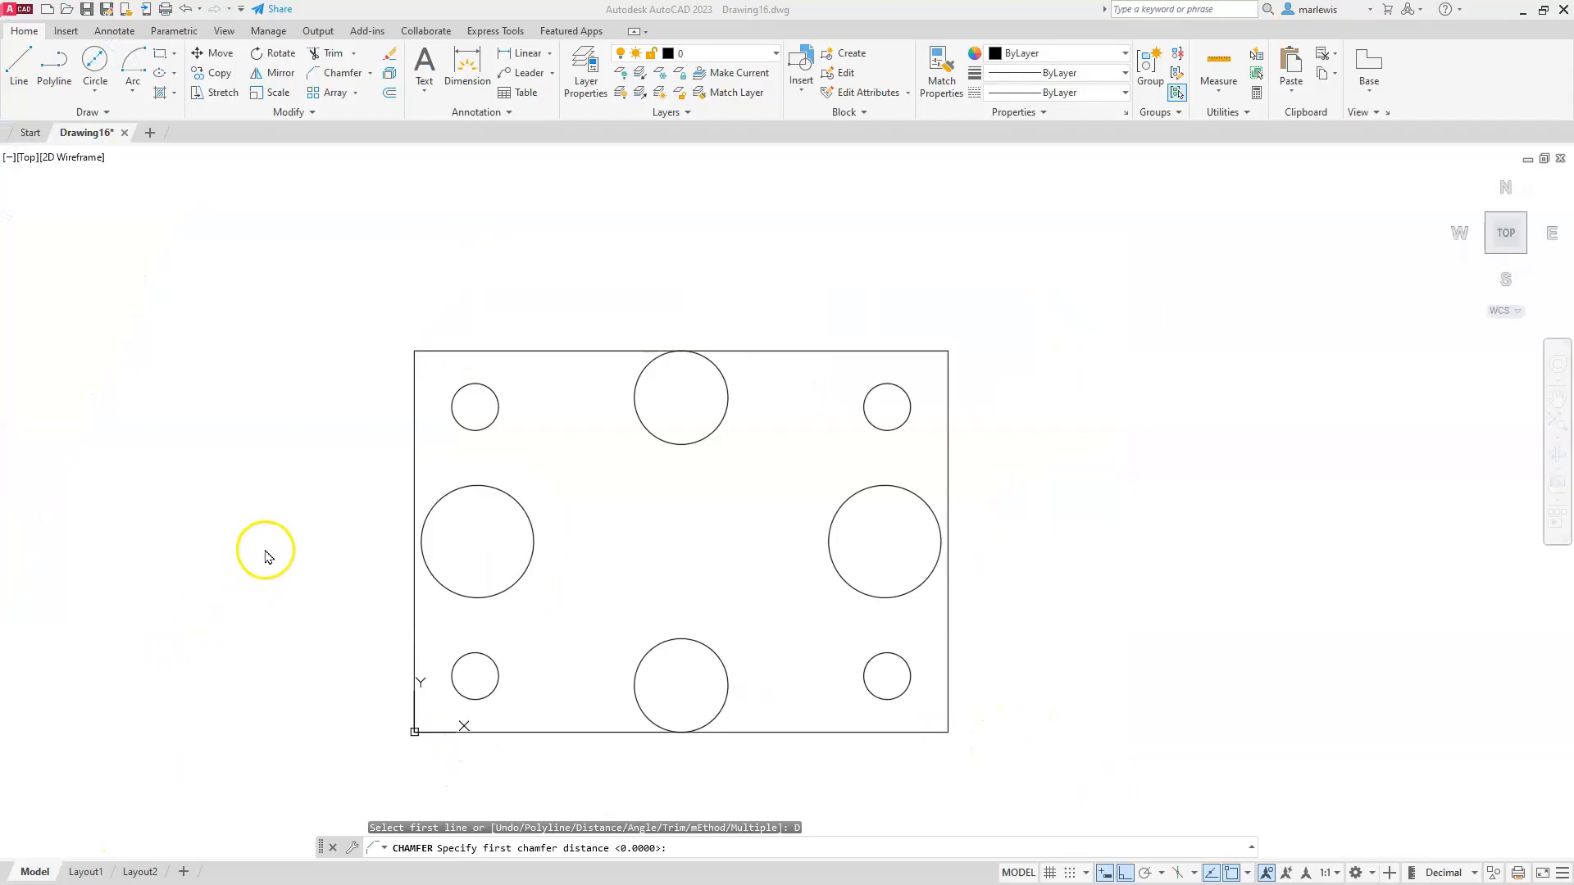
mouse_move(542, 847)
type("10")
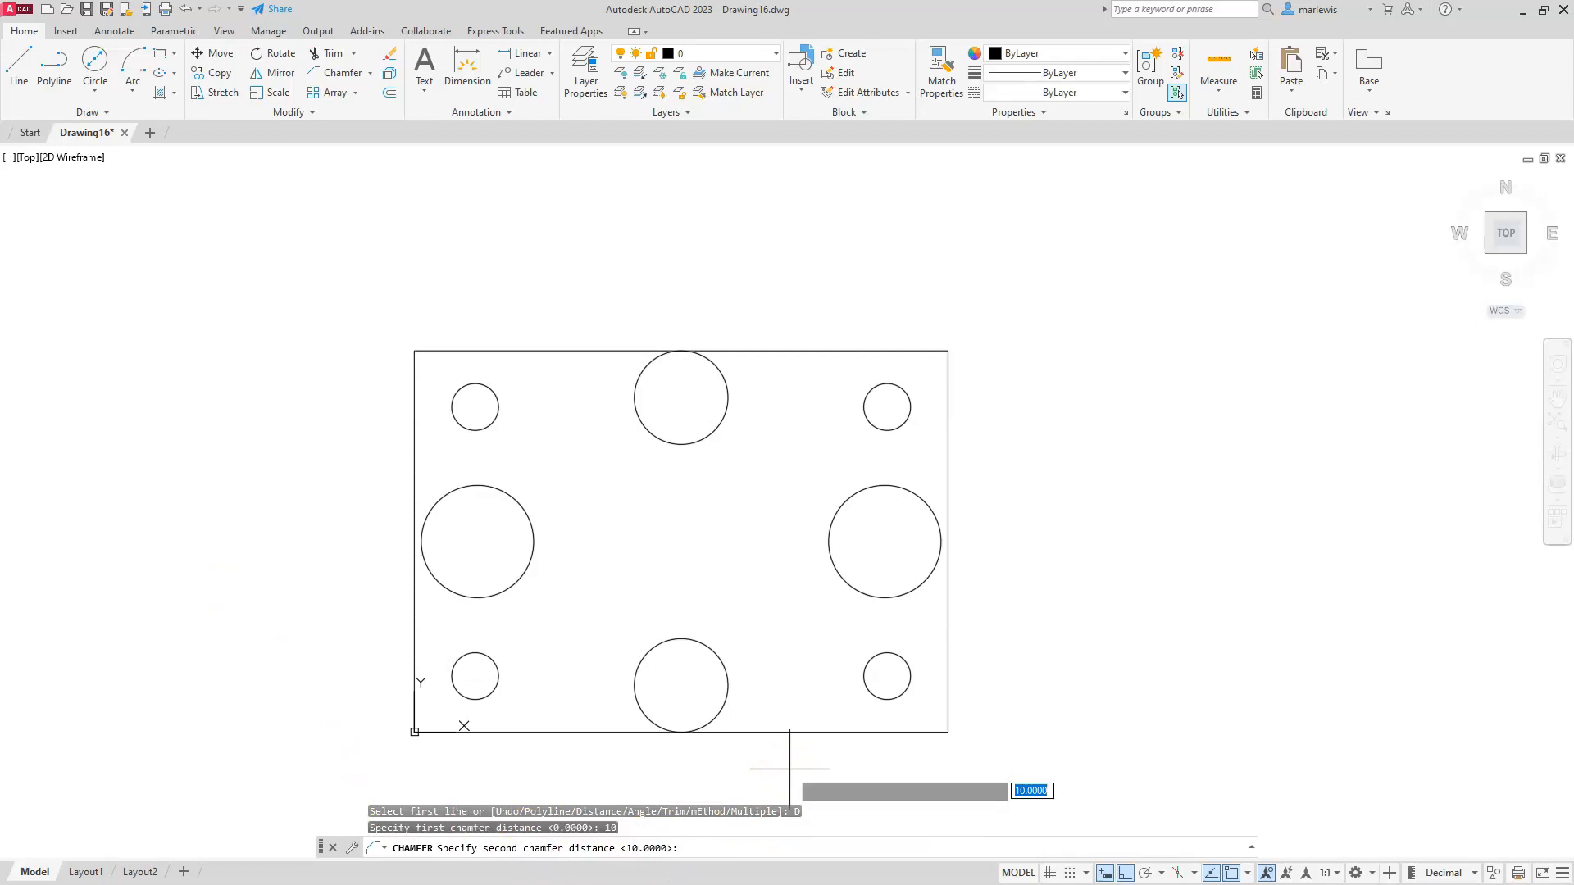
Confirm 10 for both chamfer distances and chamfer every rectangle corner as a polyline.
key("Return")
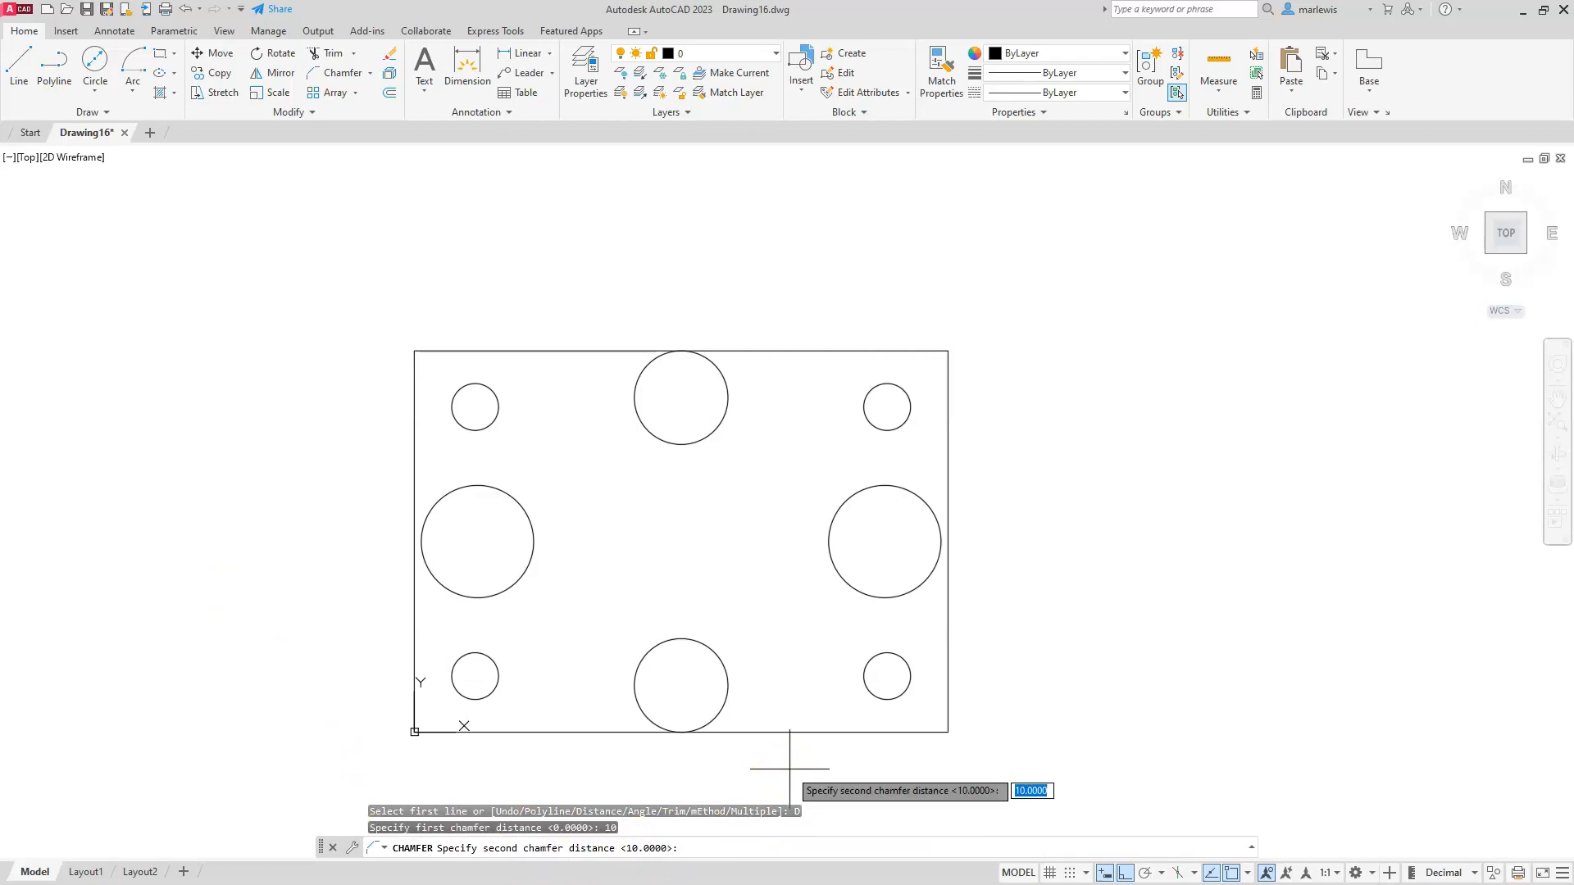
key("Return")
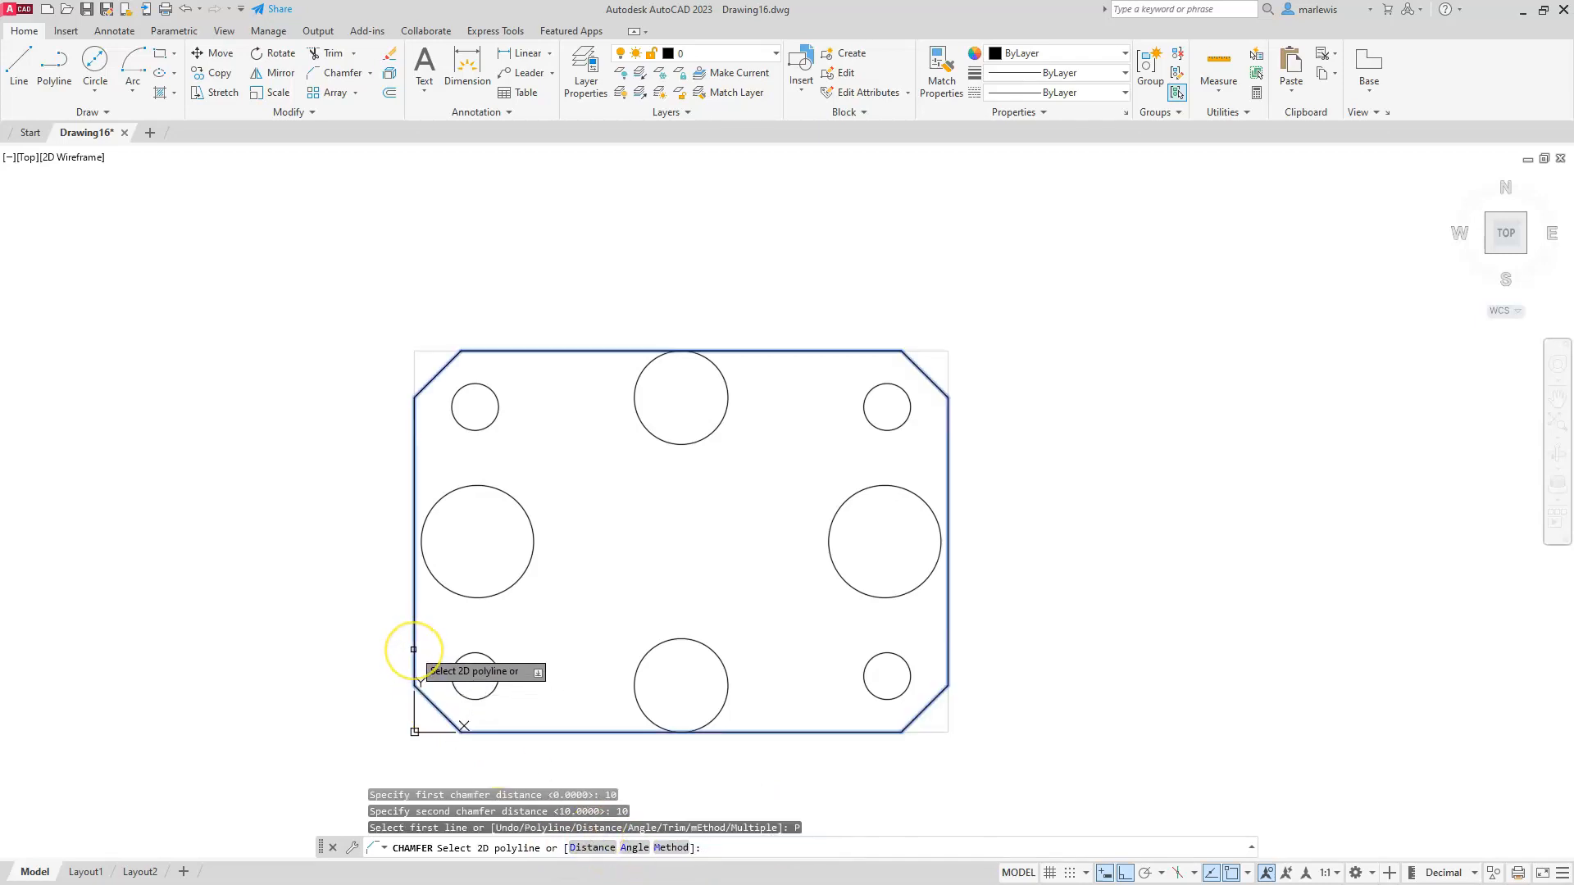
left_click(414, 650)
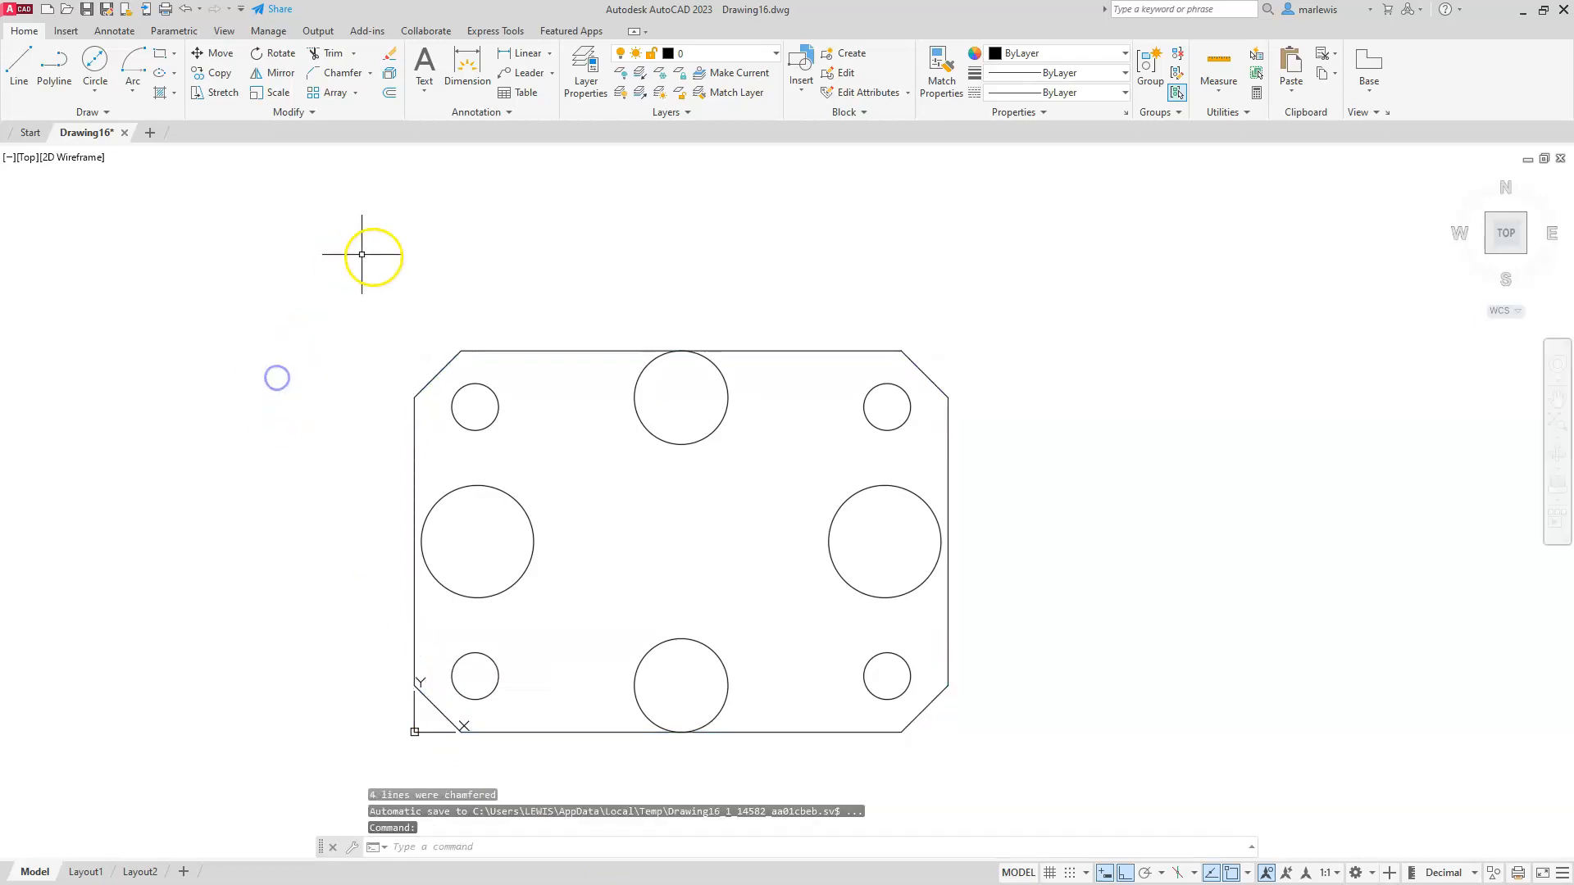
mouse_move(532, 746)
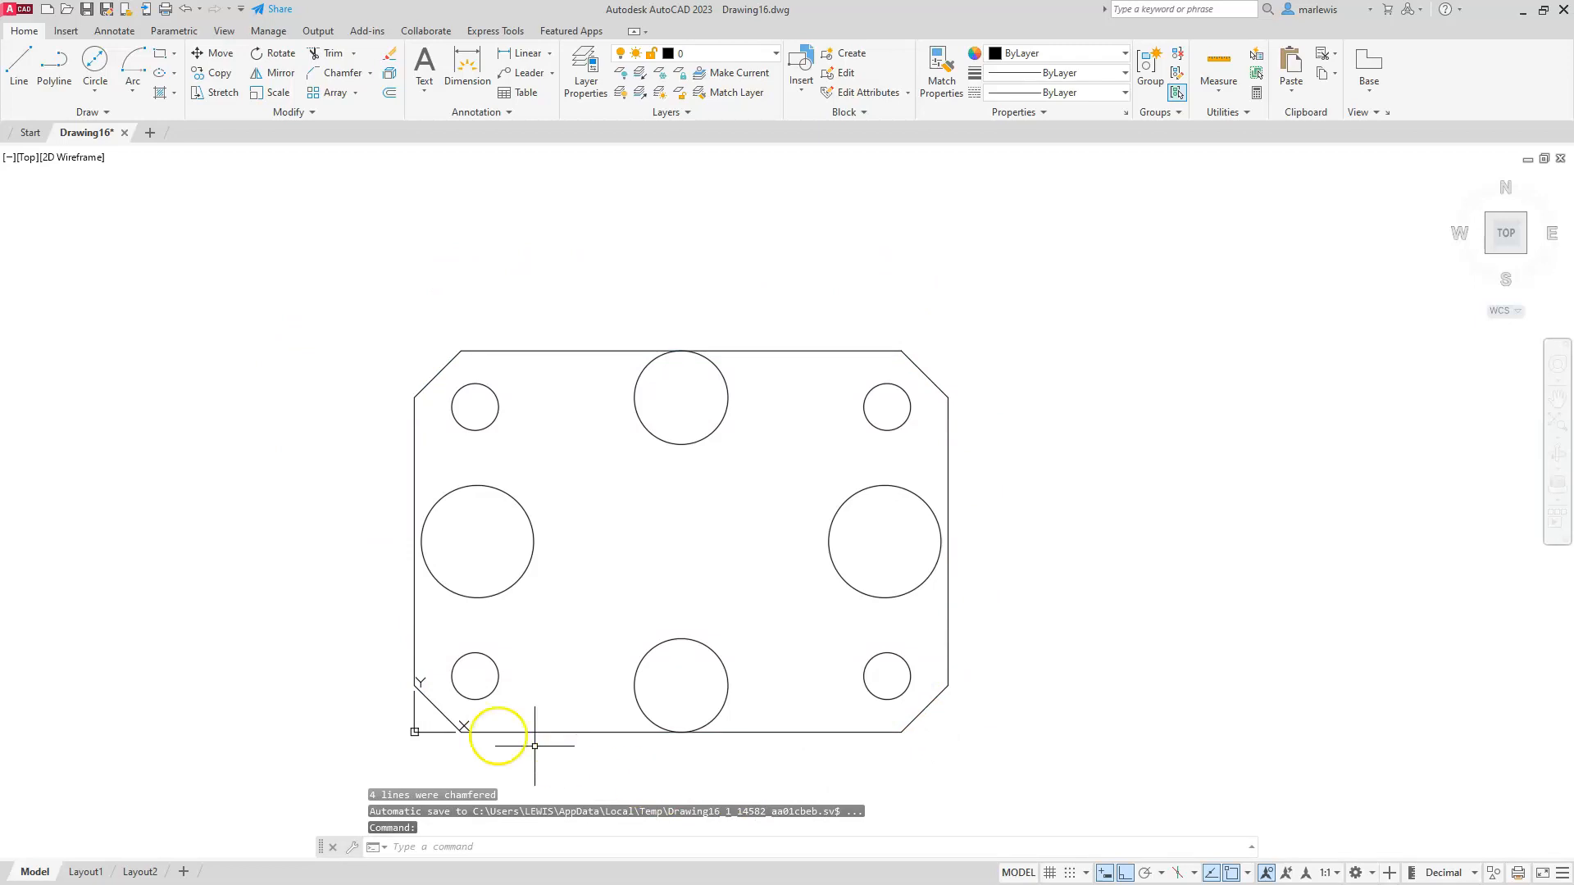
mouse_move(828, 358)
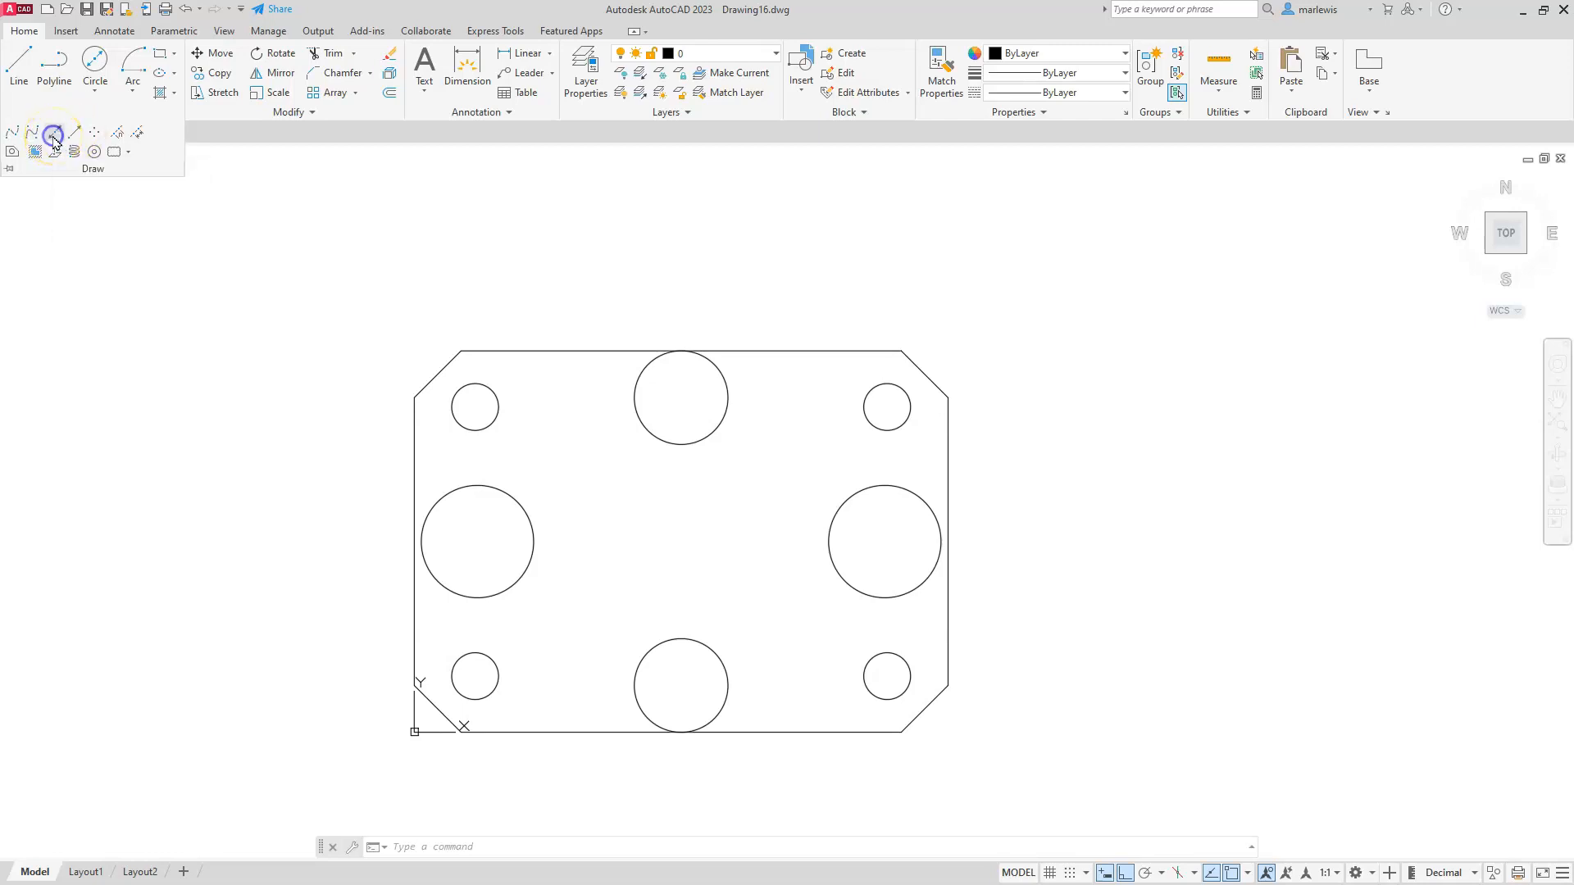
Place horizontal and vertical construction lines snapped to the large notch circles' quadrant edges.
left_click(11, 131)
type("H")
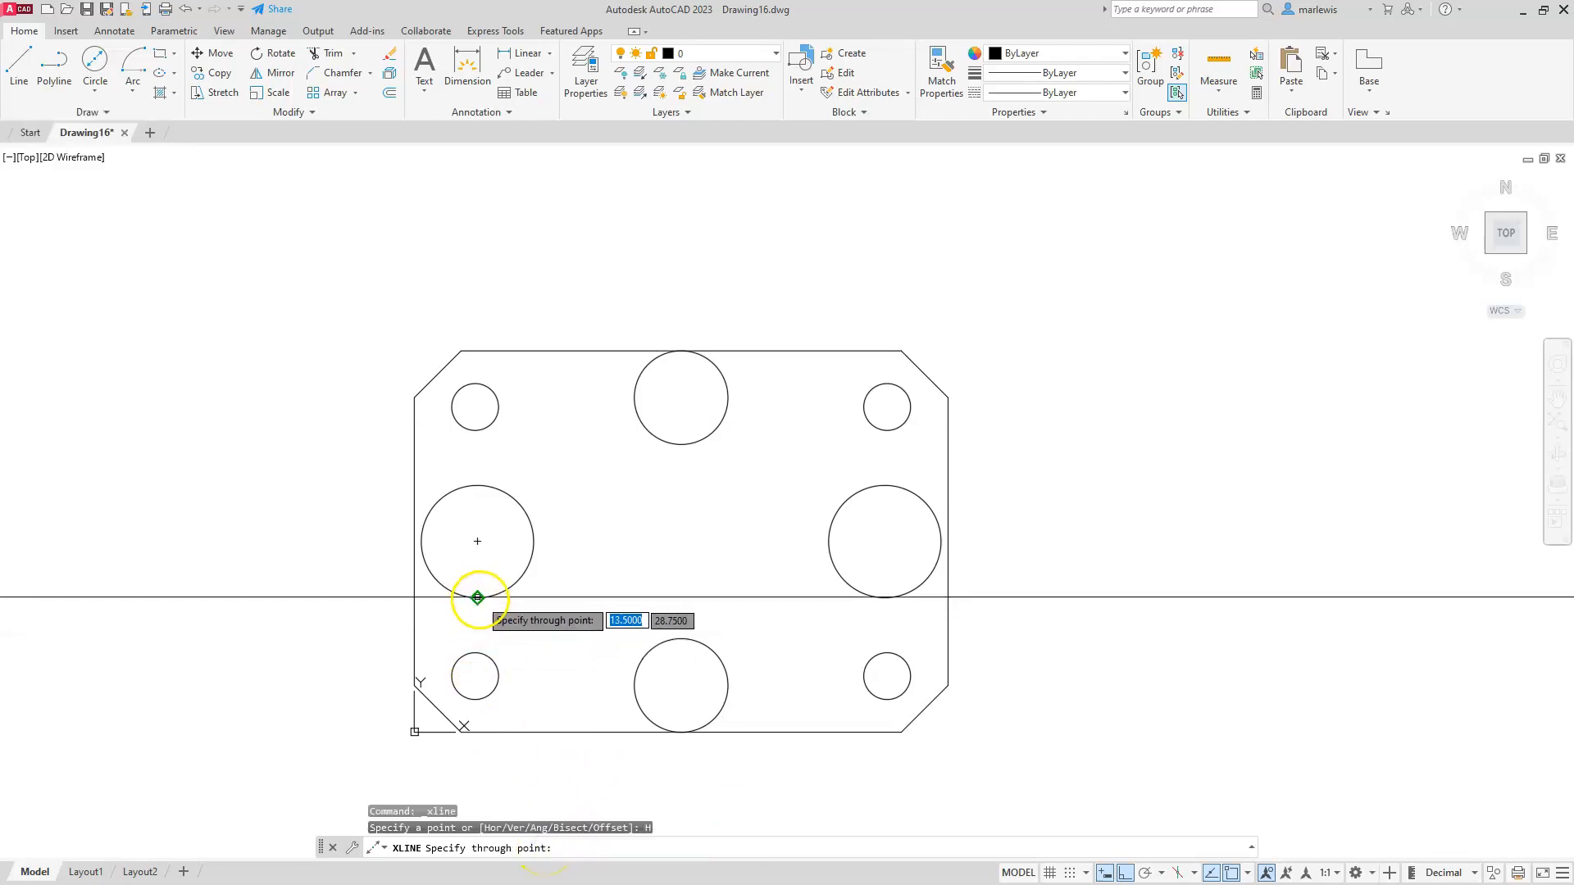
mouse_move(479, 519)
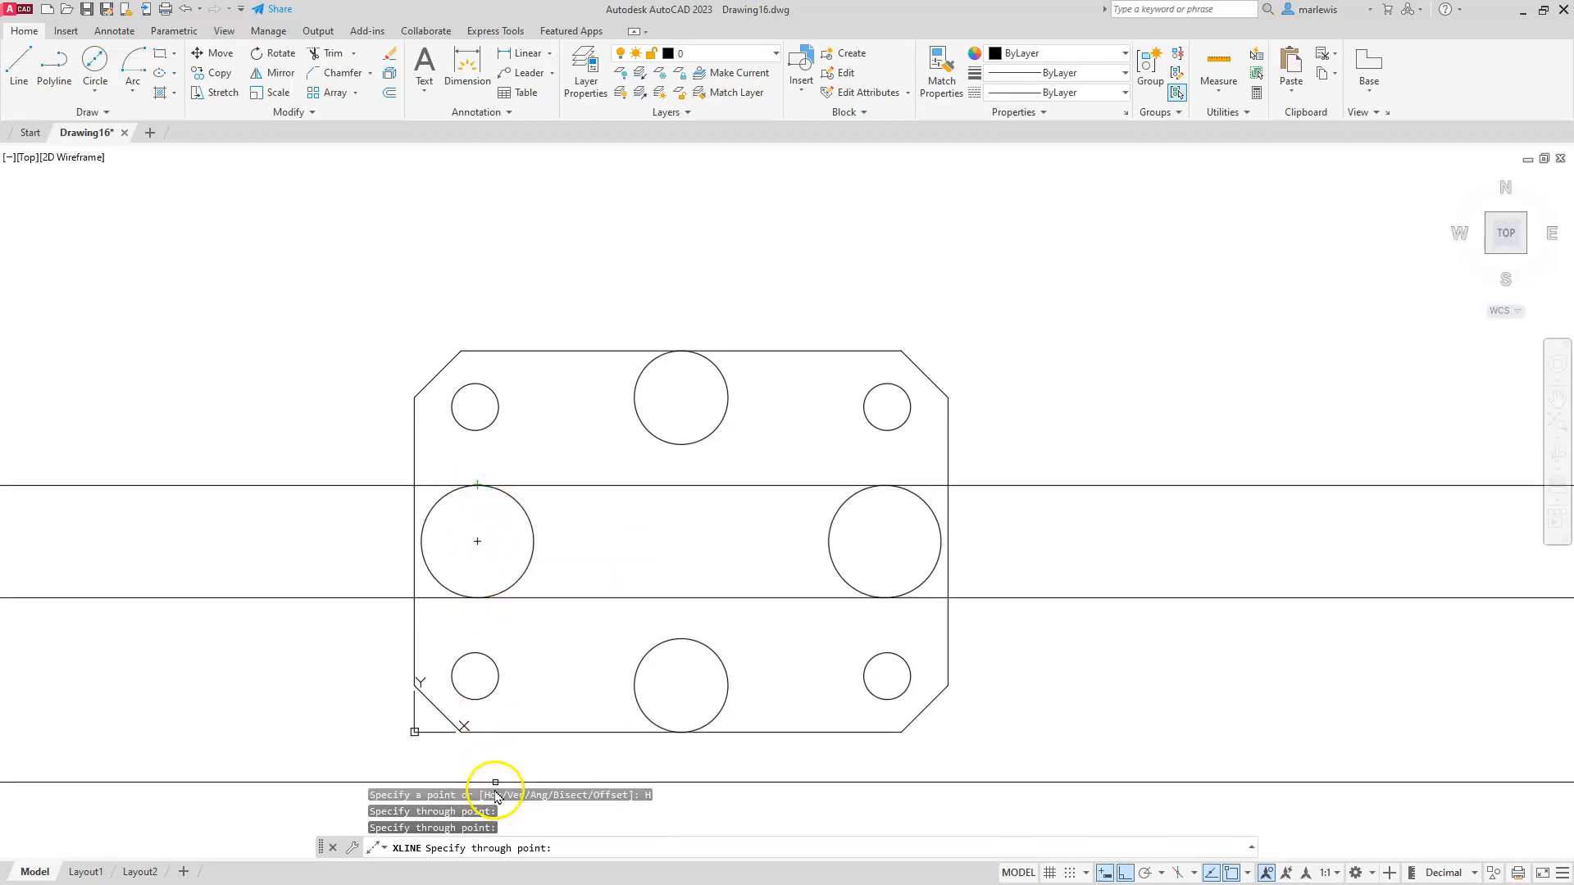
key("Escape")
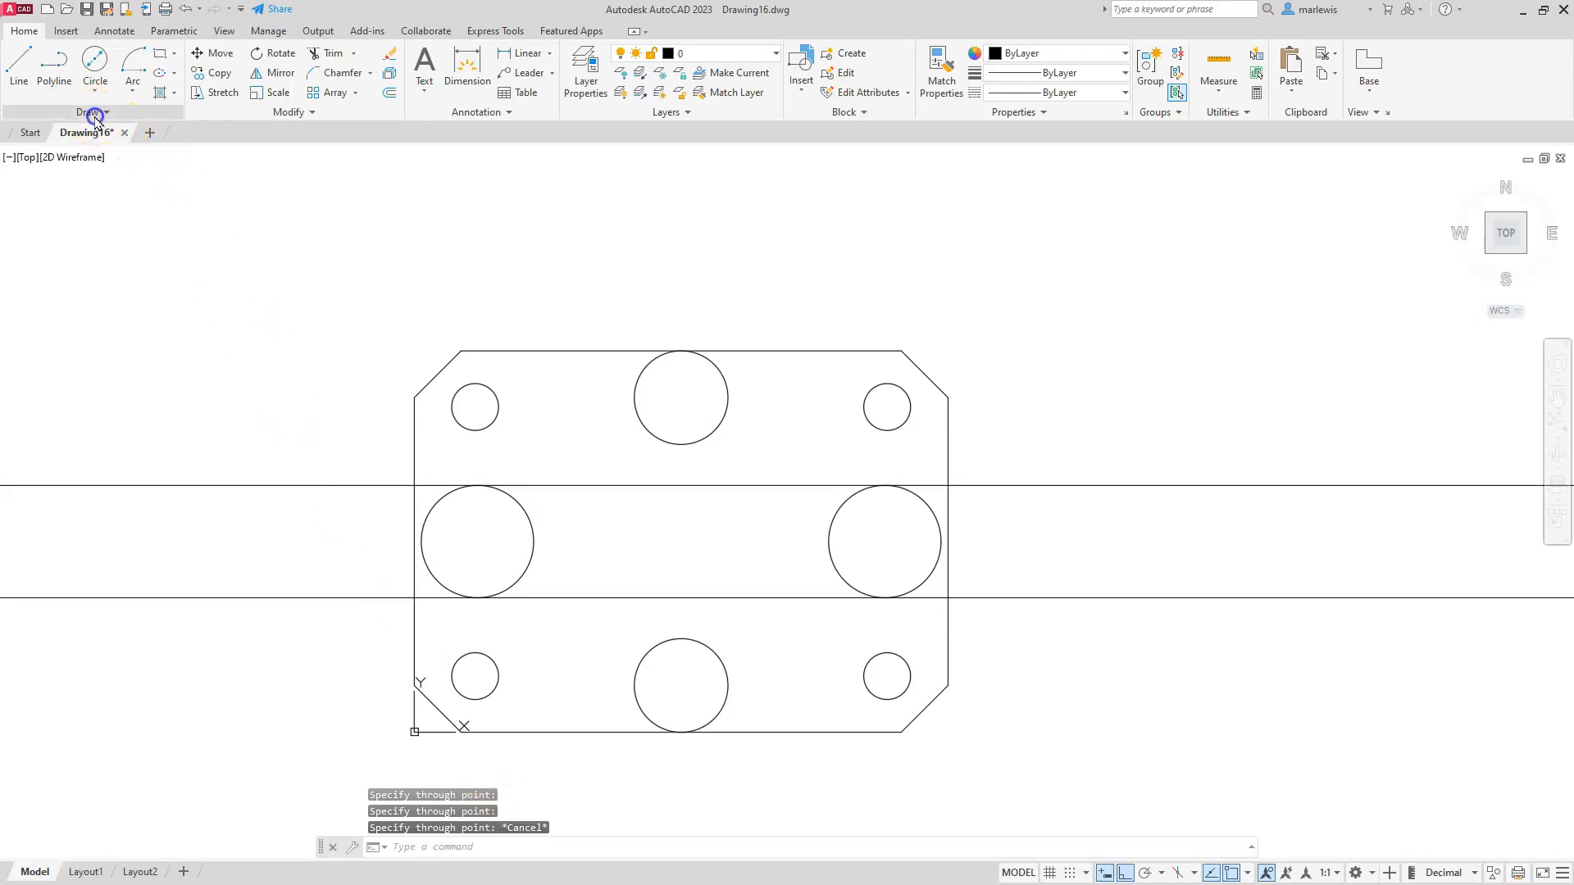
left_click(91, 111)
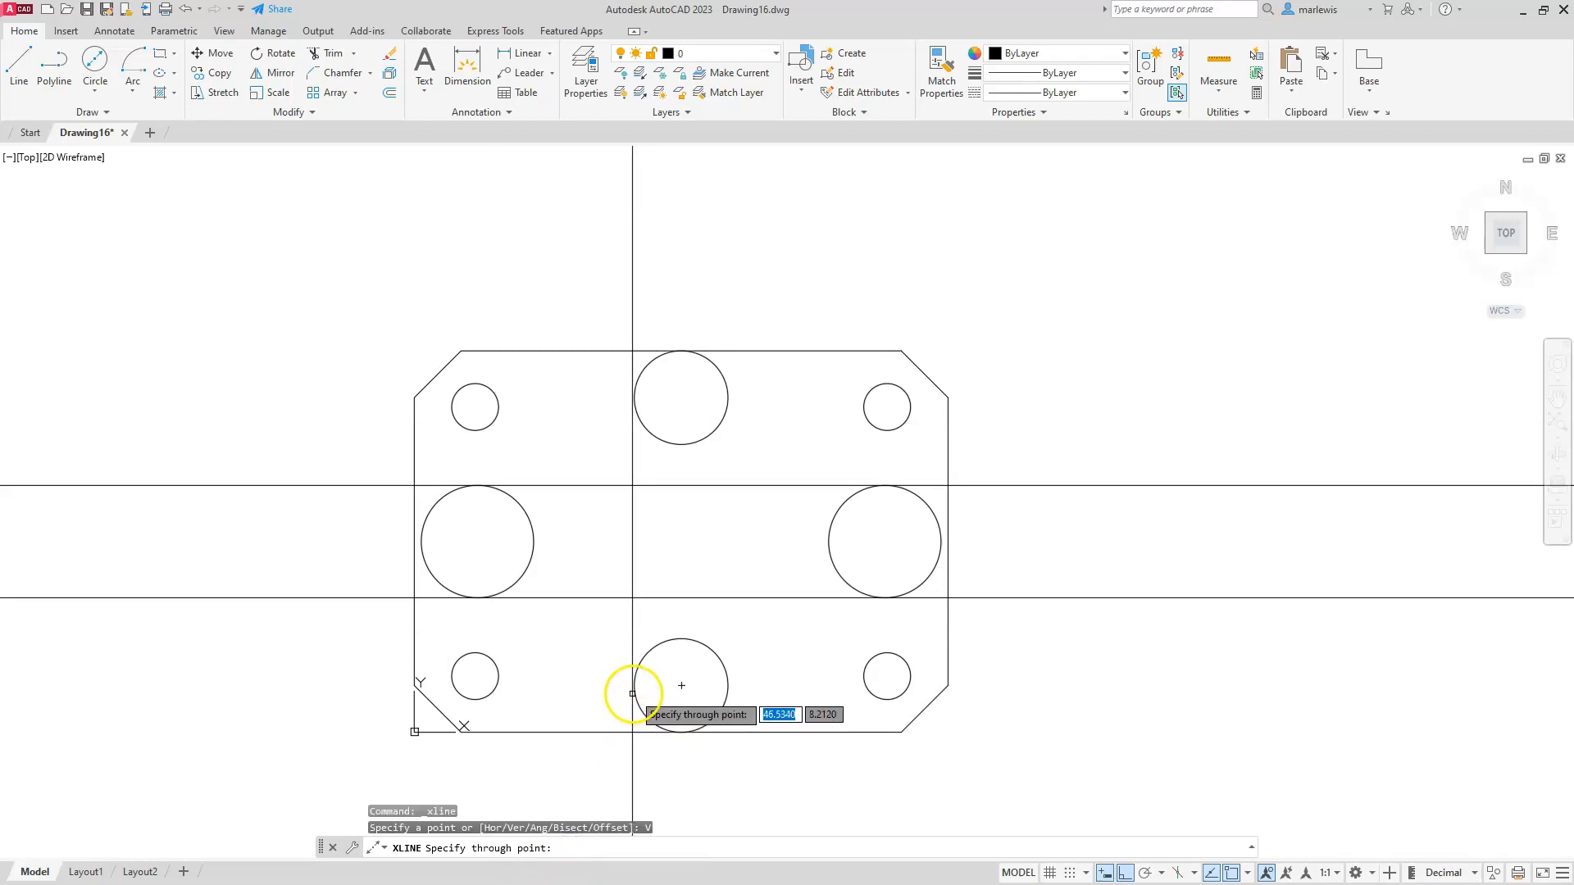
left_click(632, 685)
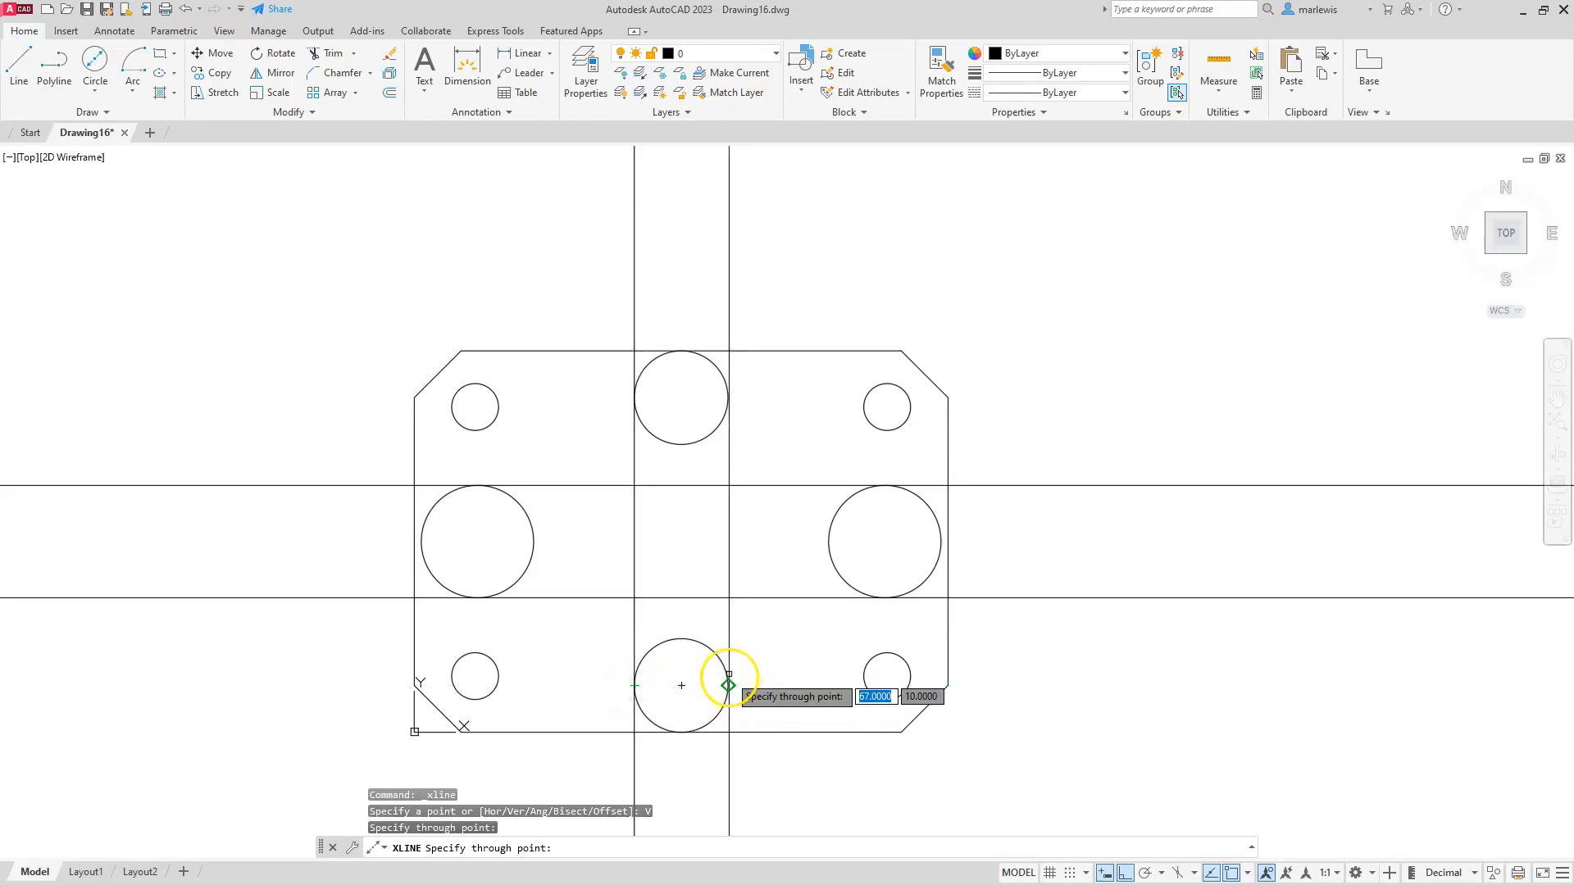
key("Escape")
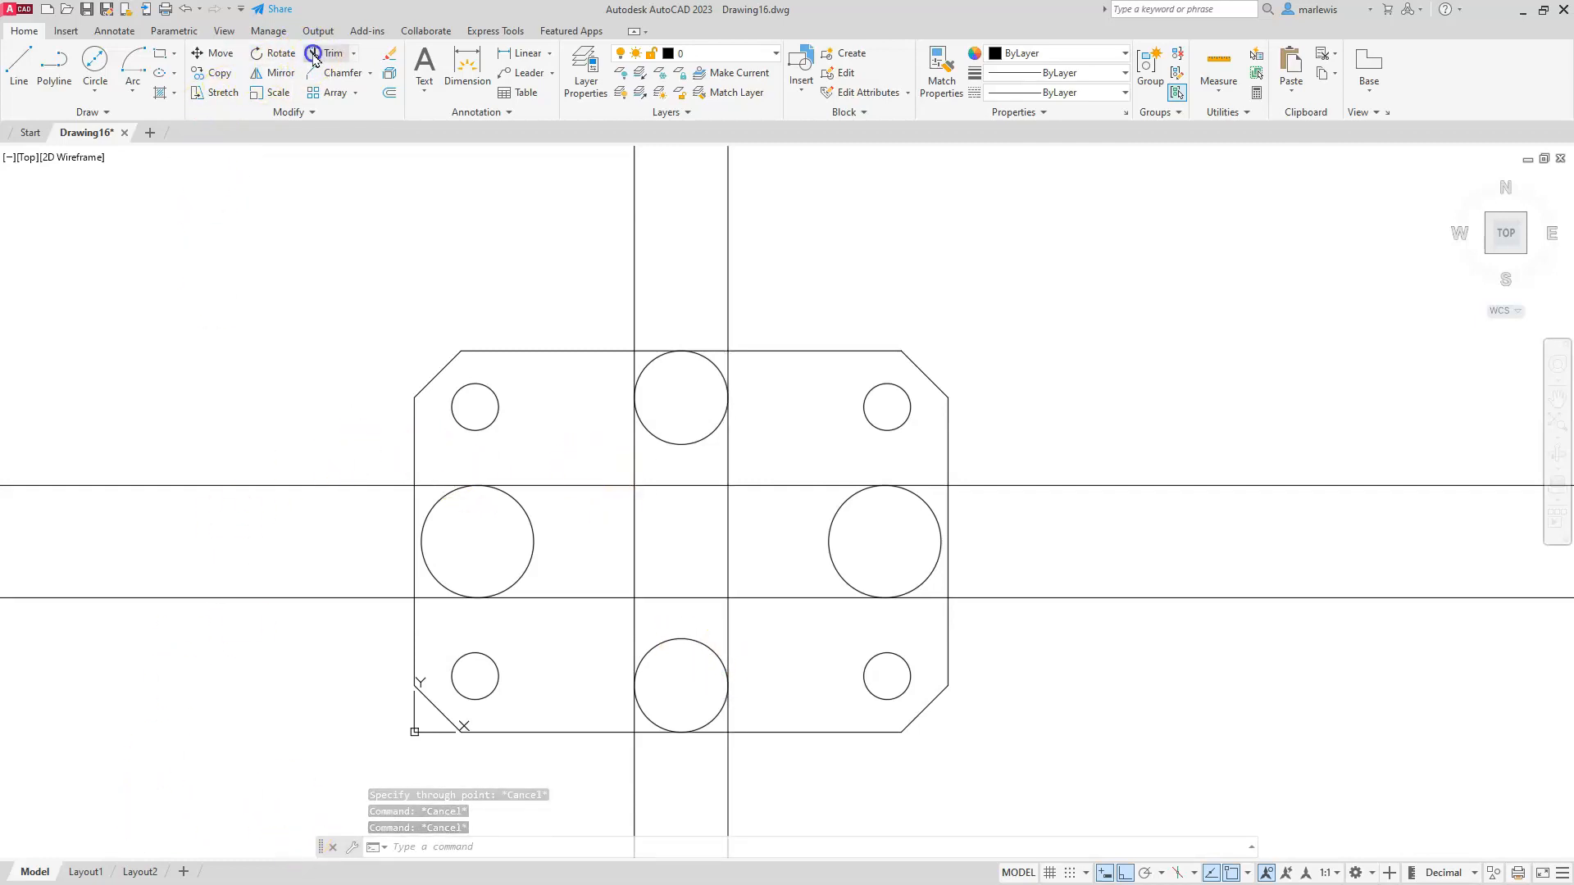
Trim the construction lines by fence, then remove outer circle halves and leftover inner lines.
left_click(334, 54)
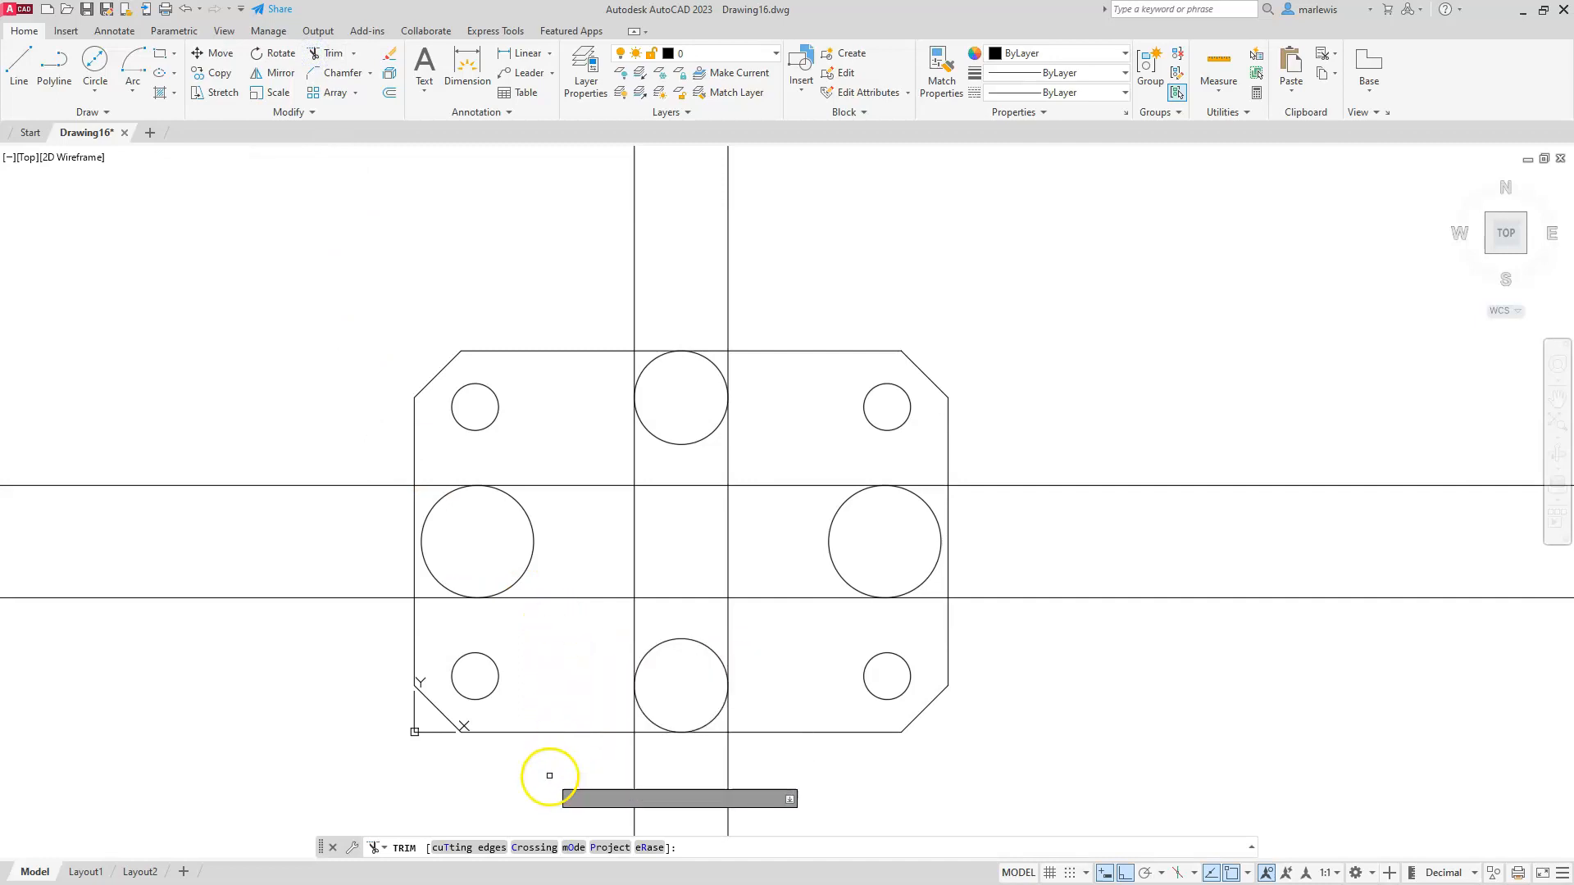
mouse_move(344, 358)
type("f")
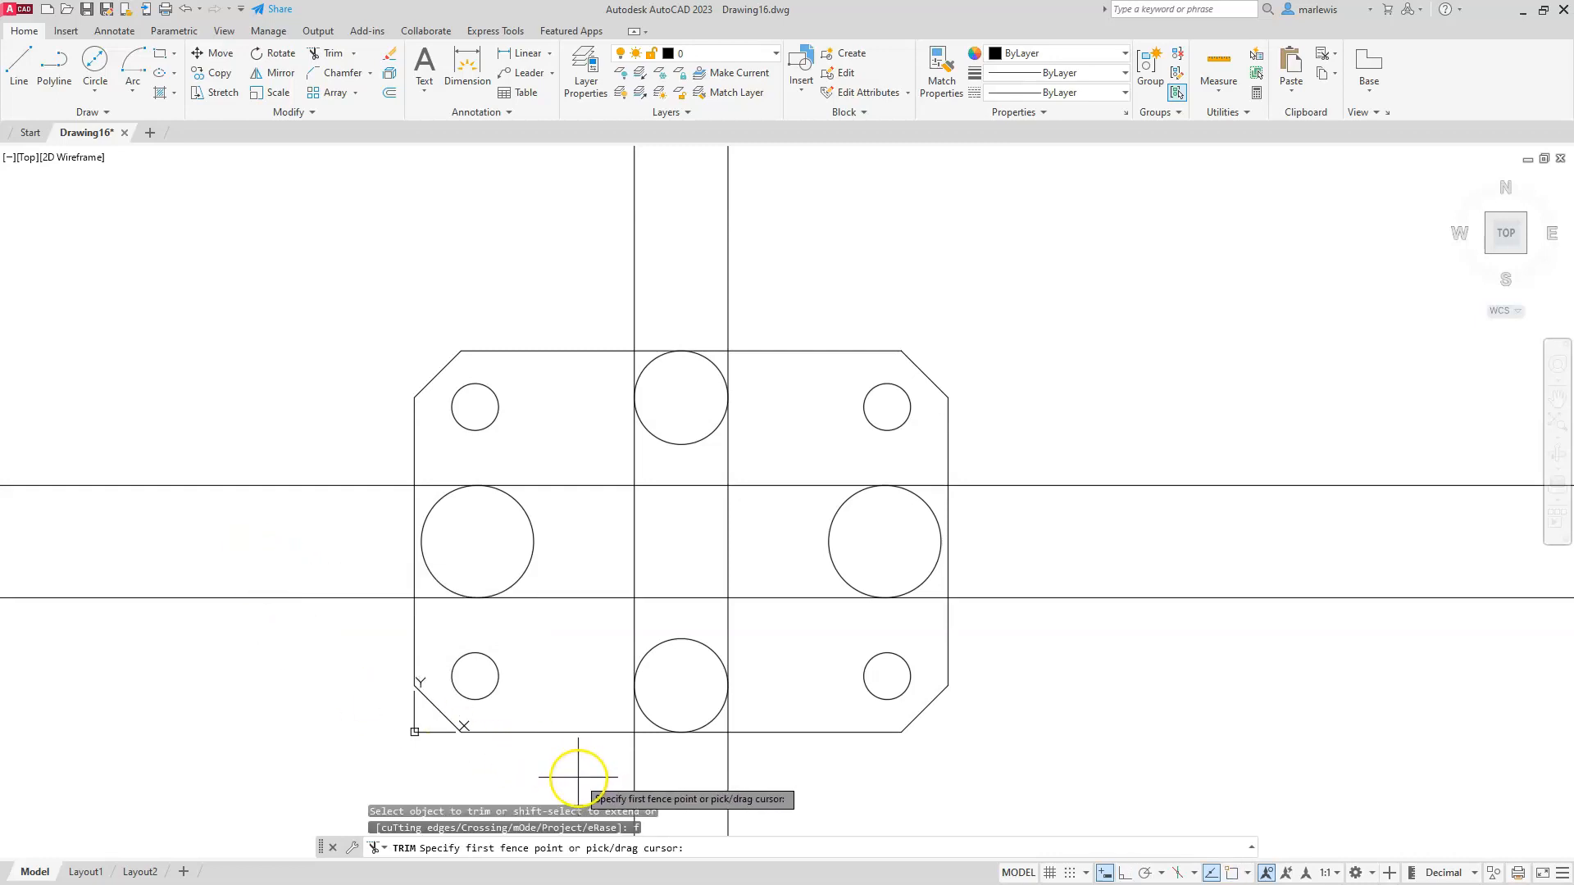
left_click(580, 773)
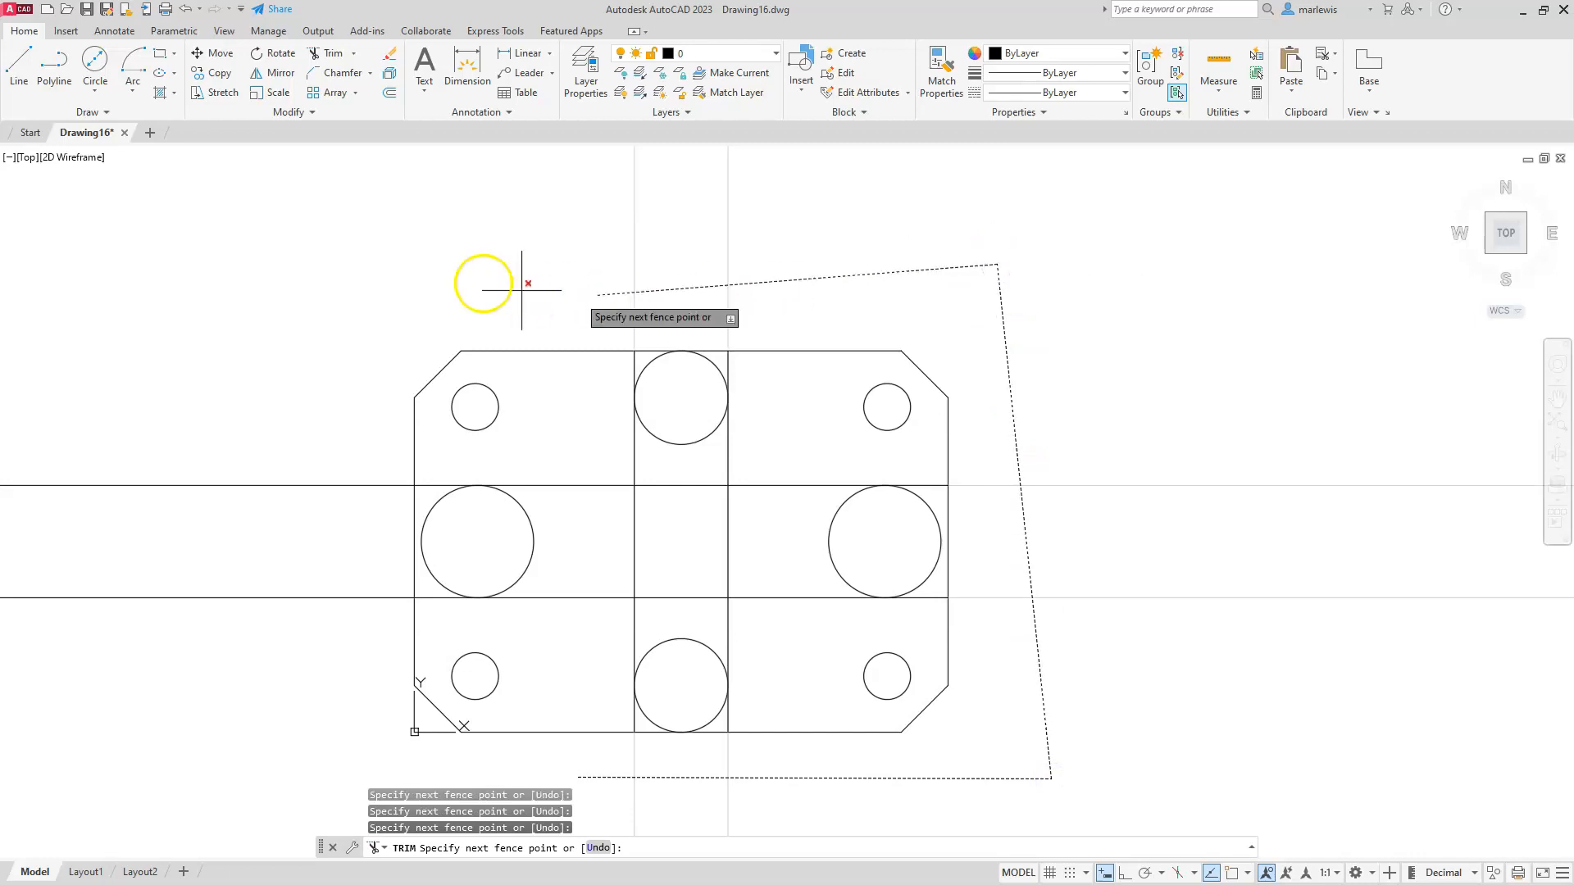
mouse_move(341, 281)
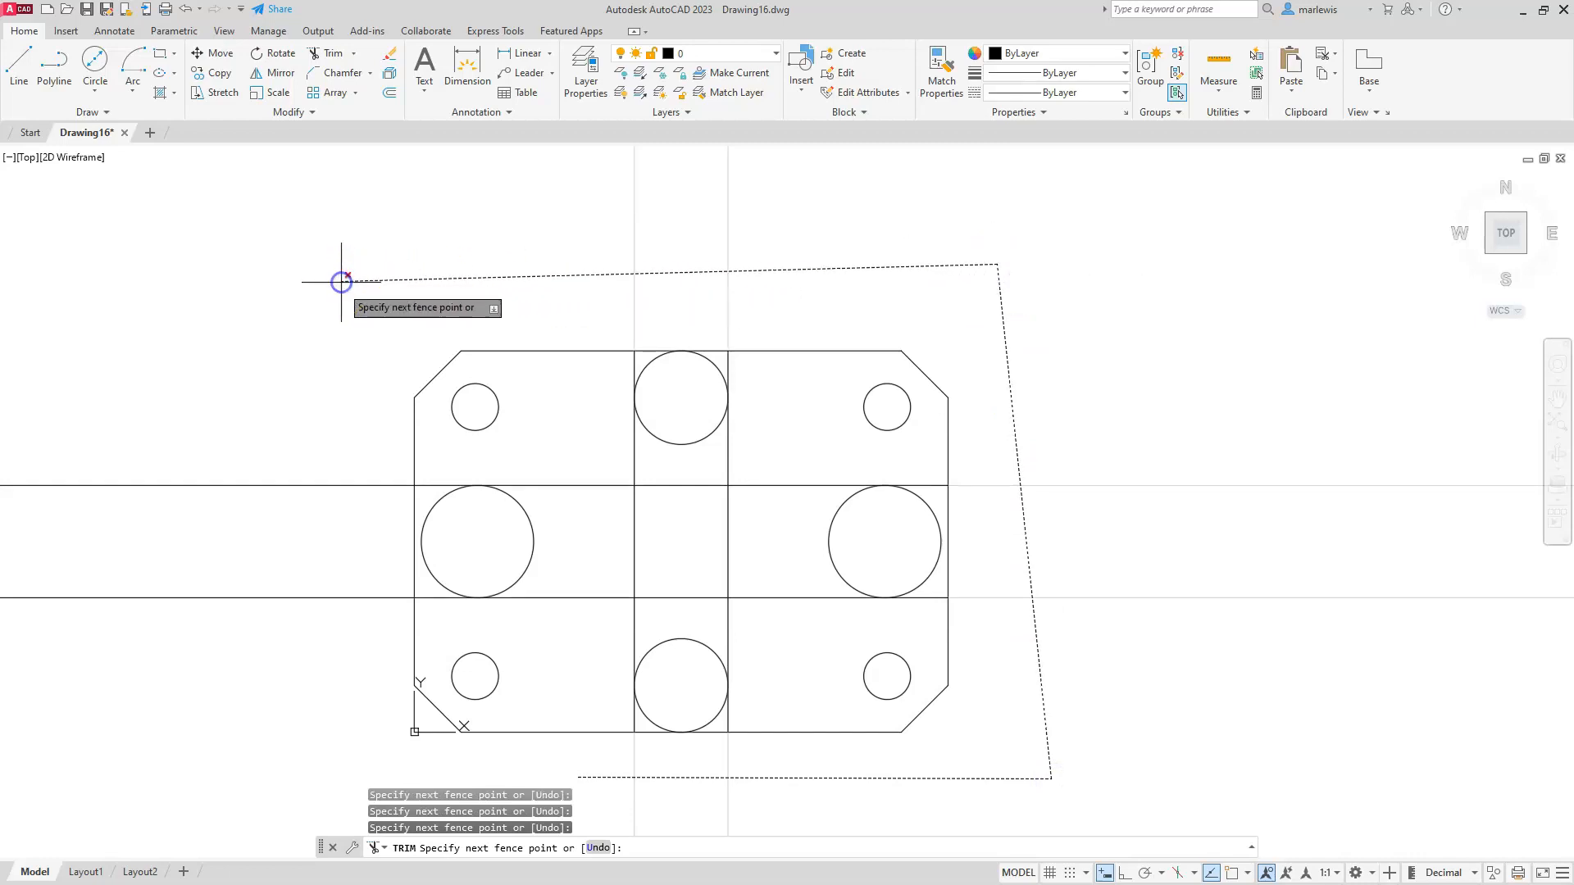
mouse_move(335, 696)
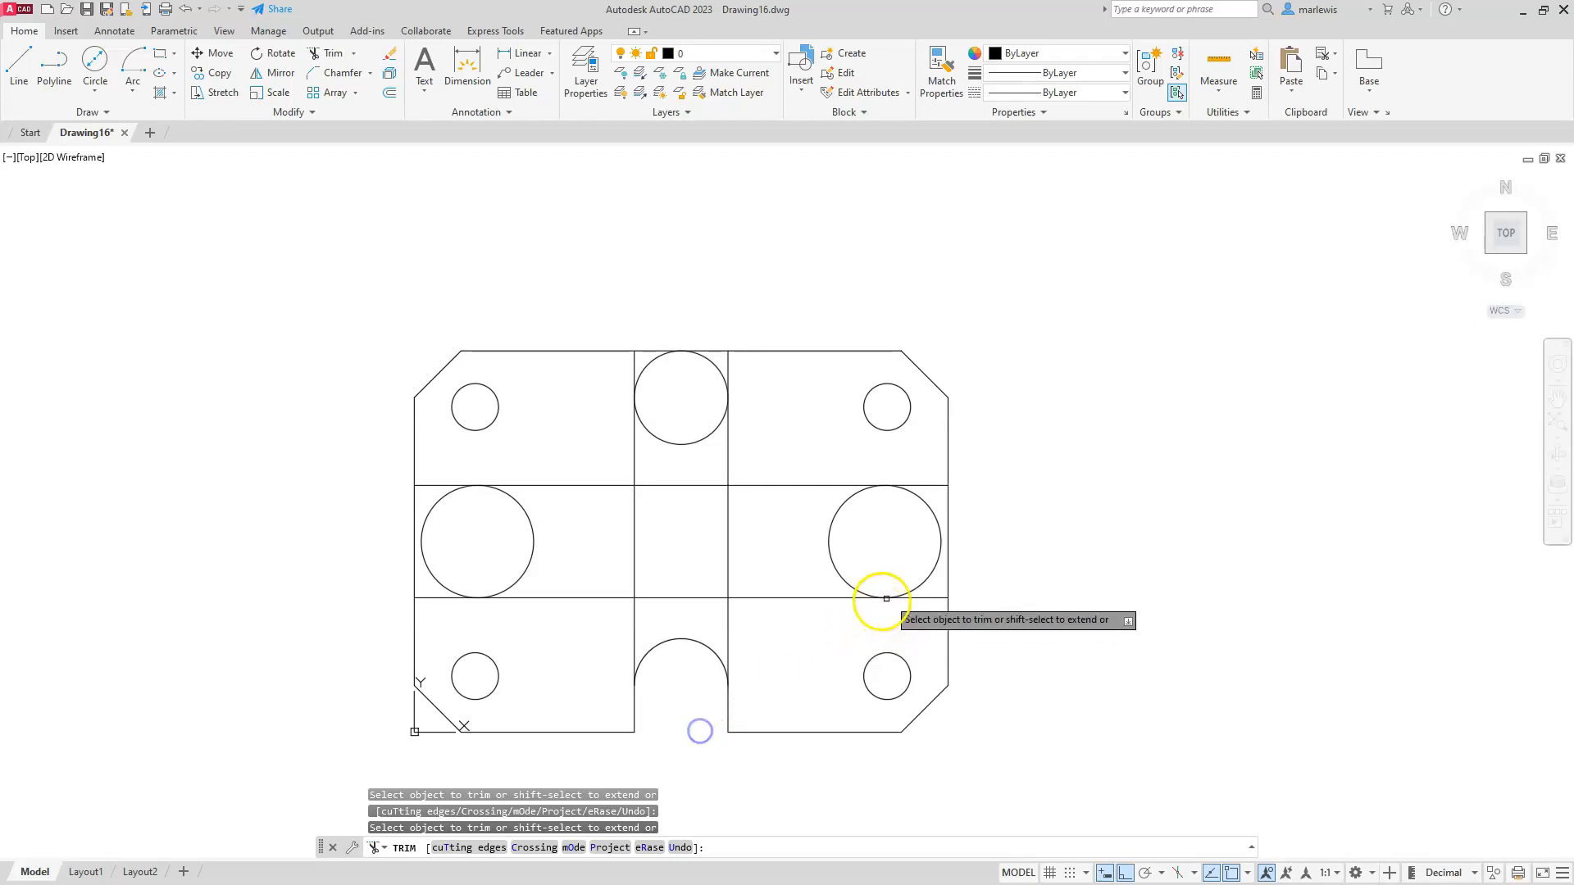
left_click(884, 602)
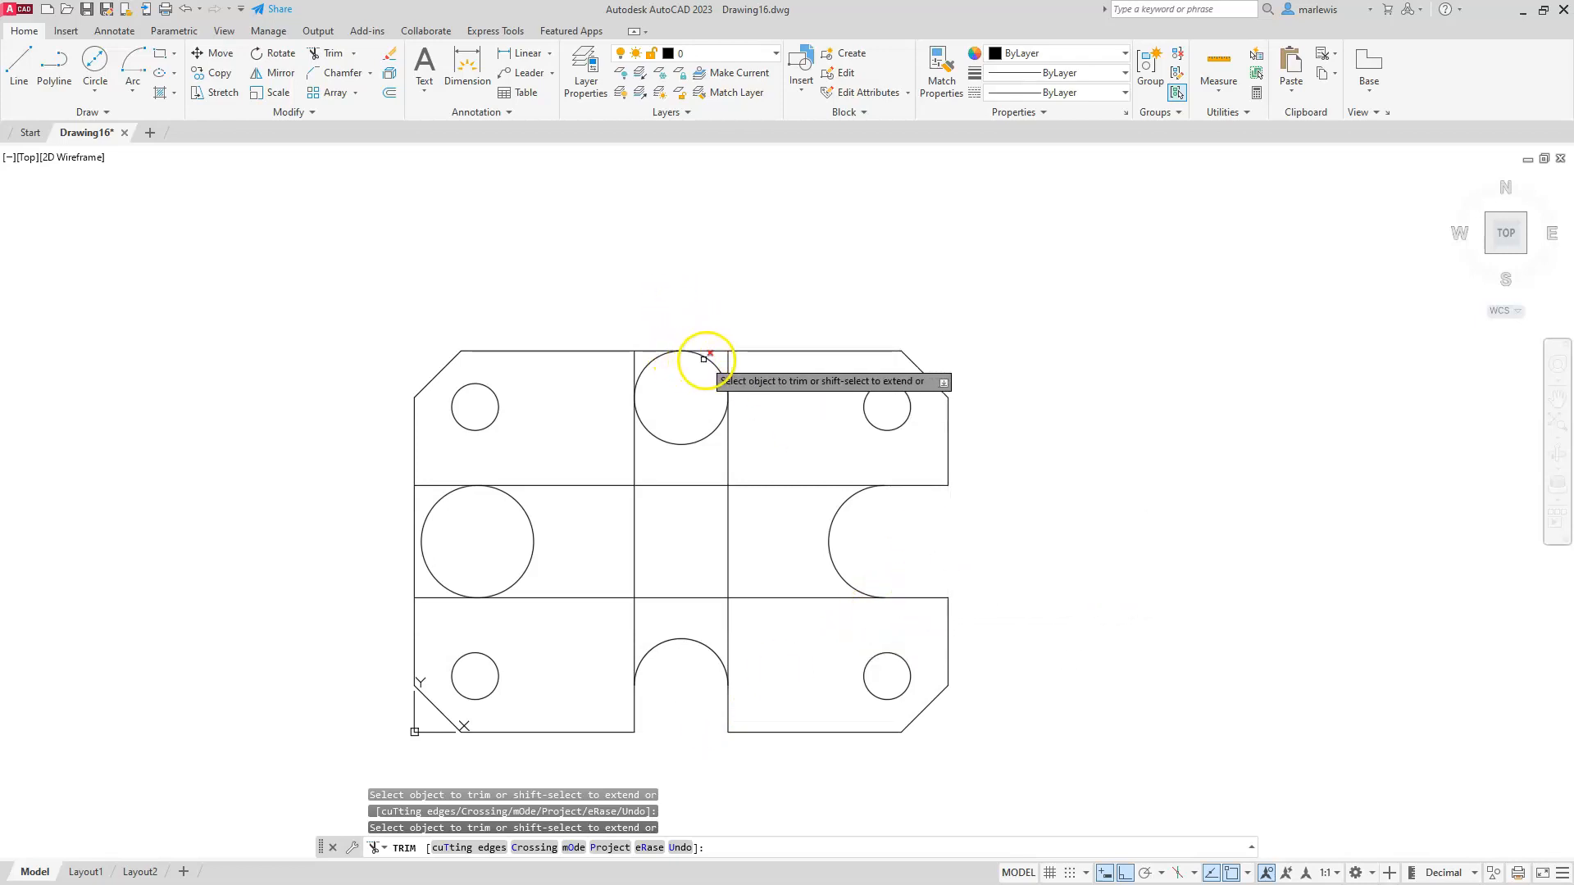
left_click(682, 366)
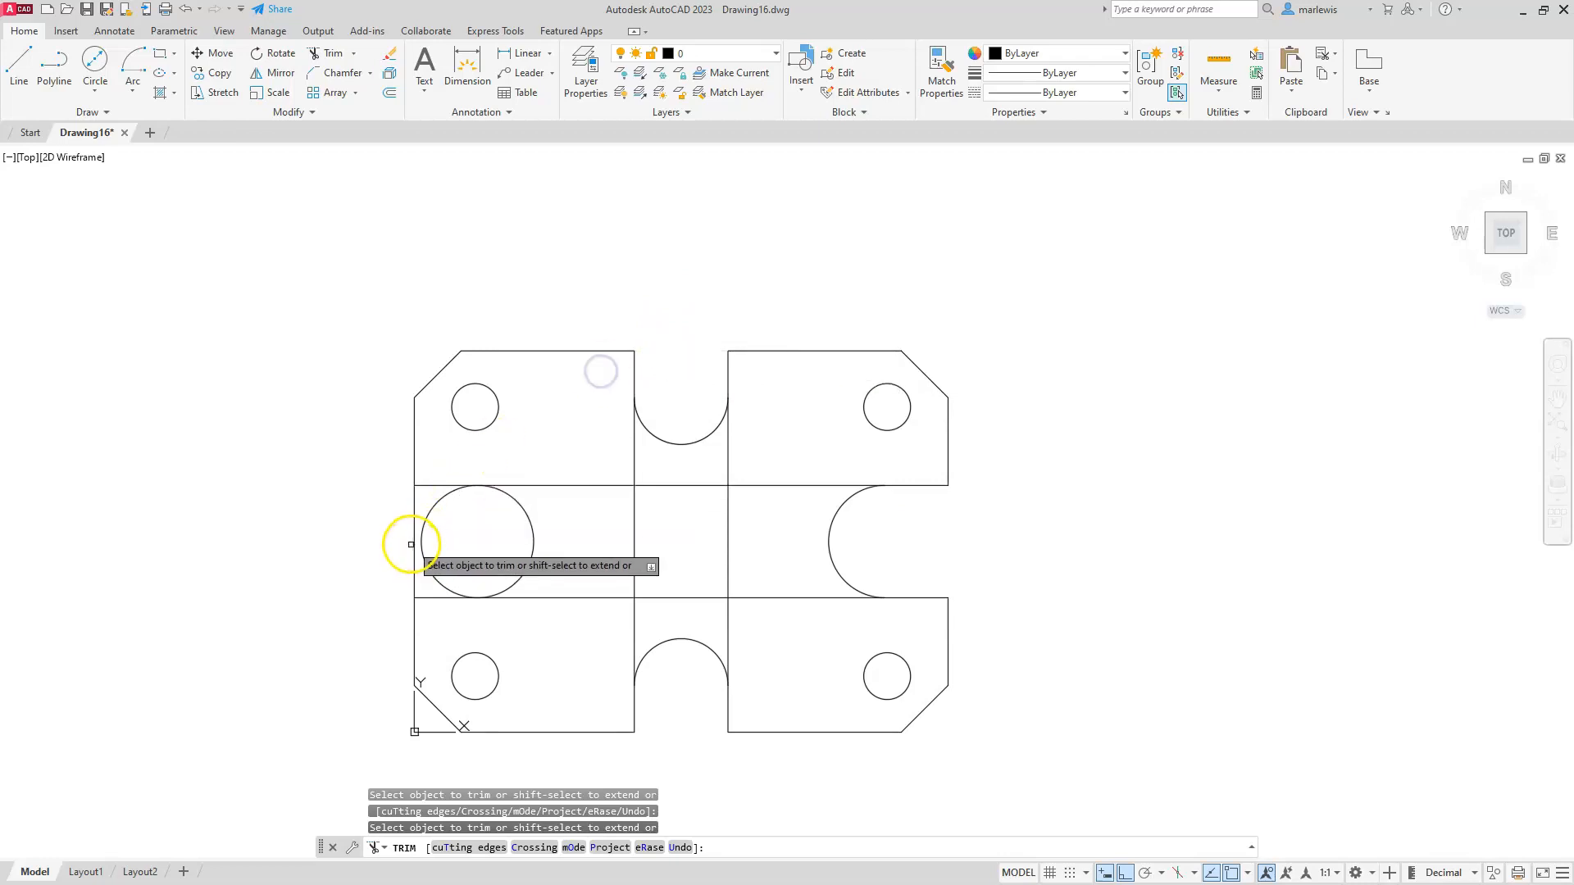
left_click(410, 545)
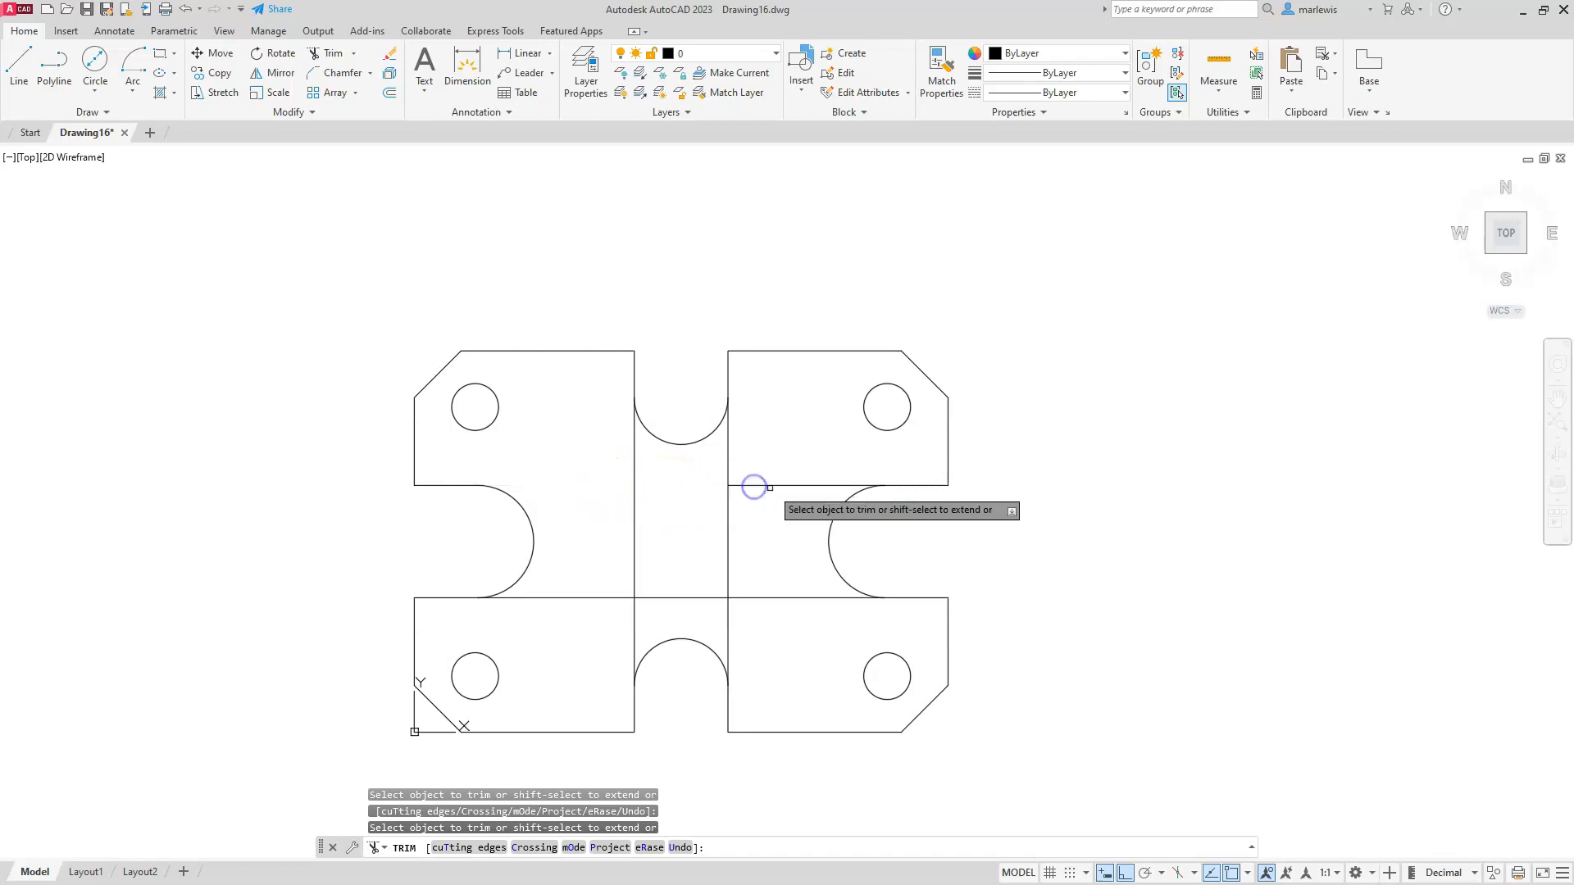
left_click(754, 487)
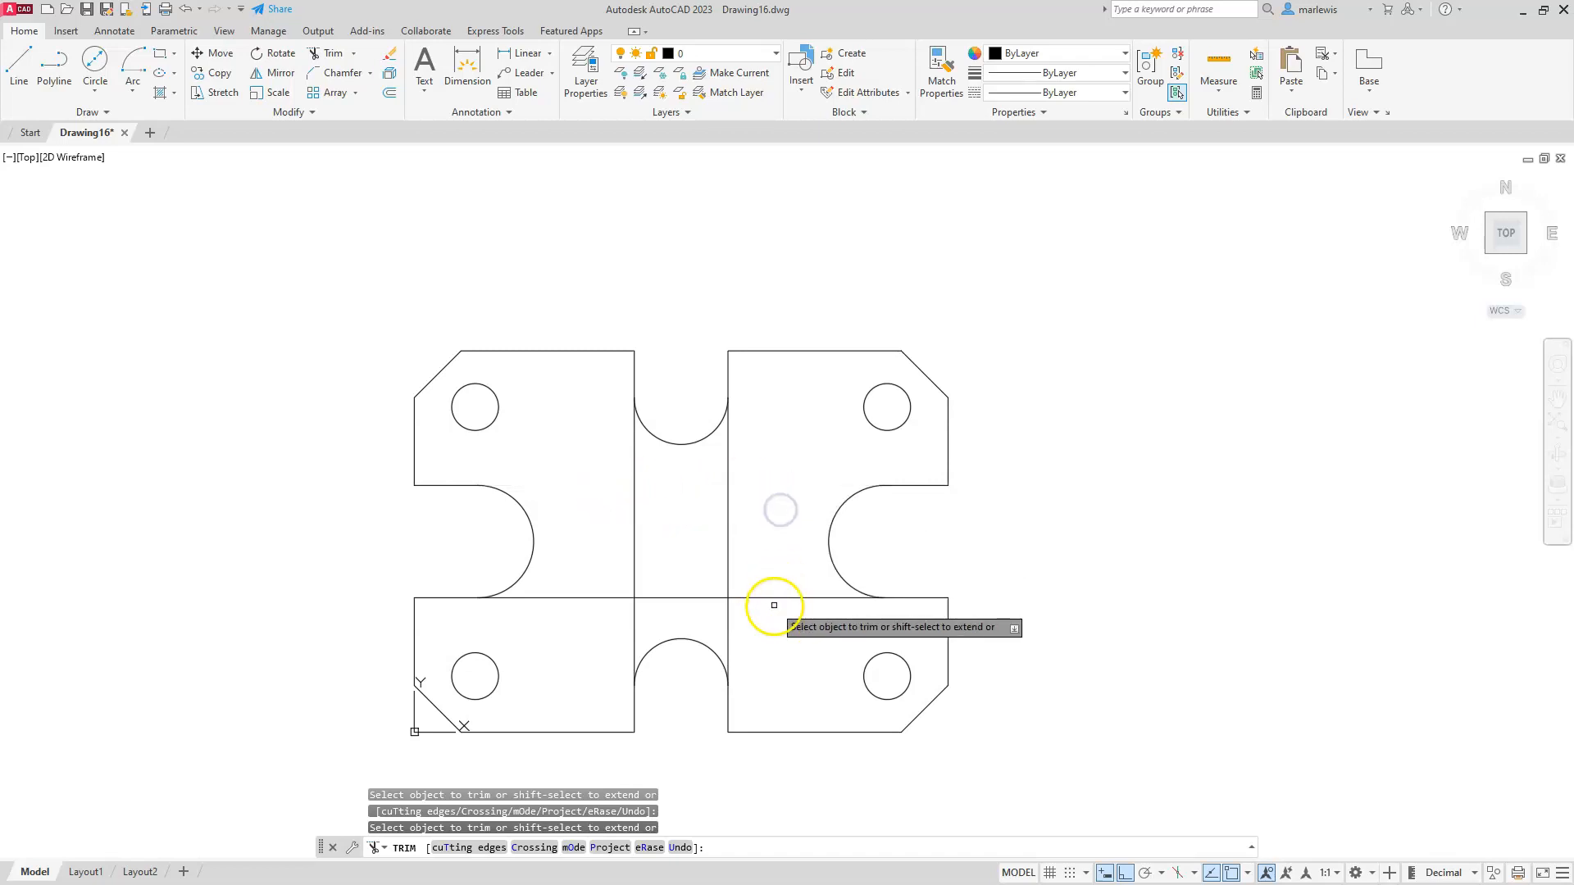
left_click(774, 605)
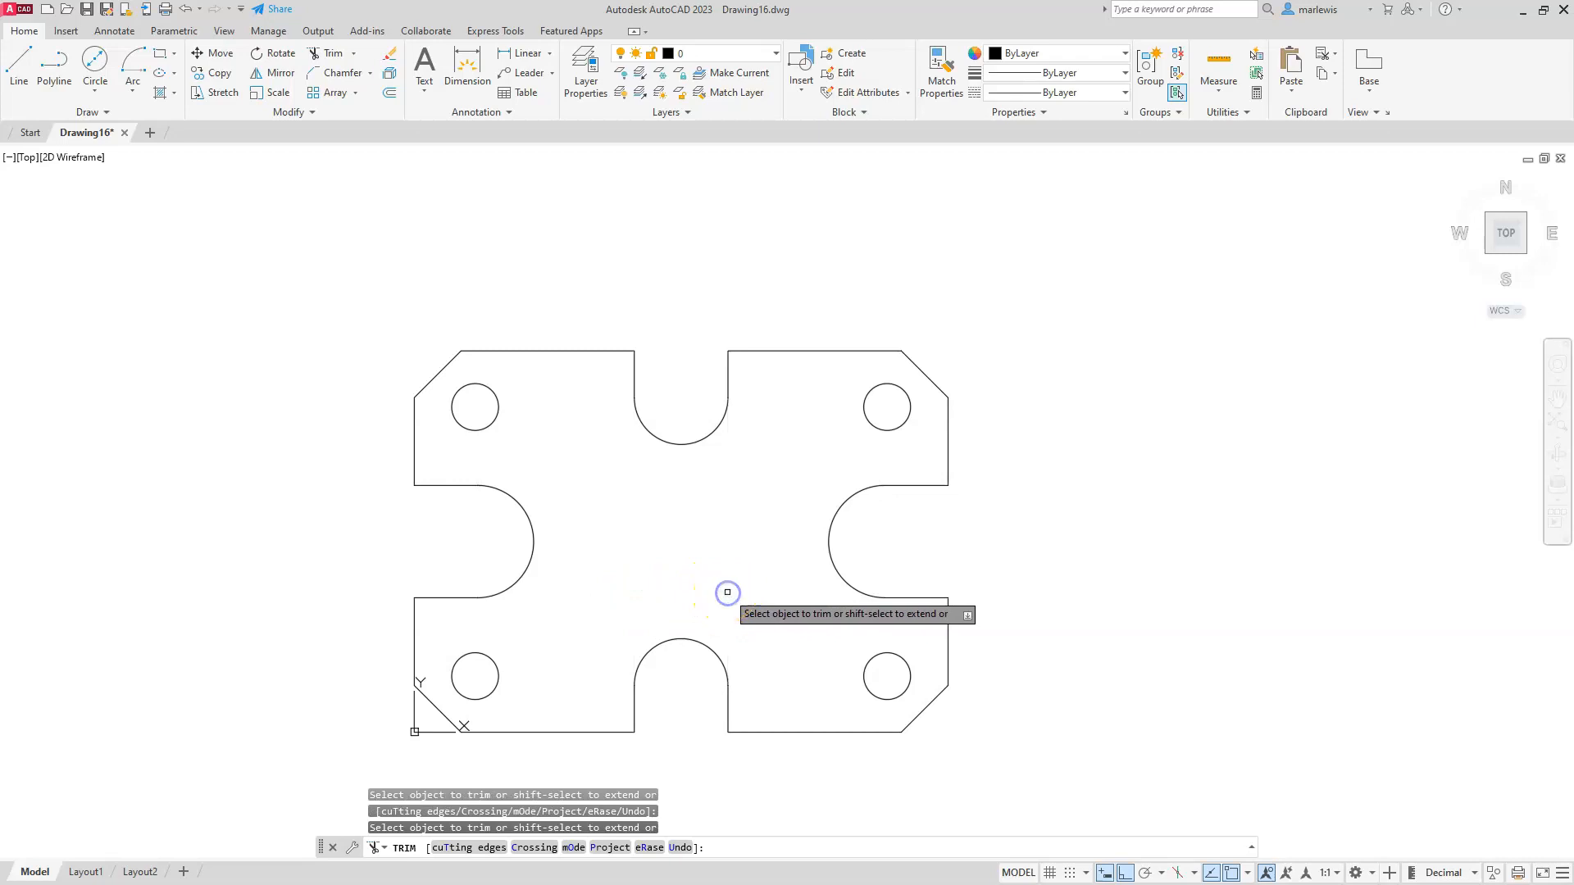
key("Escape")
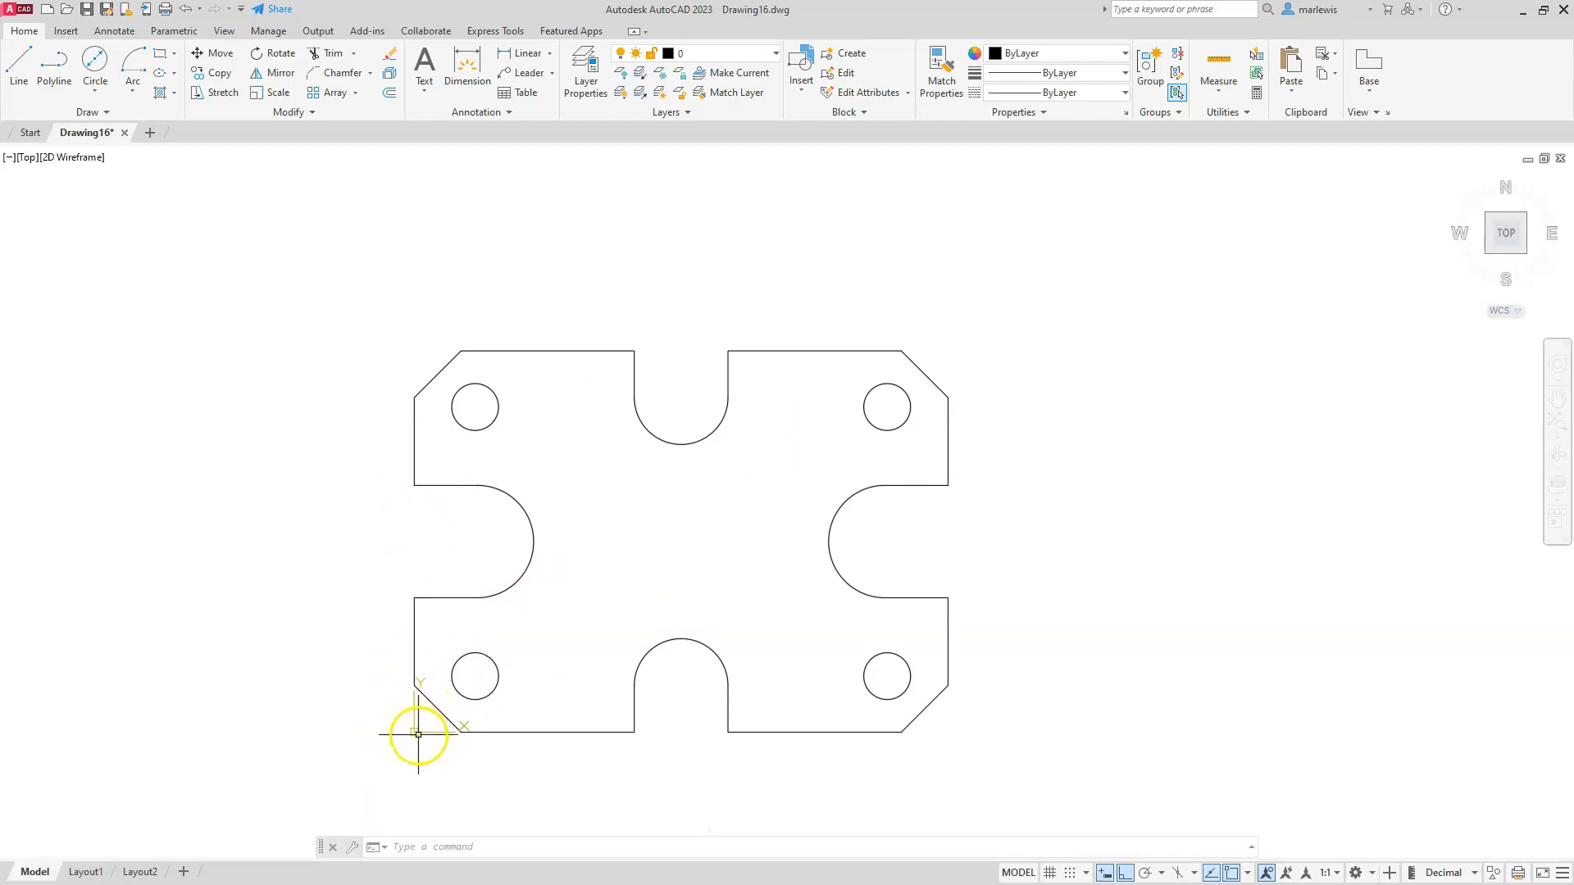
mouse_move(492, 637)
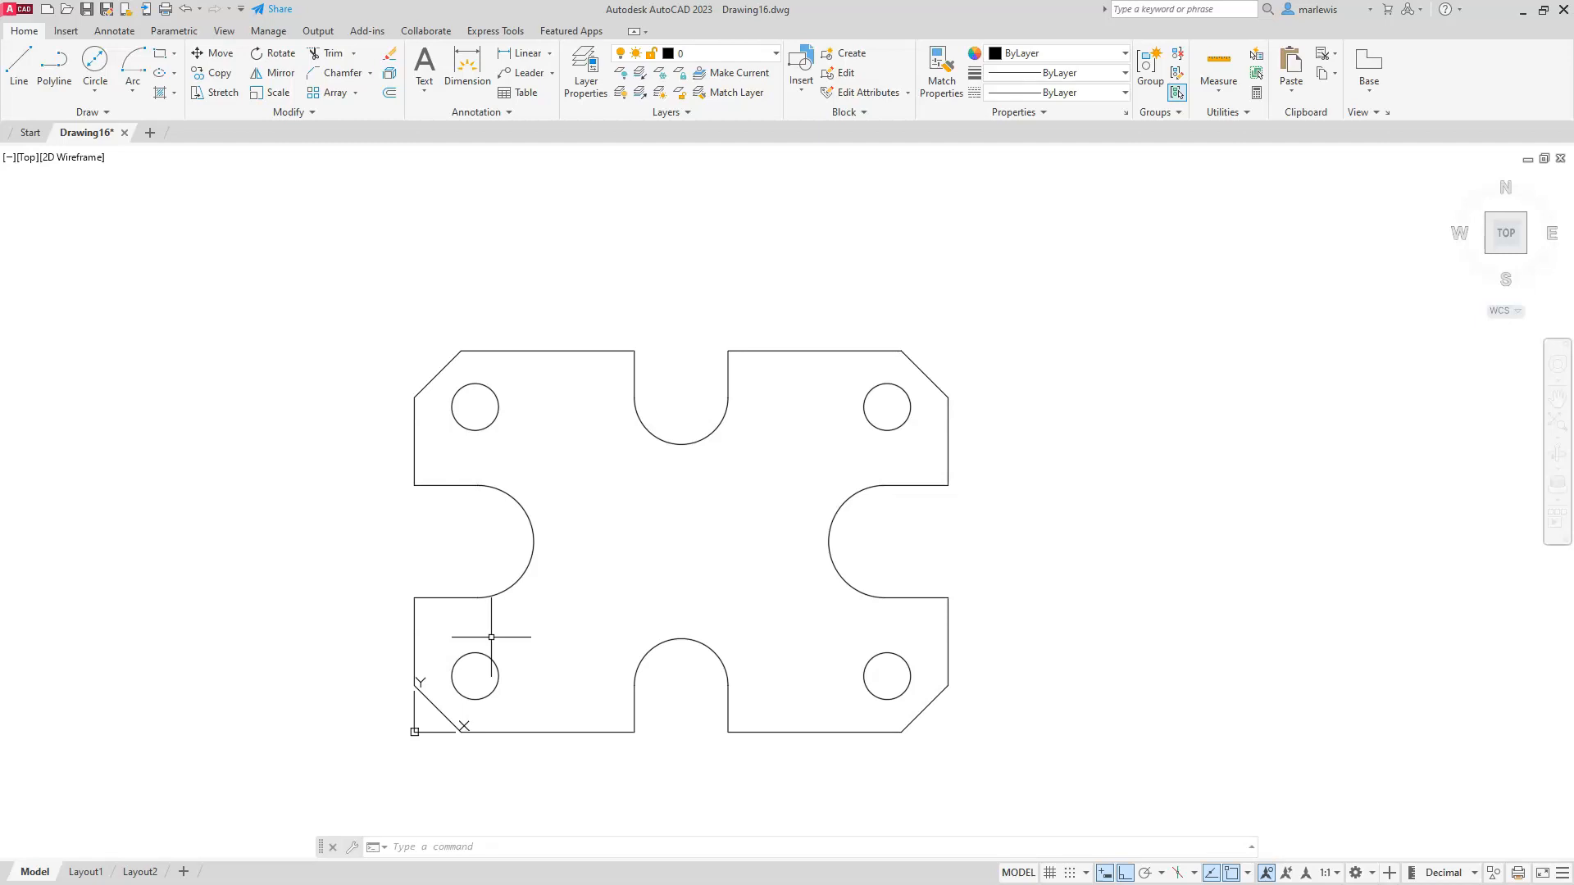
mouse_move(31, 800)
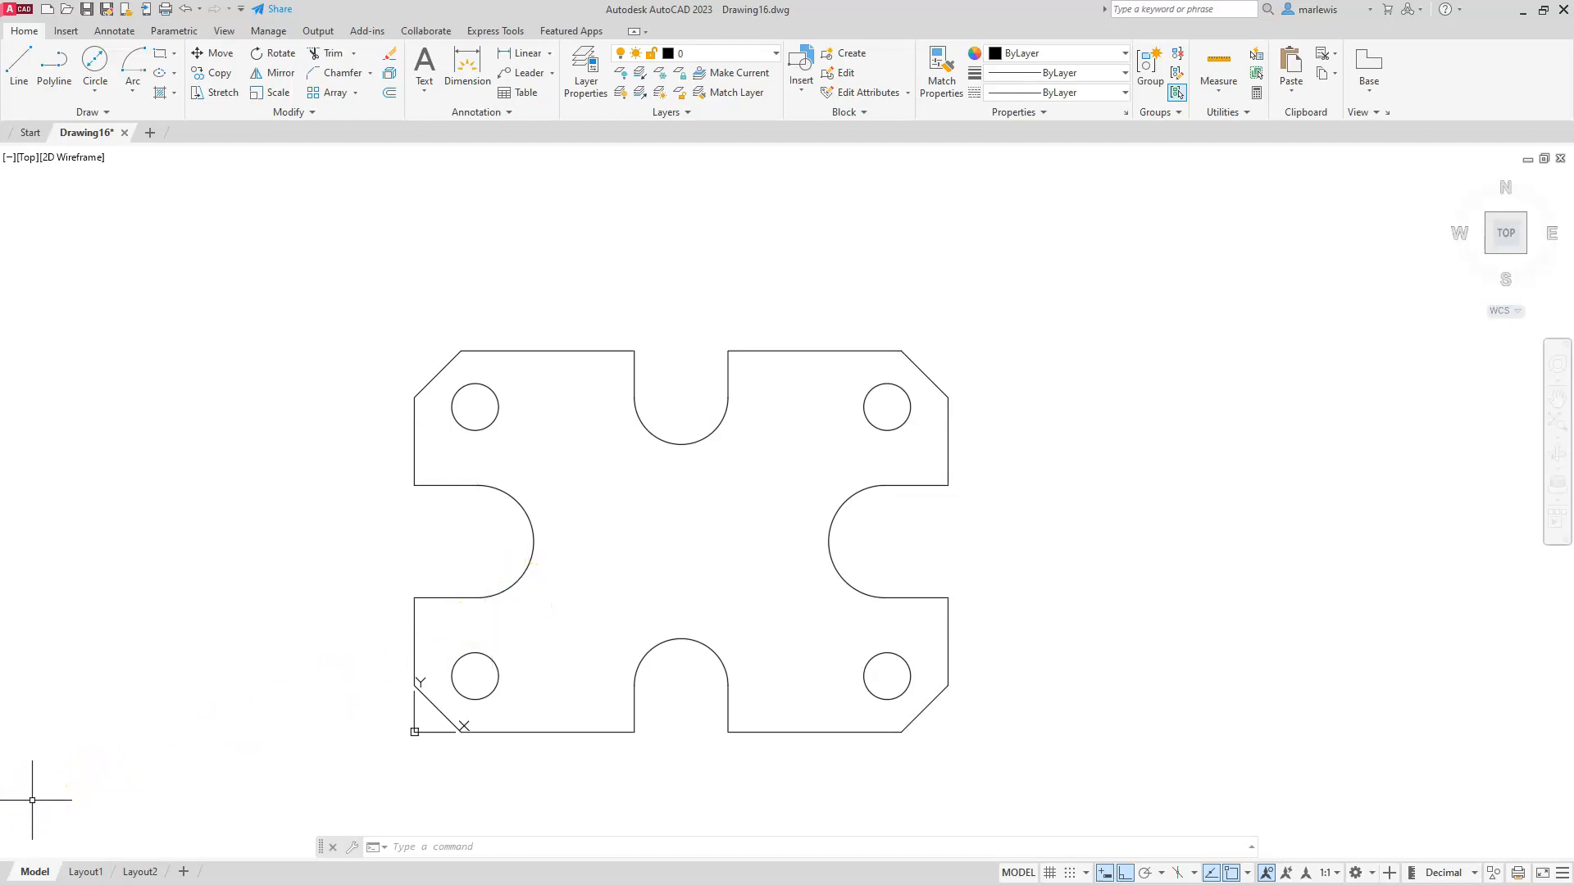